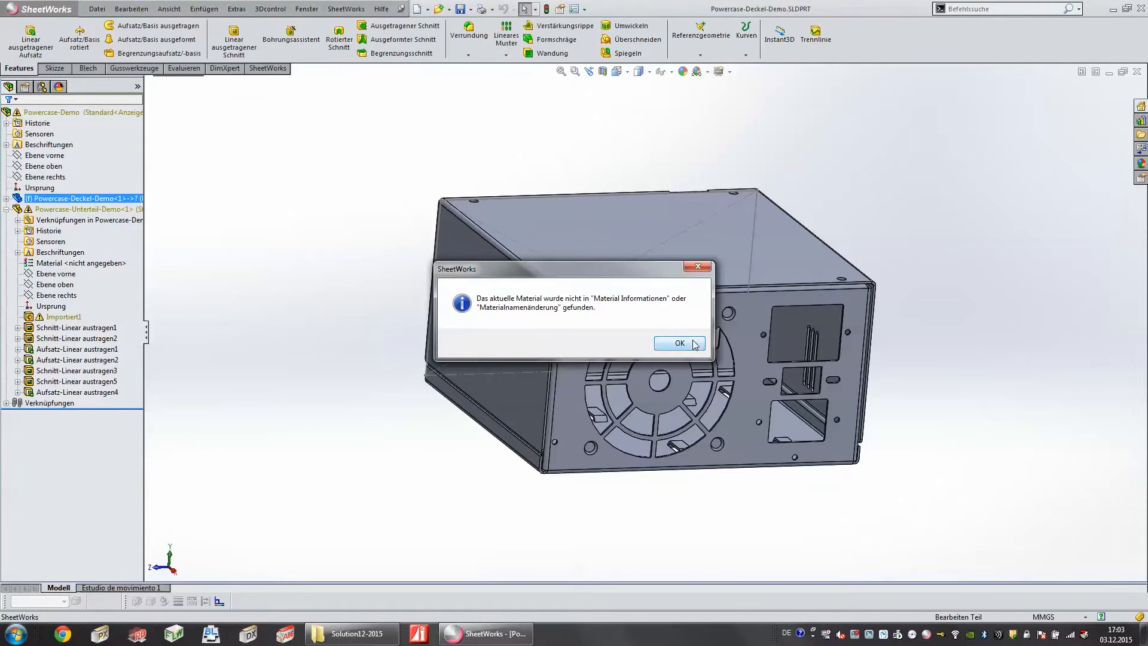
Dismiss the missing-material warning, sketch a circle on the side face and cut it through with Linear ausgetragener Schnitt
{"action": "left_click", "coordinate": [679, 343]}
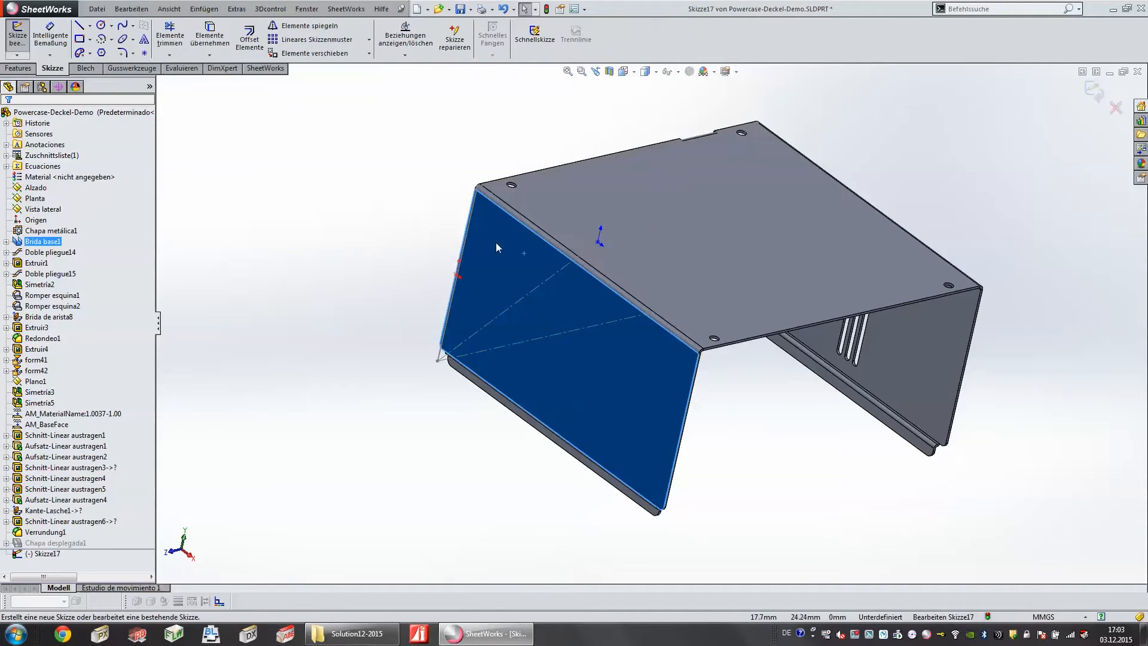
{"action": "left_click", "coordinate": [101, 25]}
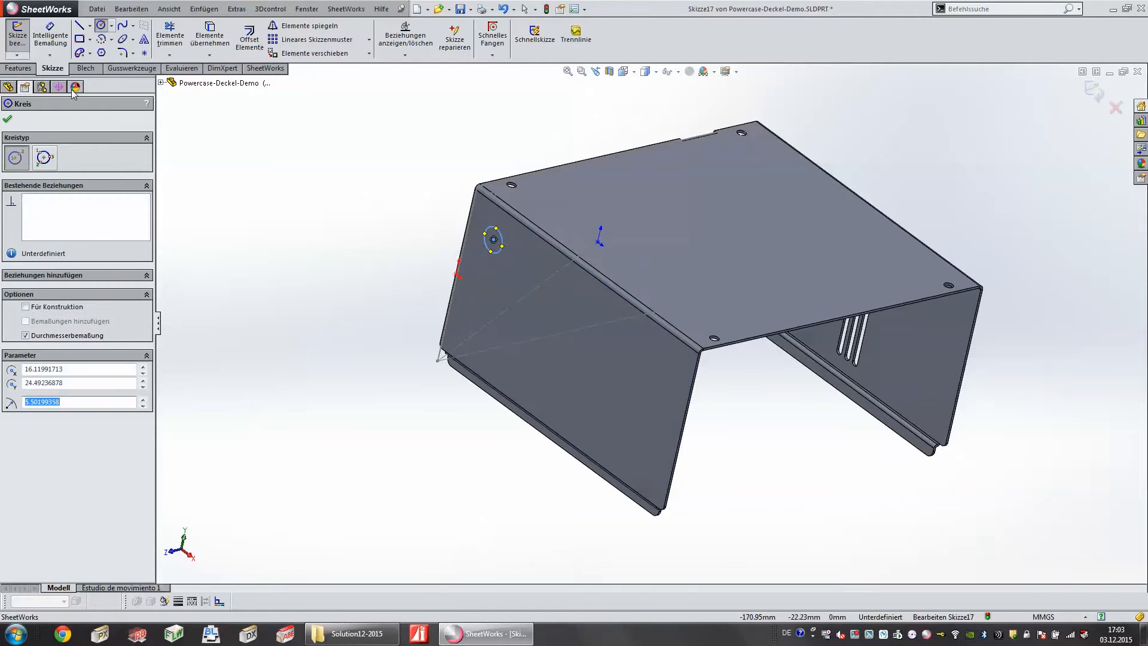
{"action": "left_click", "coordinate": [18, 68]}
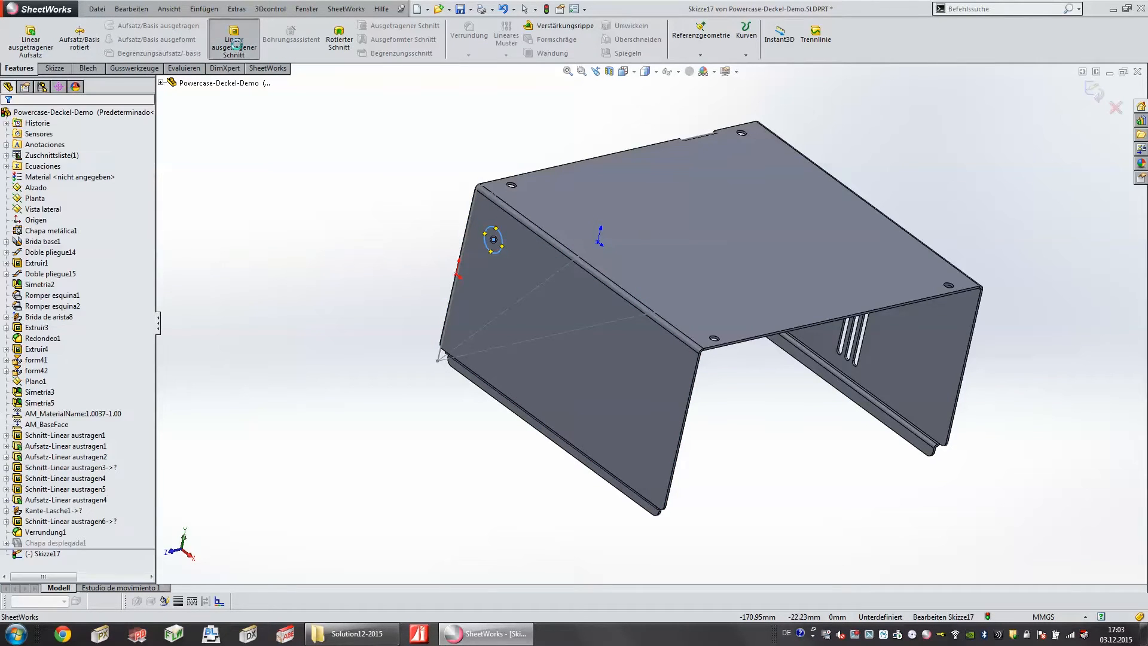
{"action": "left_click", "coordinate": [233, 39]}
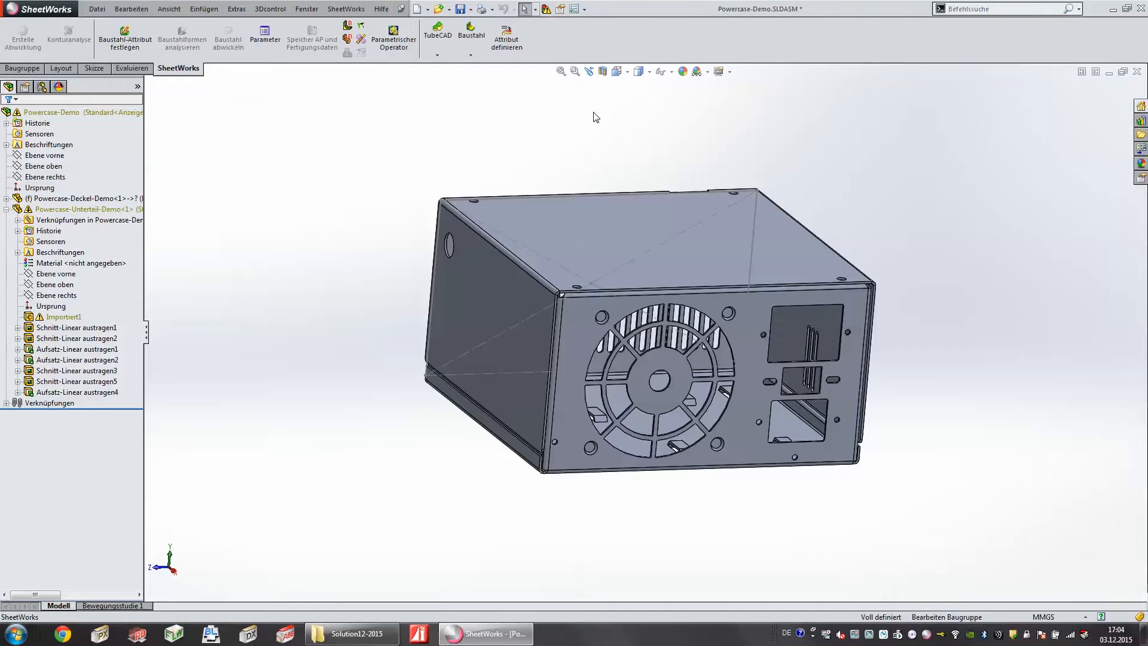
{"action": "mouse_move", "coordinate": [585, 133]}
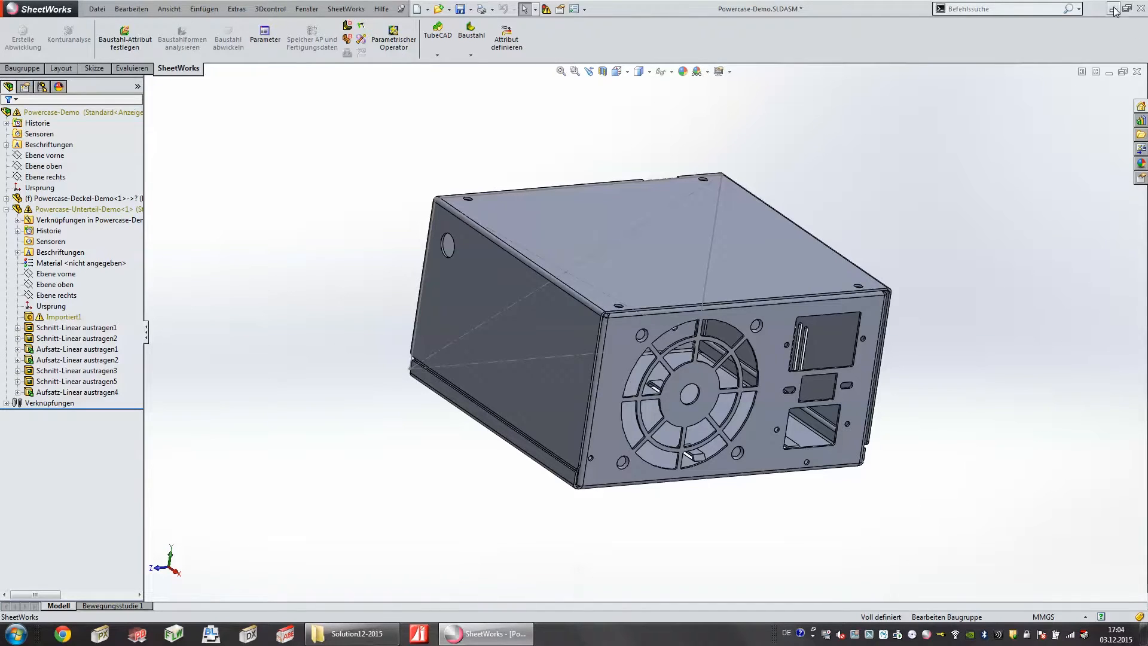
Minimize SheetWorks, launch ProductionDesigner from the desktop and start a 3D Import
{"action": "left_click", "coordinate": [1122, 8]}
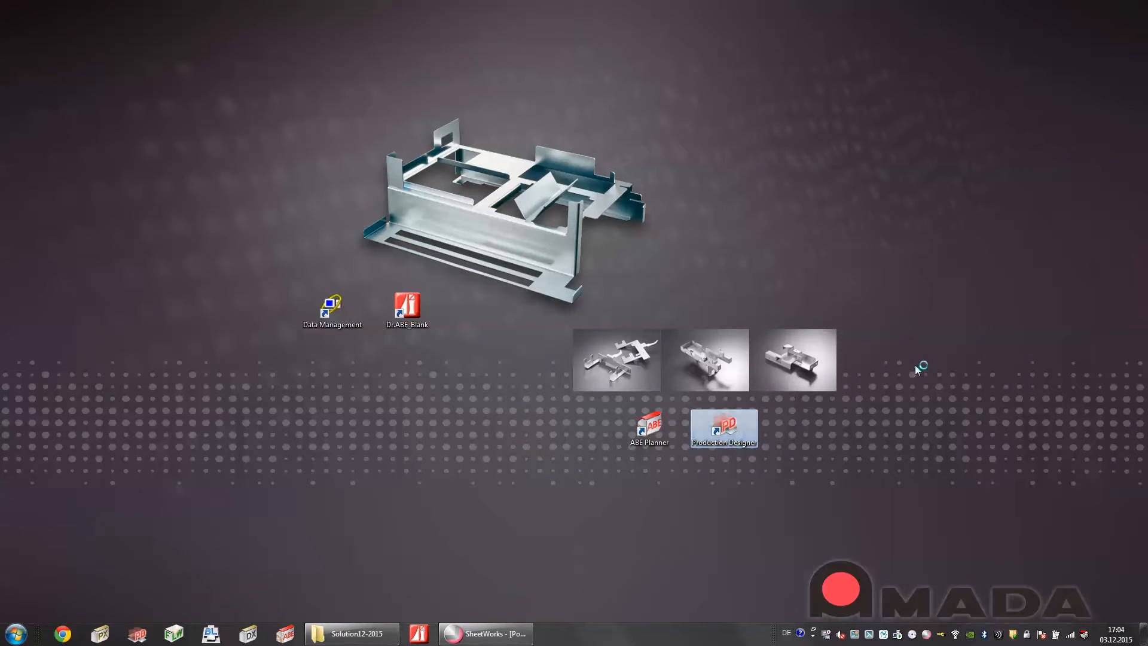
{"action": "double_click", "coordinate": [723, 428]}
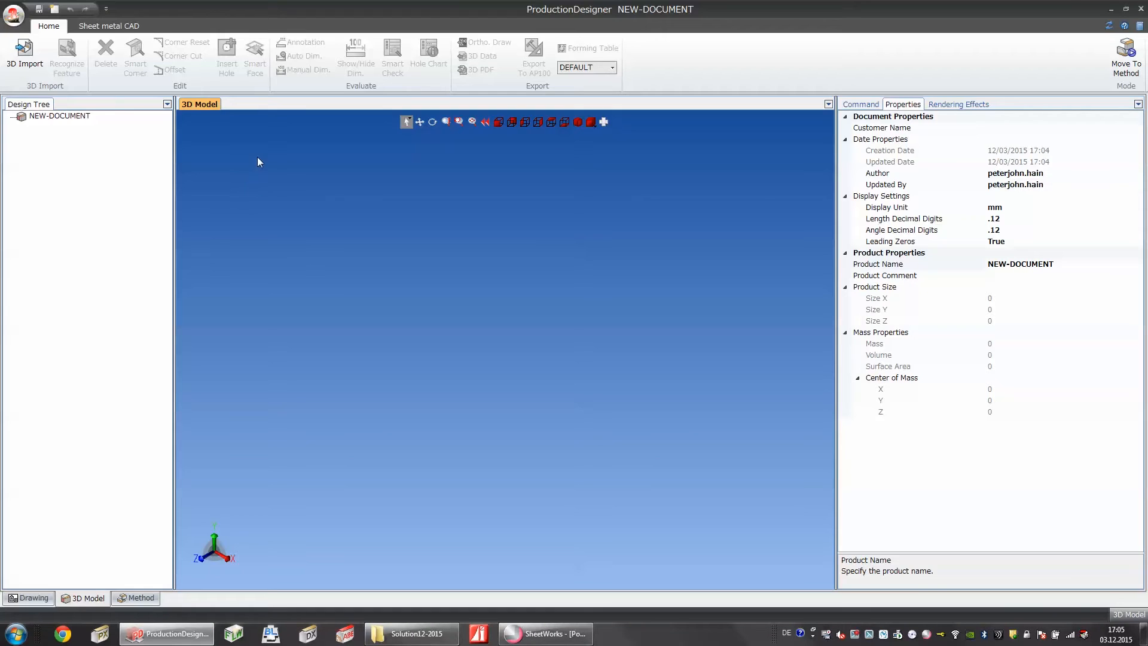
{"action": "left_click", "coordinate": [23, 56]}
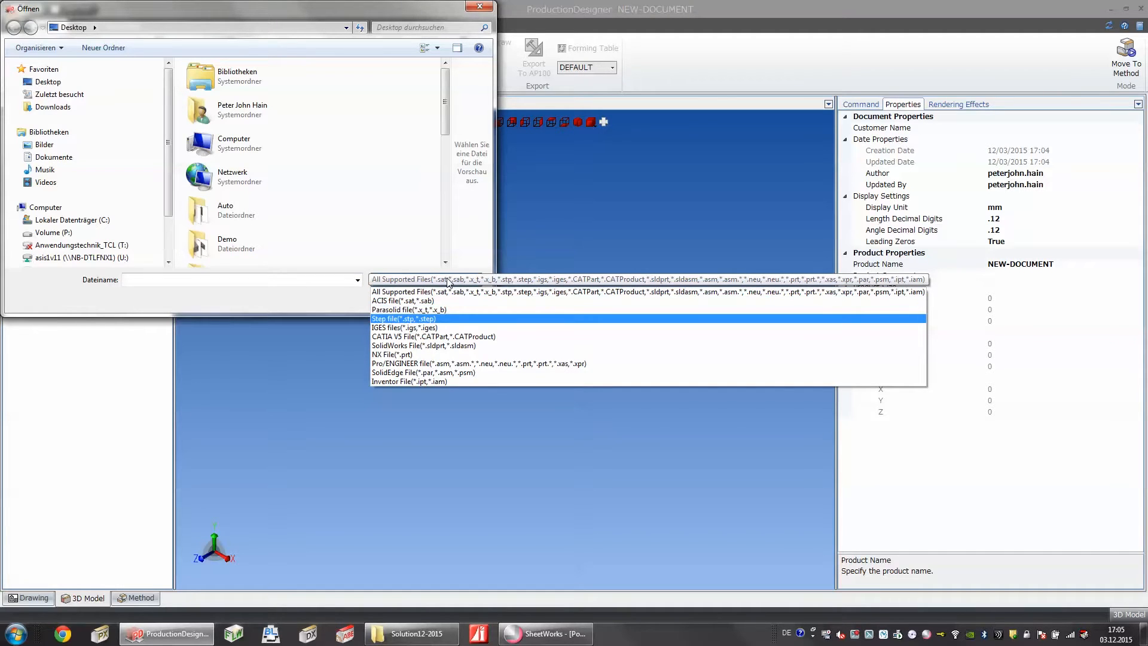
Browse the importable file-type list down to Inventor files, then cancel with Abbrechen
{"action": "left_click", "coordinate": [424, 345]}
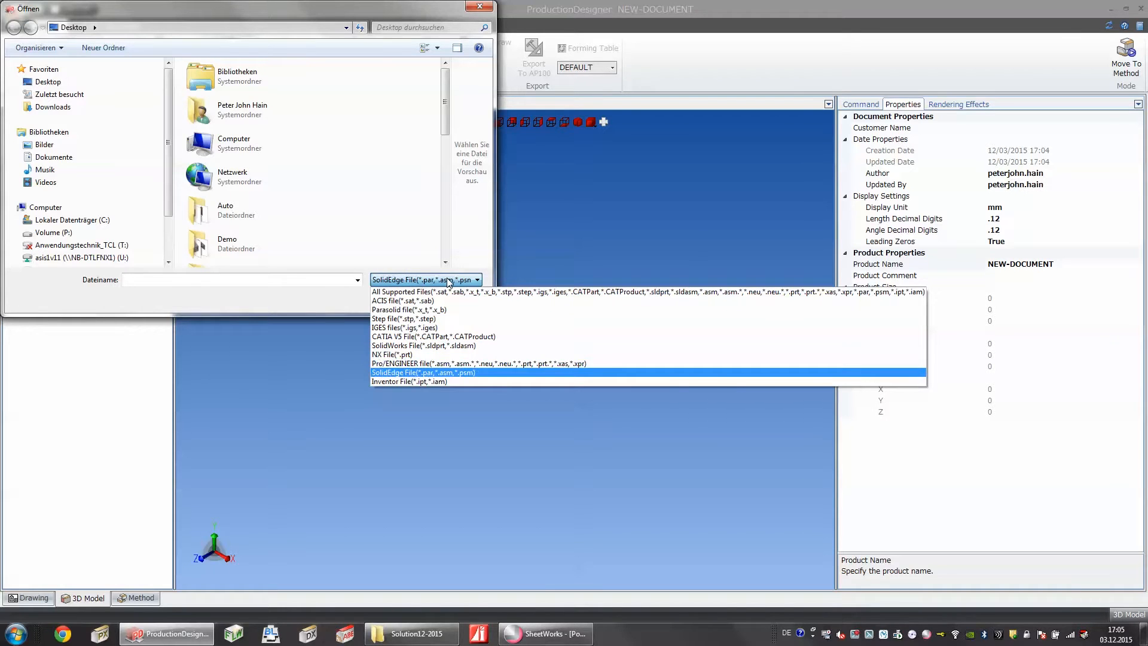
{"action": "left_click", "coordinate": [409, 382]}
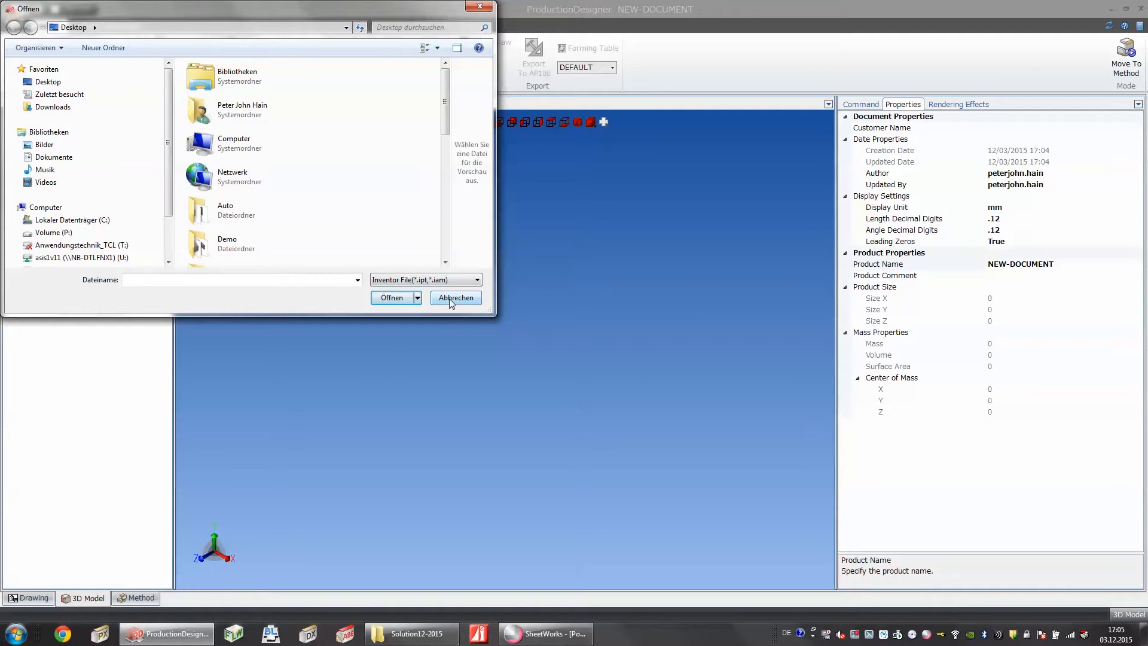
{"action": "left_click", "coordinate": [455, 298]}
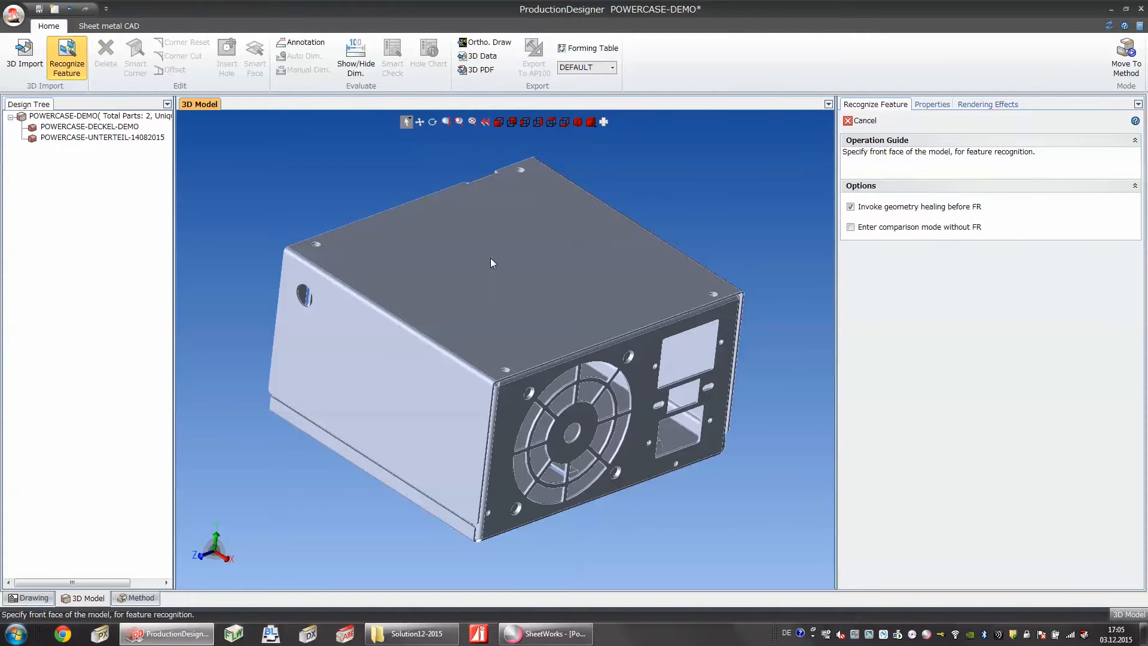
{"action": "mouse_move", "coordinate": [498, 265]}
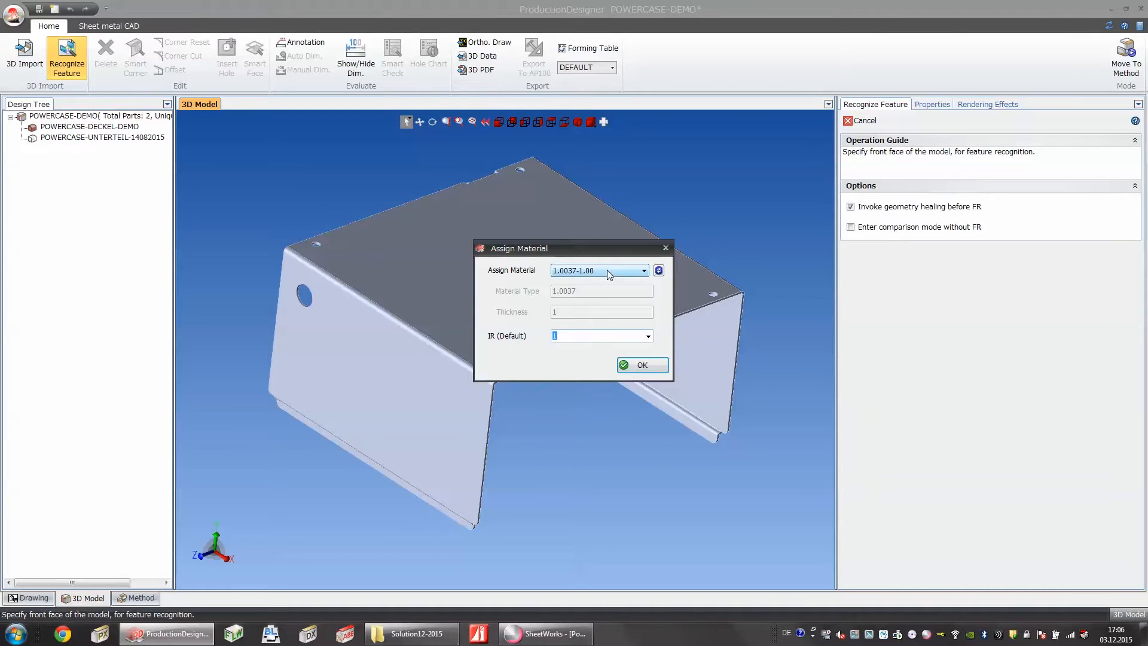
Assign material 1.0037-1.00 to the cover and confirm to recognise its flanges and bends
{"action": "left_click", "coordinate": [644, 270]}
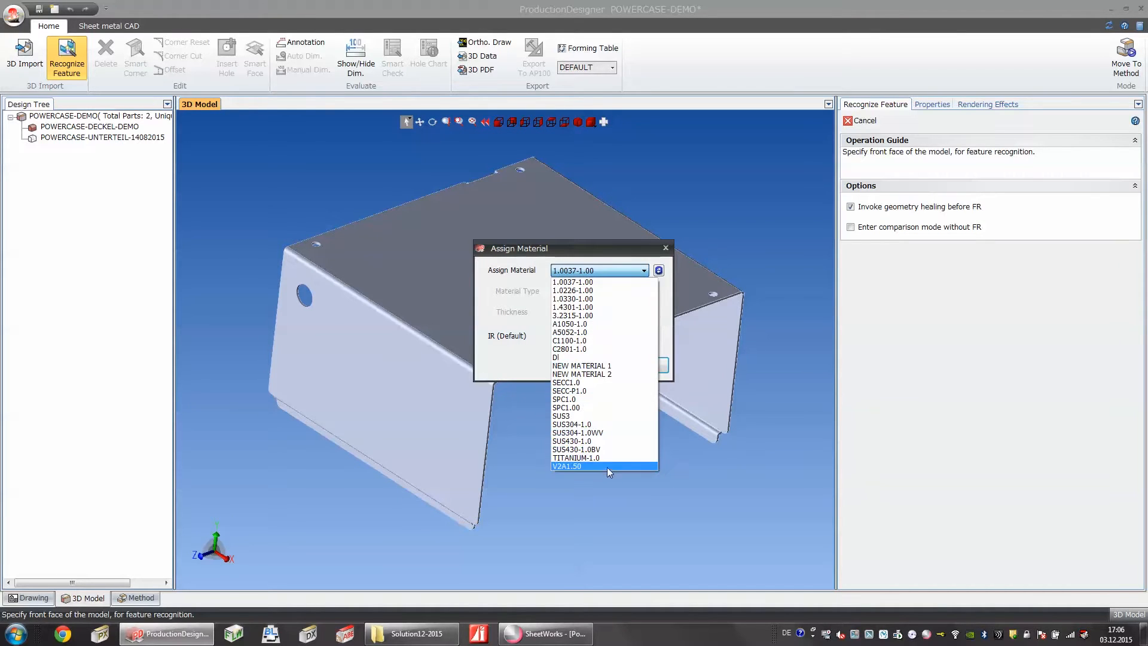
{"action": "mouse_move", "coordinate": [597, 282]}
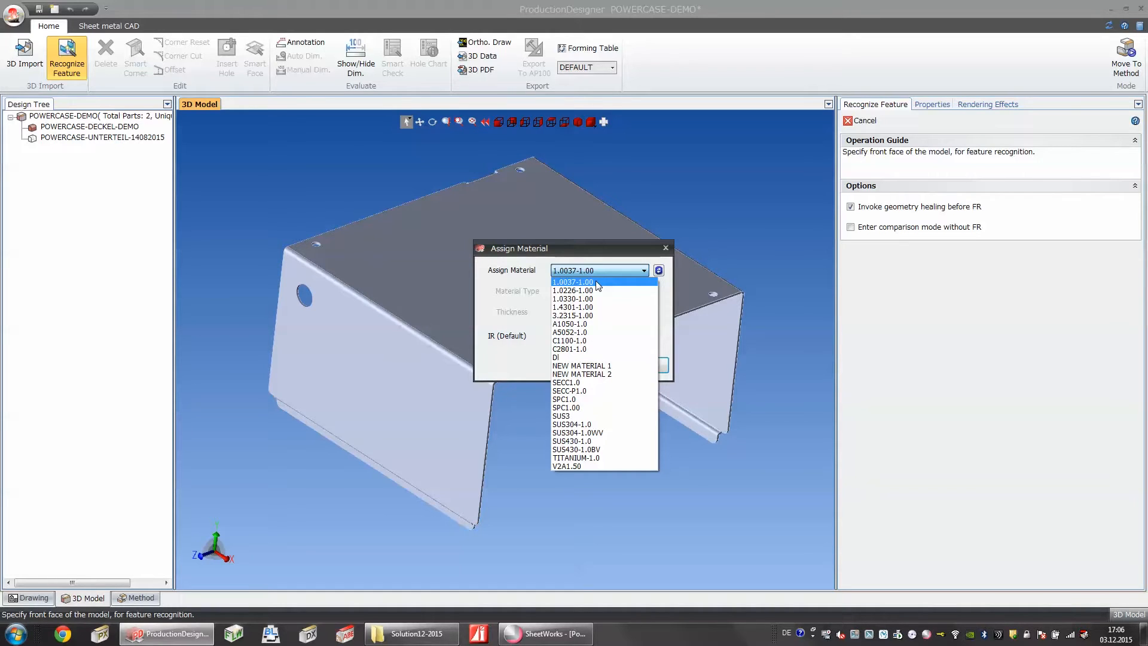
{"action": "left_click", "coordinate": [573, 282]}
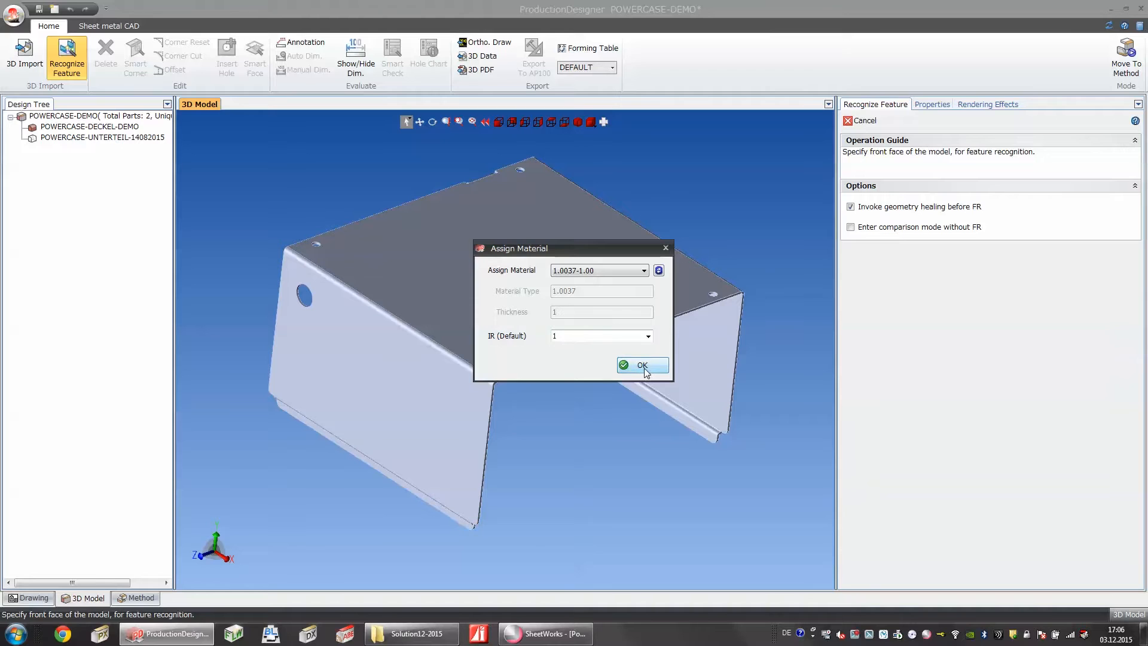
{"action": "left_click", "coordinate": [641, 366]}
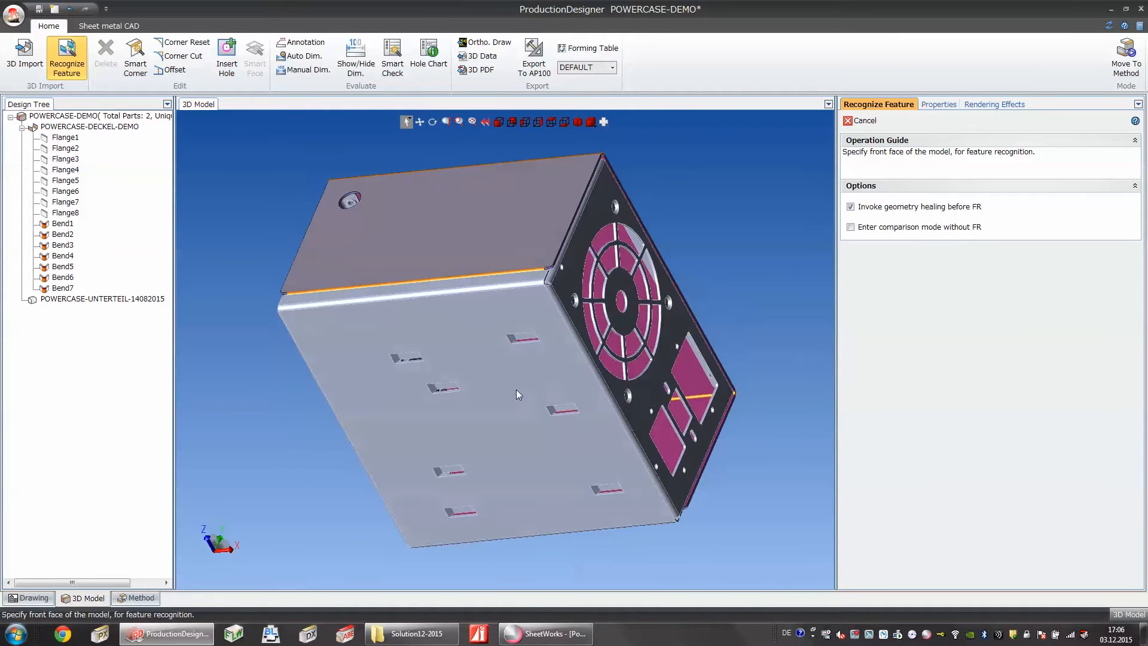
Pick the lower housing part and choose its material from the Assign Material list
{"action": "left_click", "coordinate": [513, 392]}
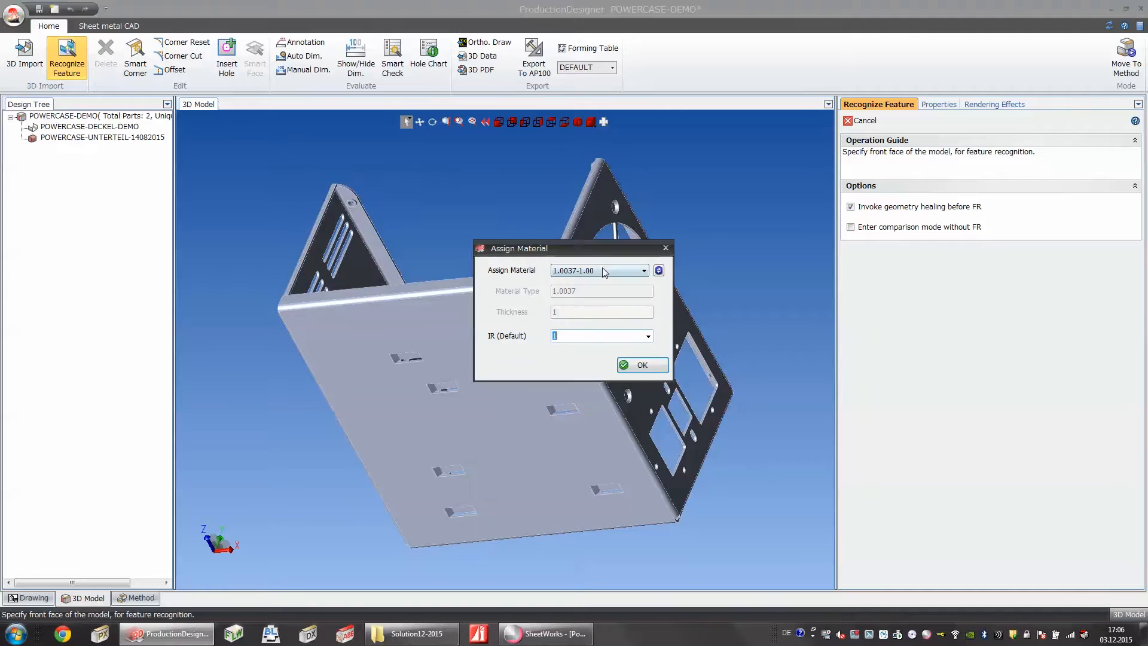
{"action": "left_click", "coordinate": [643, 271]}
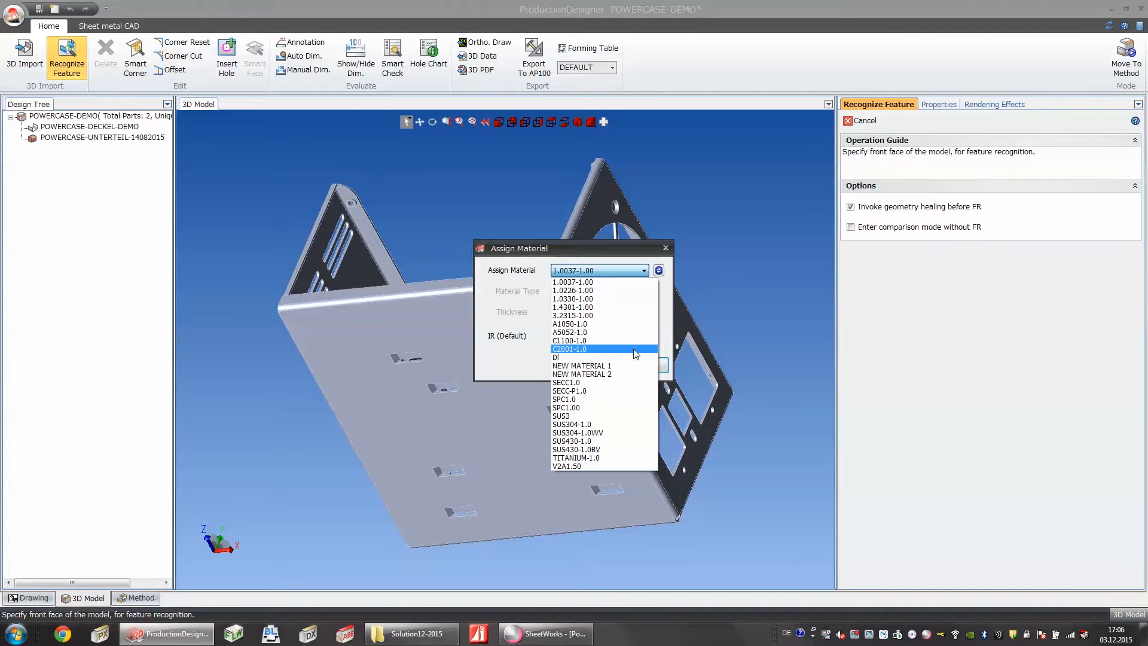
{"action": "left_click", "coordinate": [569, 348]}
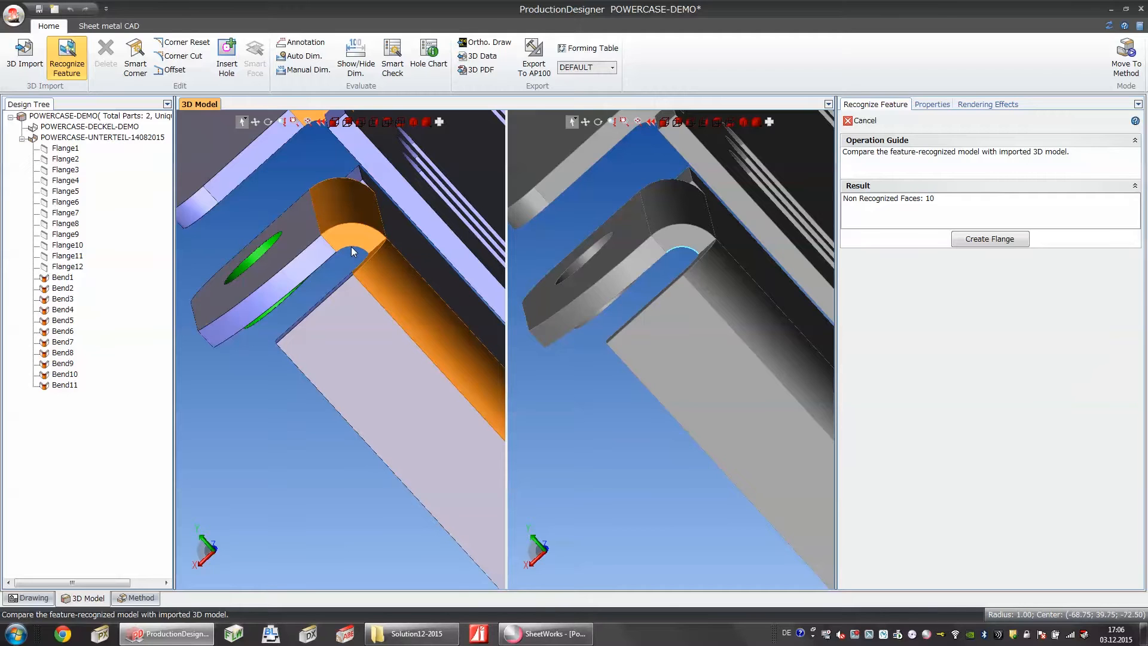
{"action": "mouse_move", "coordinate": [634, 133]}
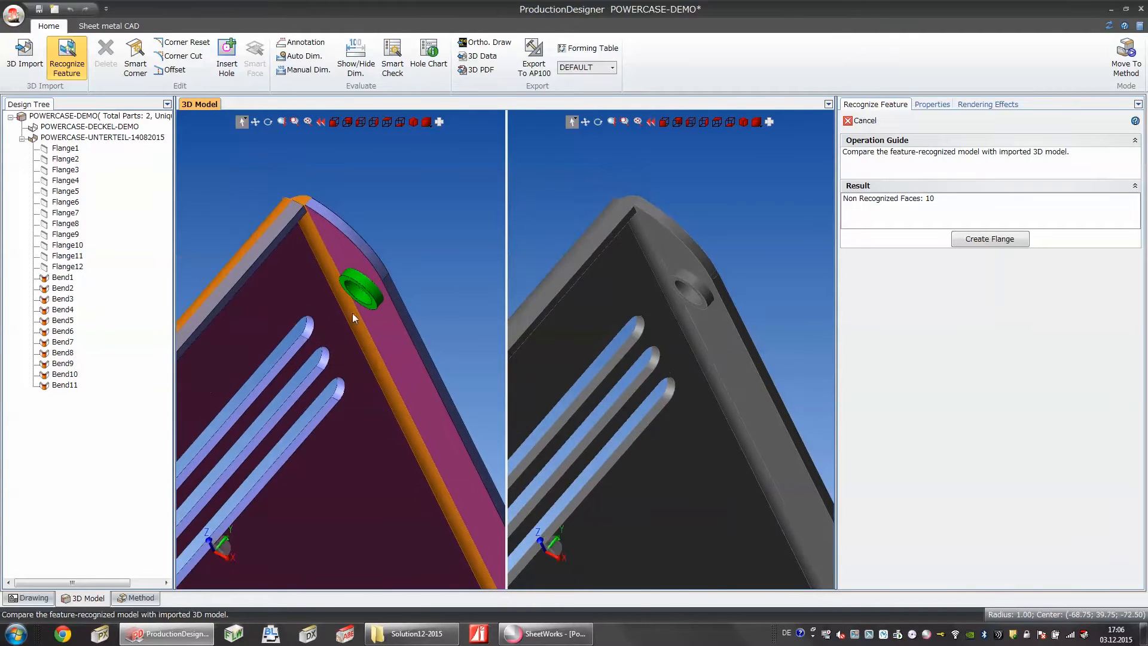
Rotate the comparison view to inspect the hole near the bend on the recognised base part
{"action": "left_click_drag", "start_coordinate": [352, 318], "coordinate": [361, 328]}
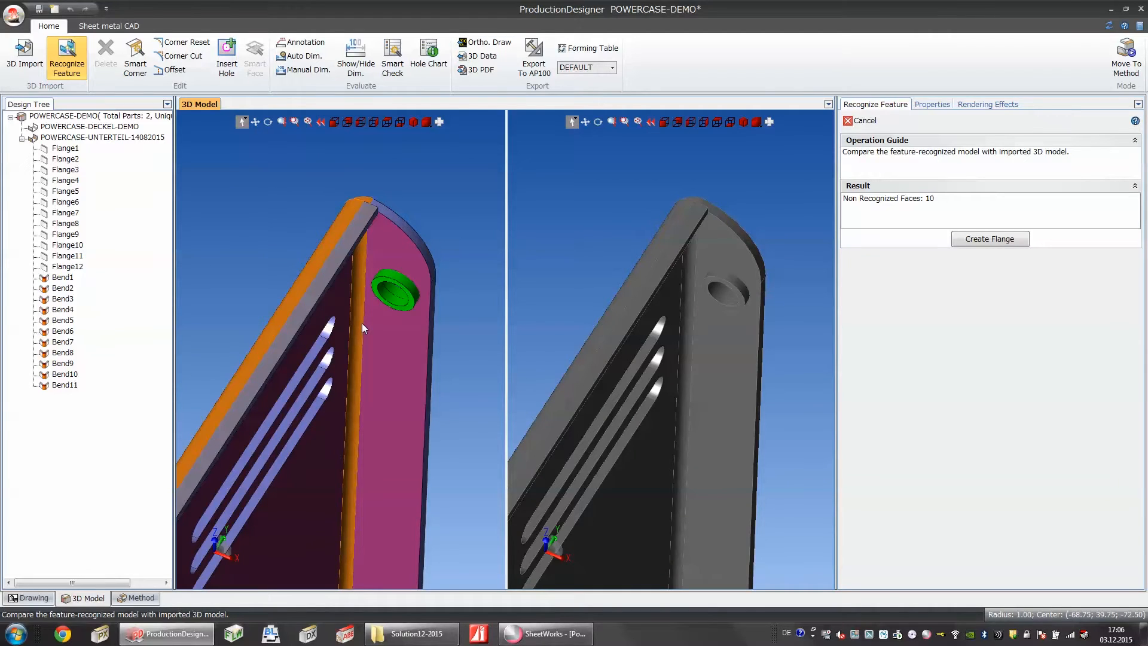
{"action": "mouse_move", "coordinate": [329, 123]}
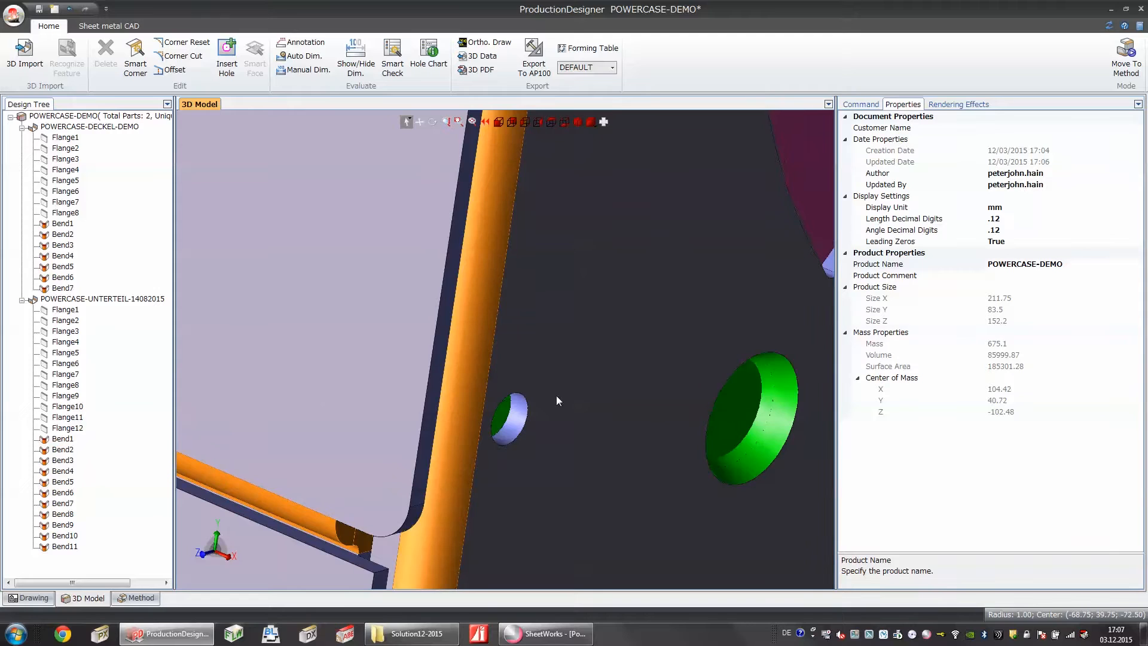
{"action": "mouse_move", "coordinate": [504, 467]}
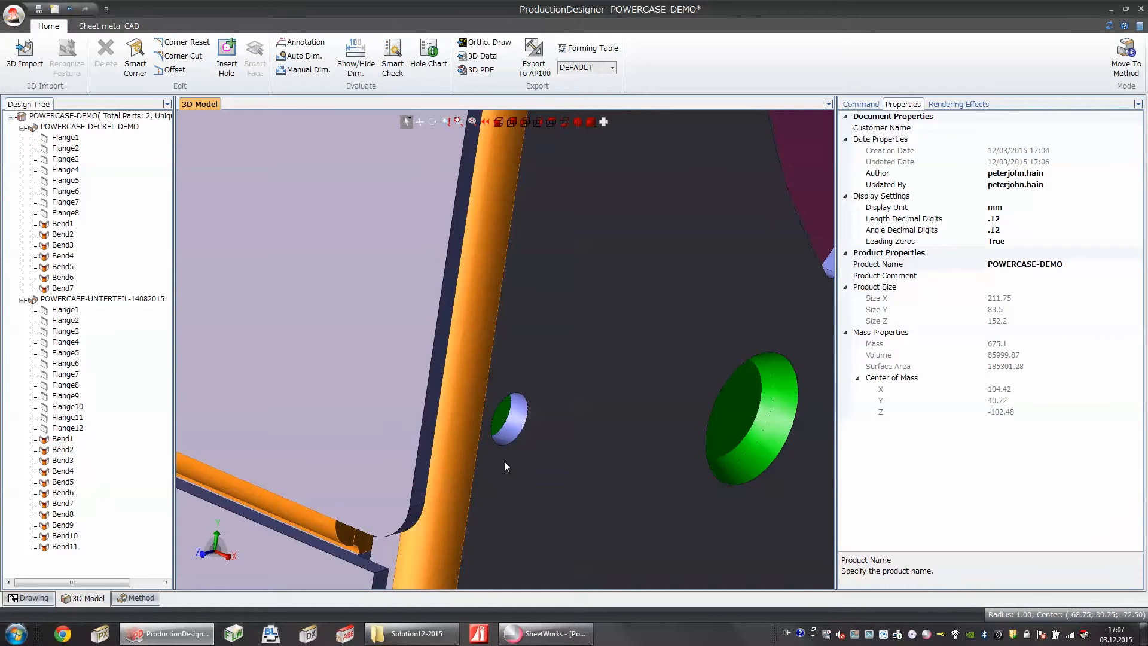
{"action": "mouse_move", "coordinate": [392, 58]}
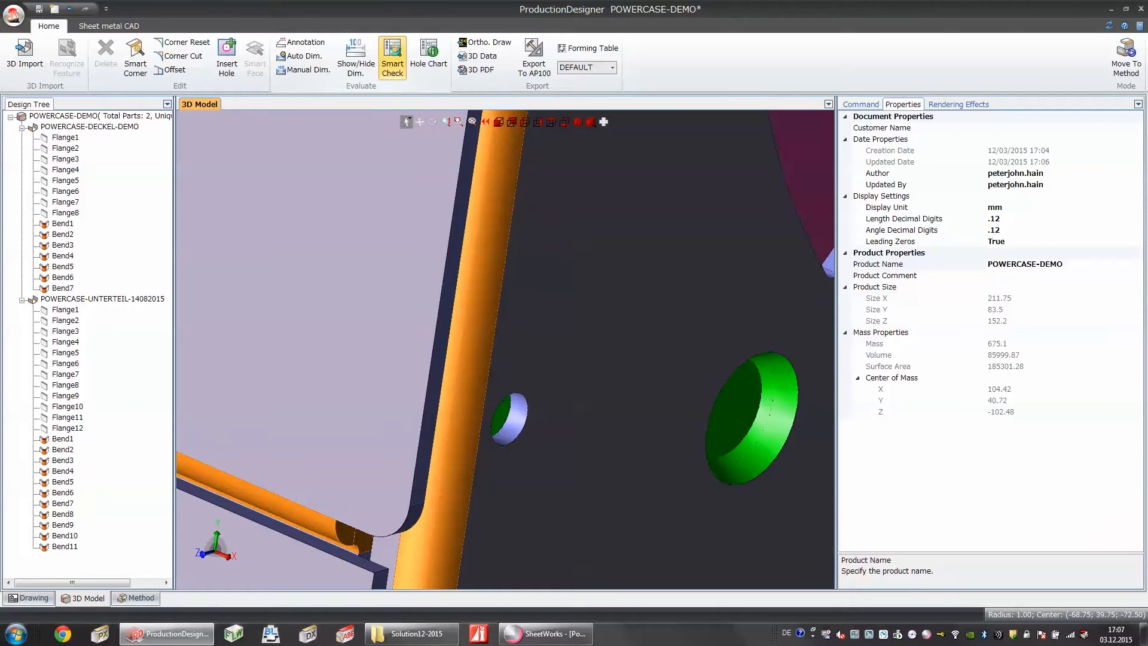
Run Smart Check and bring up the fix options for the 'Holes near Bend' issue
{"action": "left_click", "coordinate": [392, 56]}
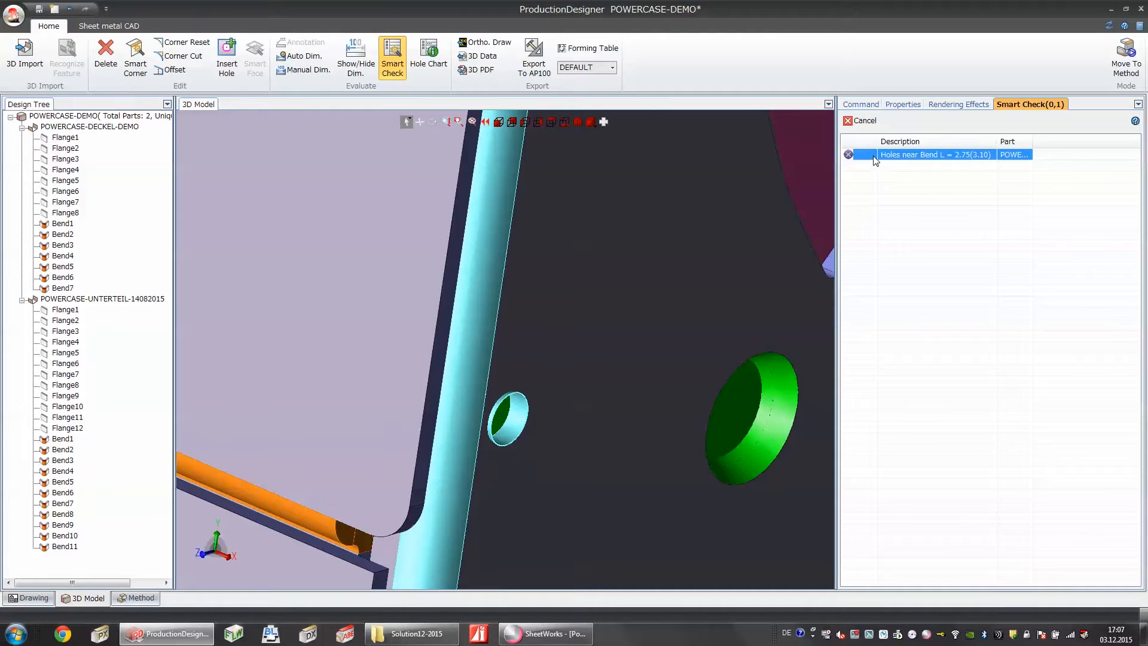
{"action": "right_click", "coordinate": [935, 154]}
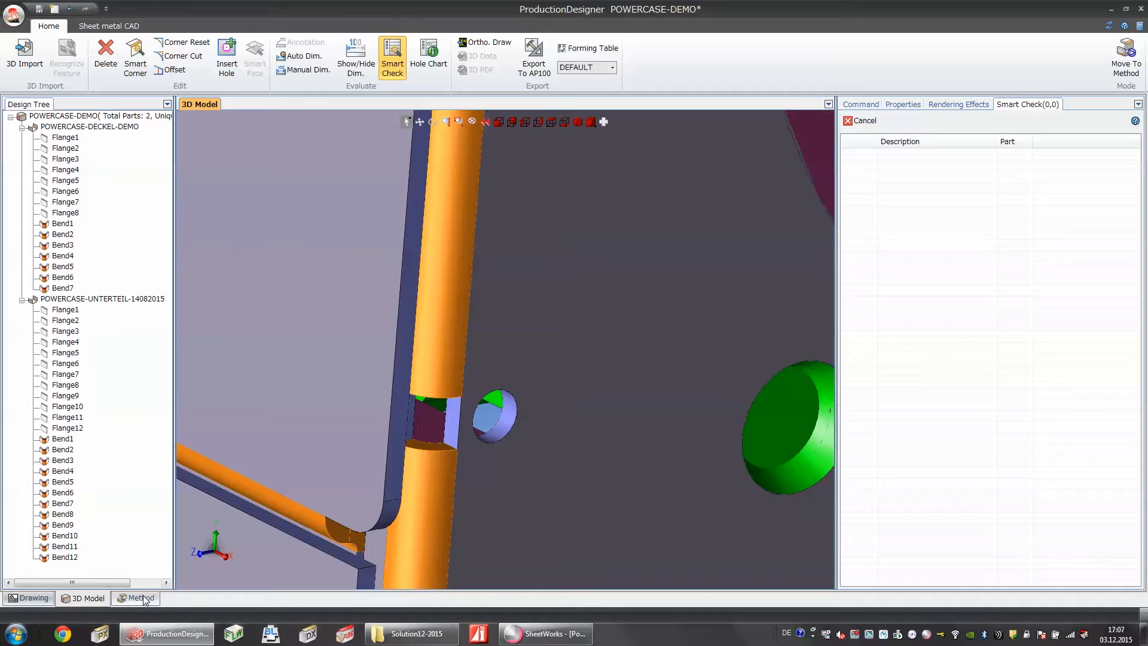
Apply Methods for both parts, view the Unterteil's MergedUnfoldDrawing and select its Bending process
{"action": "left_click", "coordinate": [139, 598]}
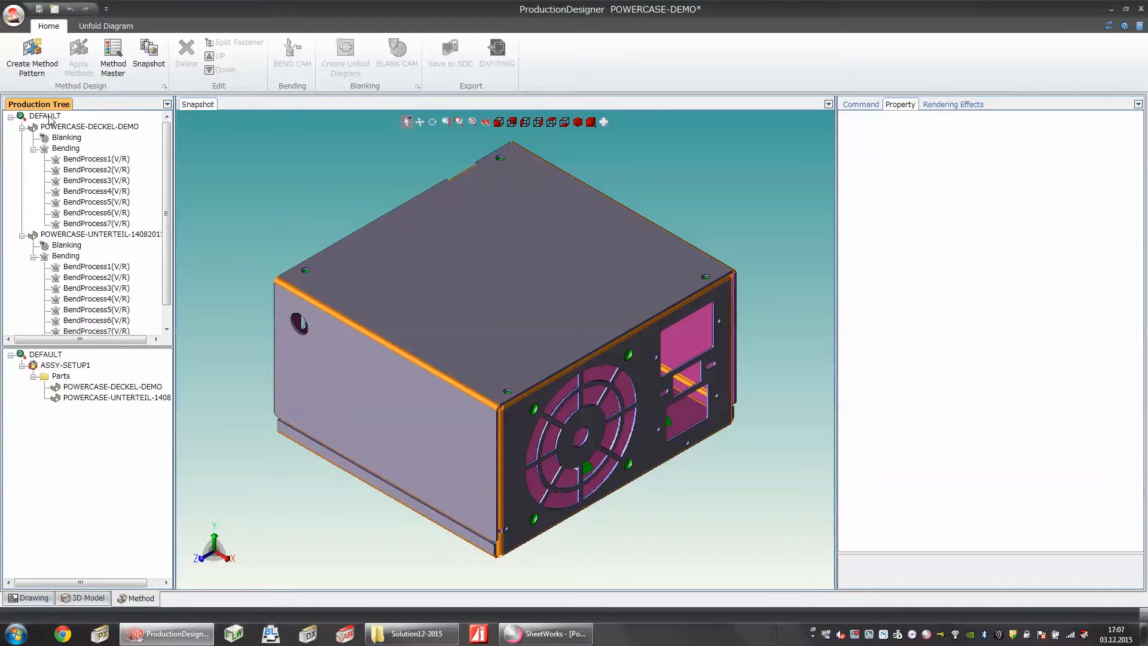
{"action": "left_click", "coordinate": [344, 58]}
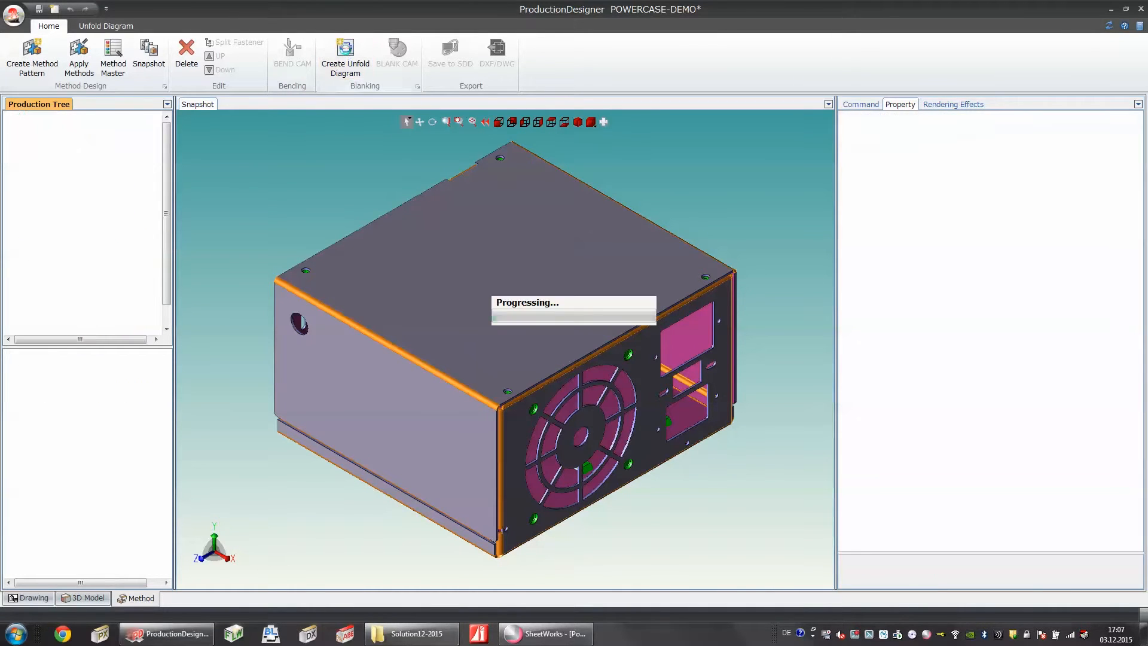
{"action": "left_click", "coordinate": [344, 58]}
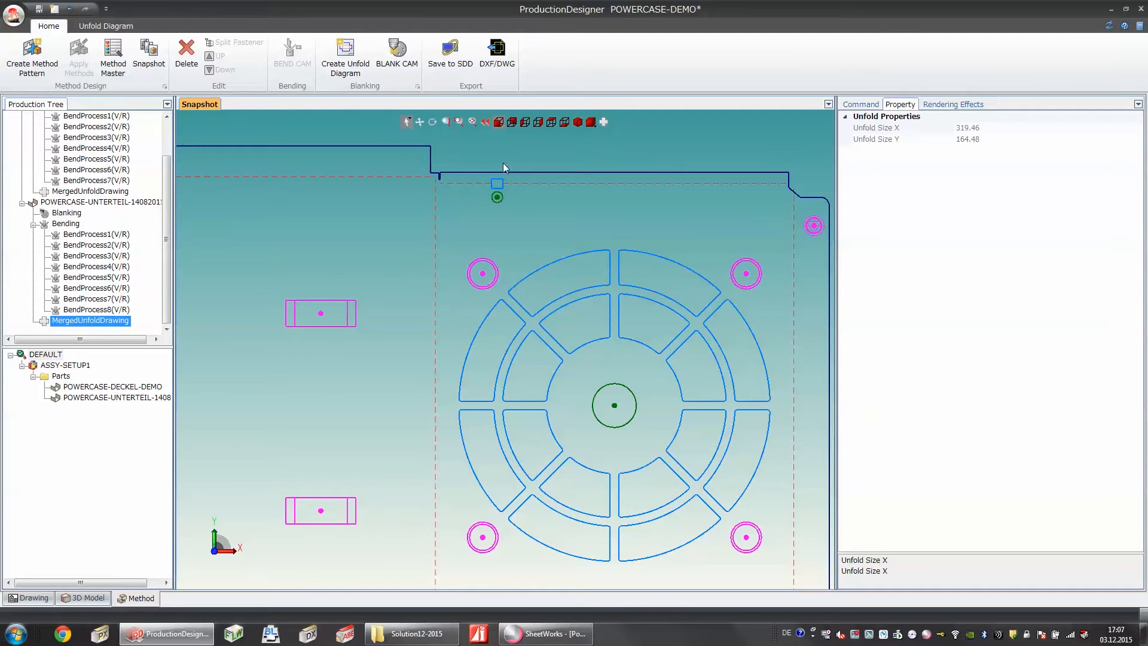
{"action": "mouse_move", "coordinate": [371, 293]}
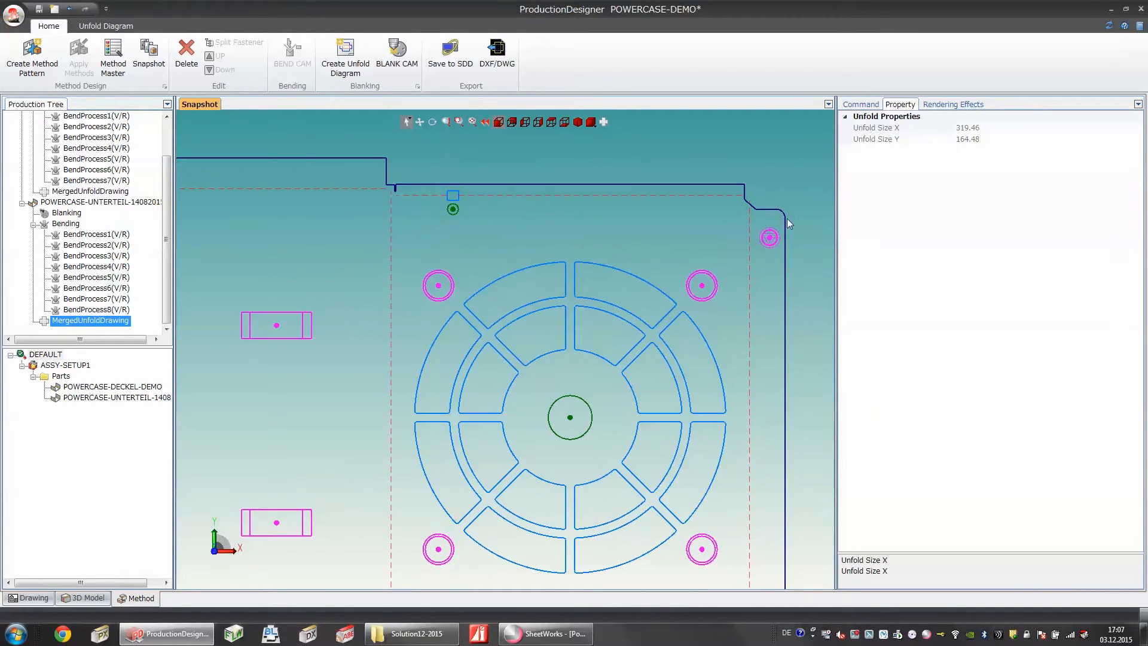
{"action": "mouse_move", "coordinate": [749, 262]}
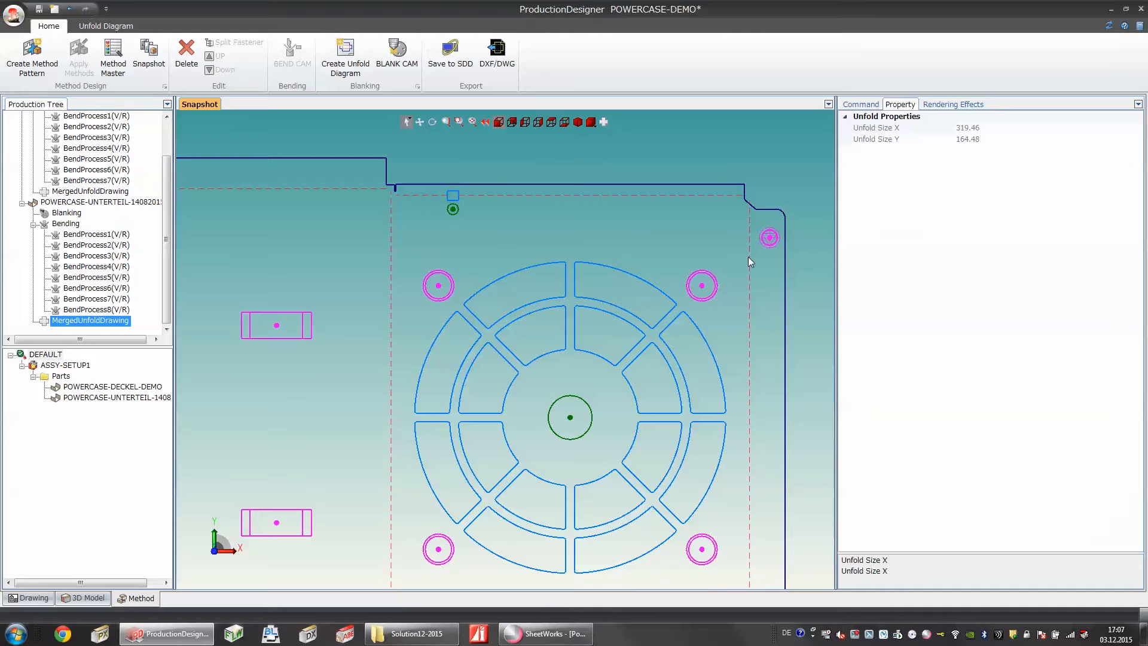
{"action": "mouse_move", "coordinate": [760, 266]}
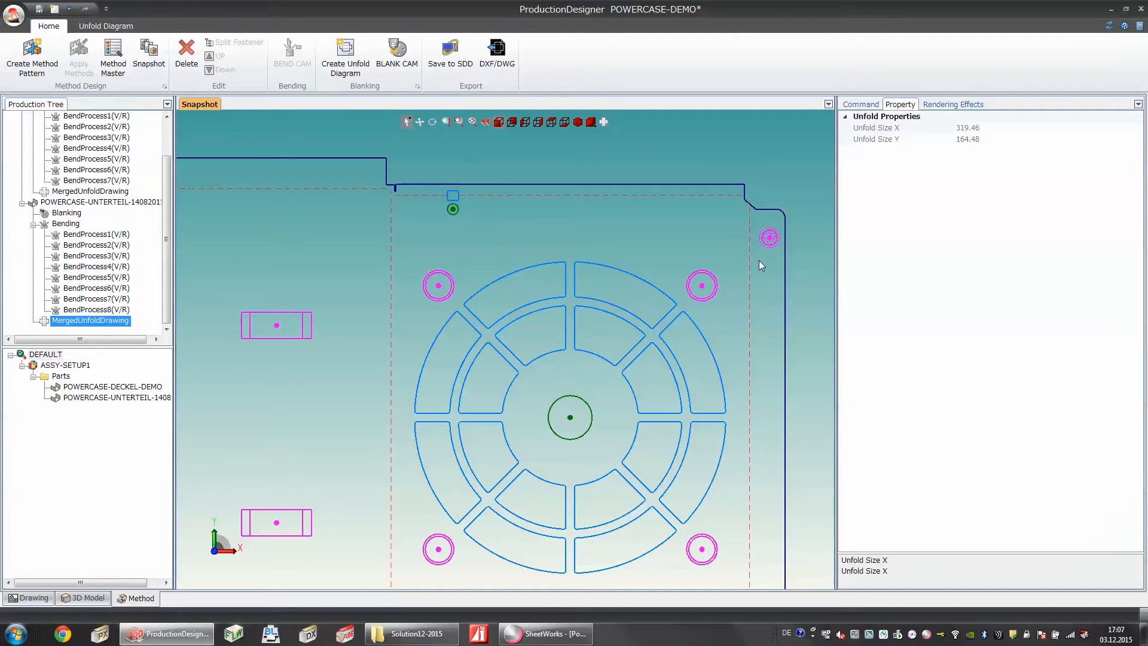
{"action": "left_click", "coordinate": [66, 223]}
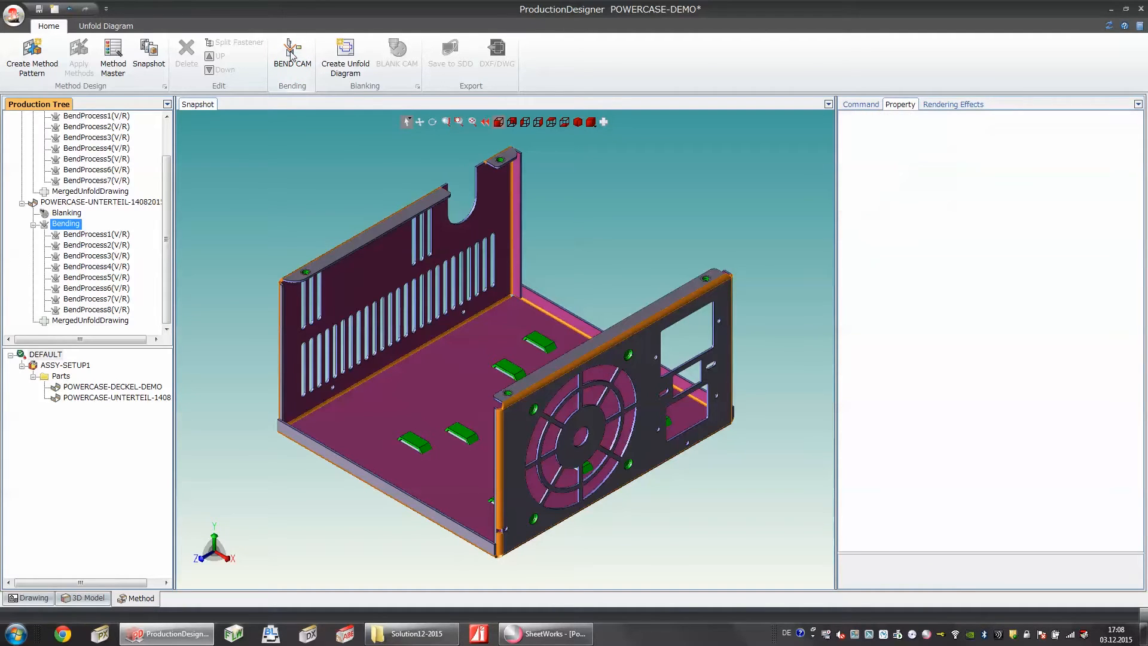
{"action": "mouse_move", "coordinate": [489, 159]}
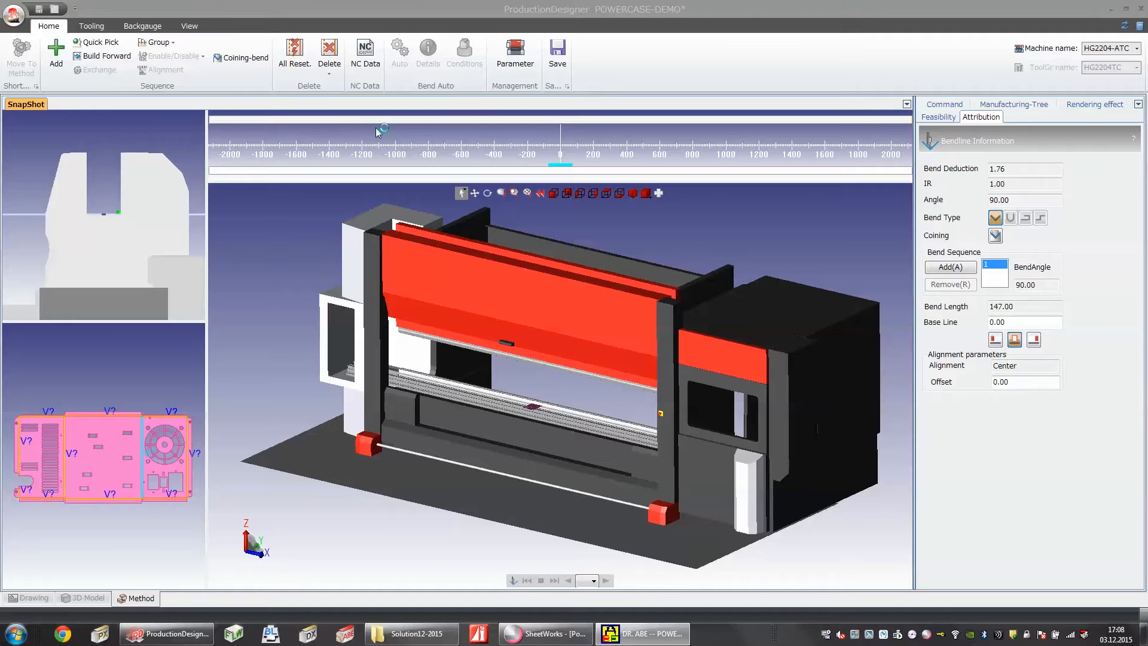
{"action": "mouse_move", "coordinate": [162, 426]}
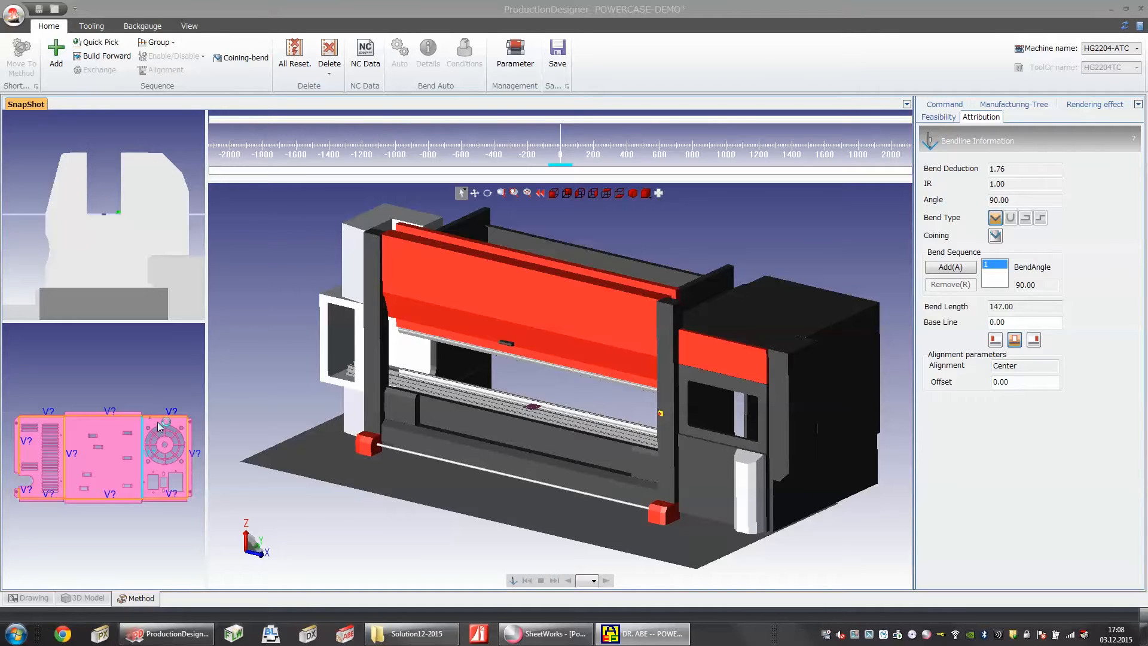
{"action": "mouse_move", "coordinate": [181, 400]}
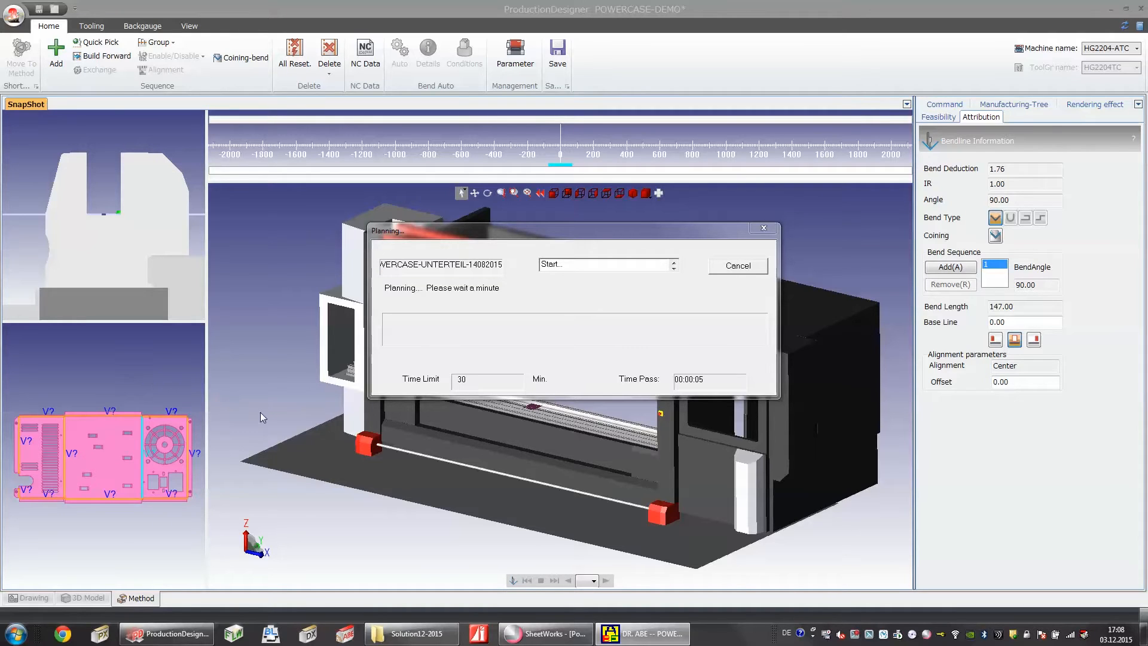
{"action": "mouse_move", "coordinate": [452, 426]}
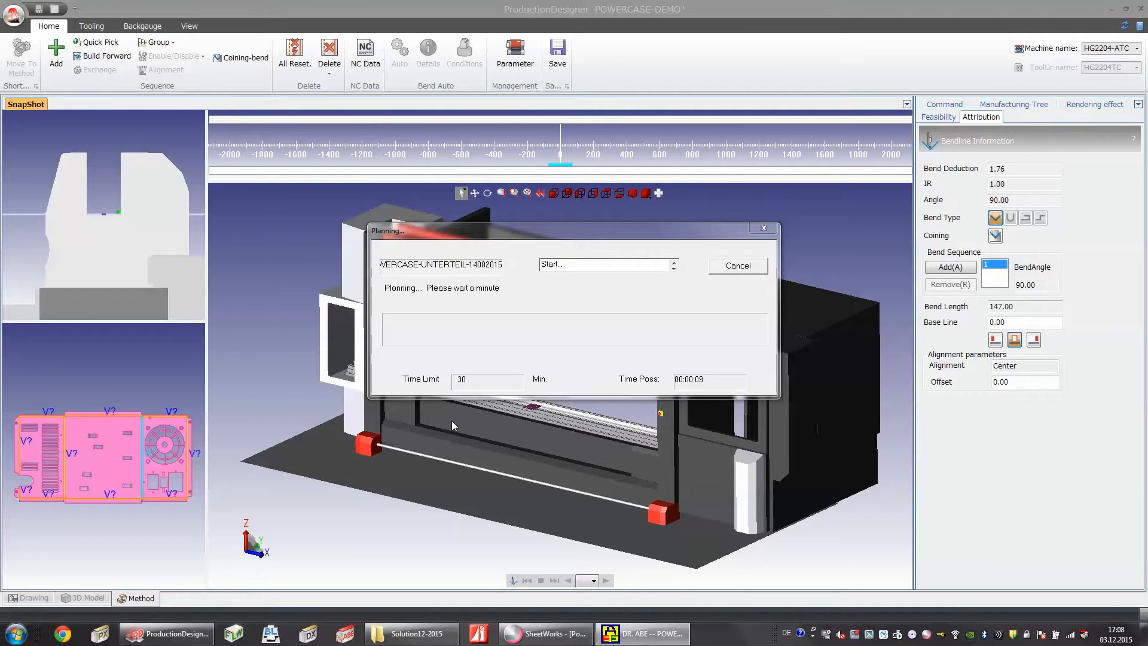
{"action": "mouse_move", "coordinate": [95, 133]}
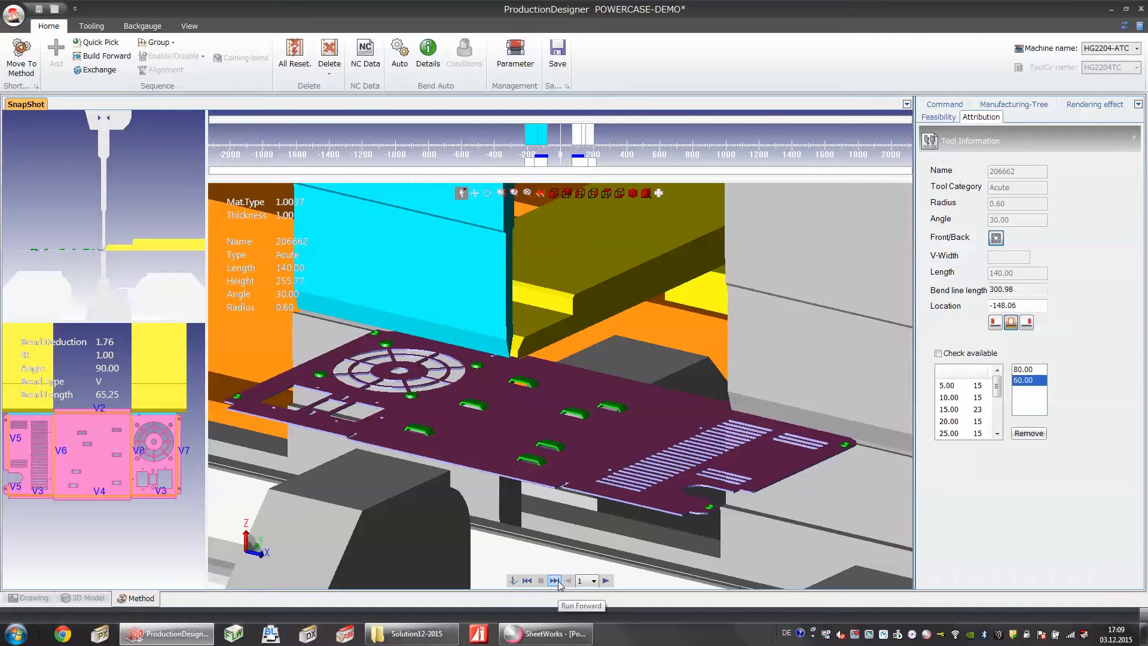
Play the base part's bend sequence forward, step through it, pick a step and jump back to the first bend
{"action": "left_click", "coordinate": [554, 580]}
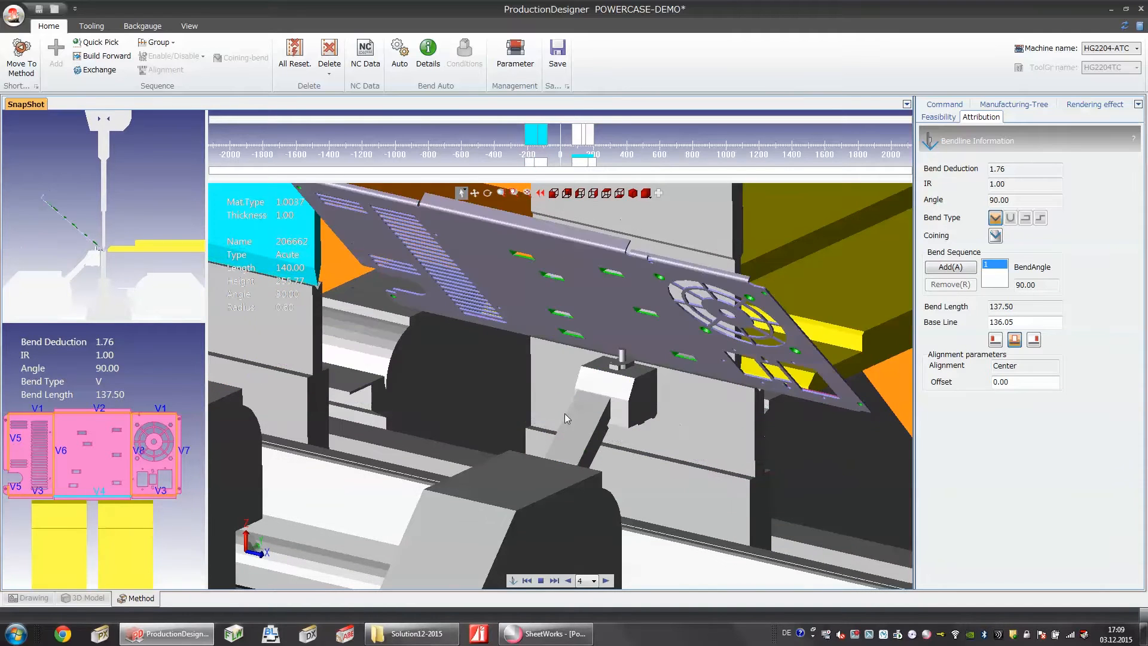
{"action": "left_click", "coordinate": [606, 580]}
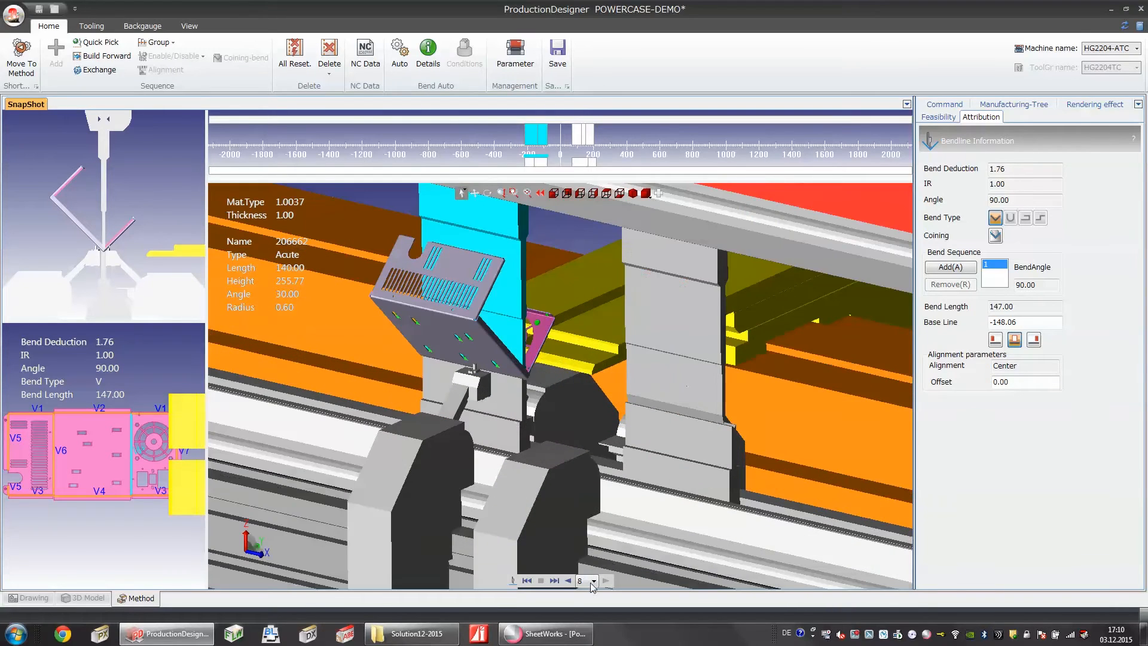
{"action": "left_click", "coordinate": [567, 580]}
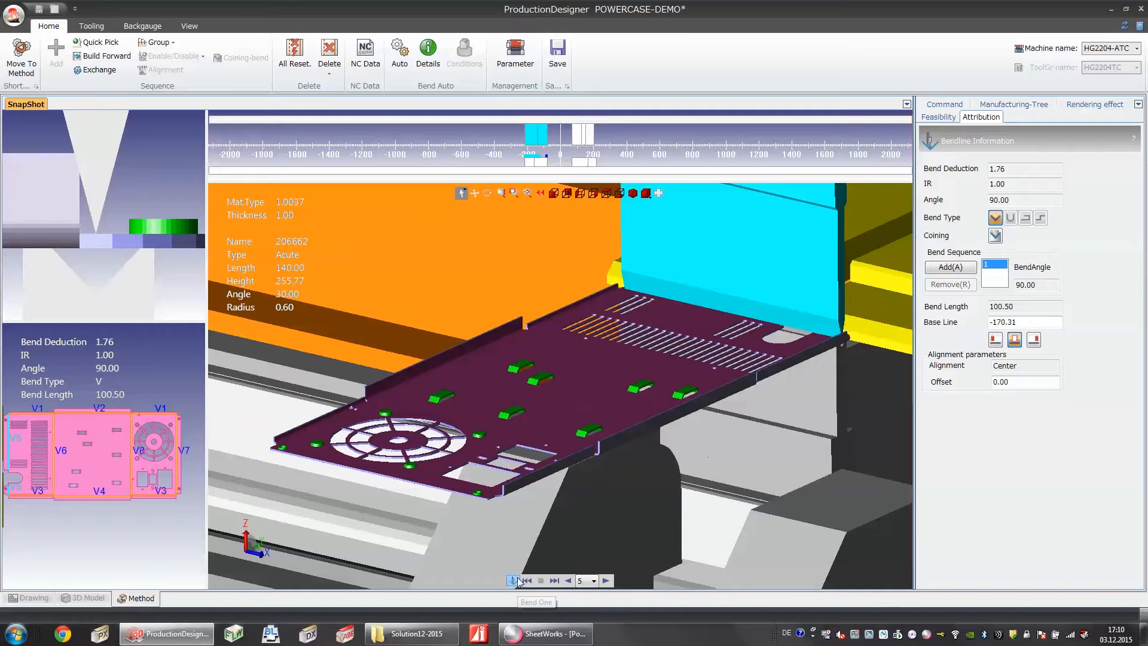
{"action": "left_click", "coordinate": [513, 580]}
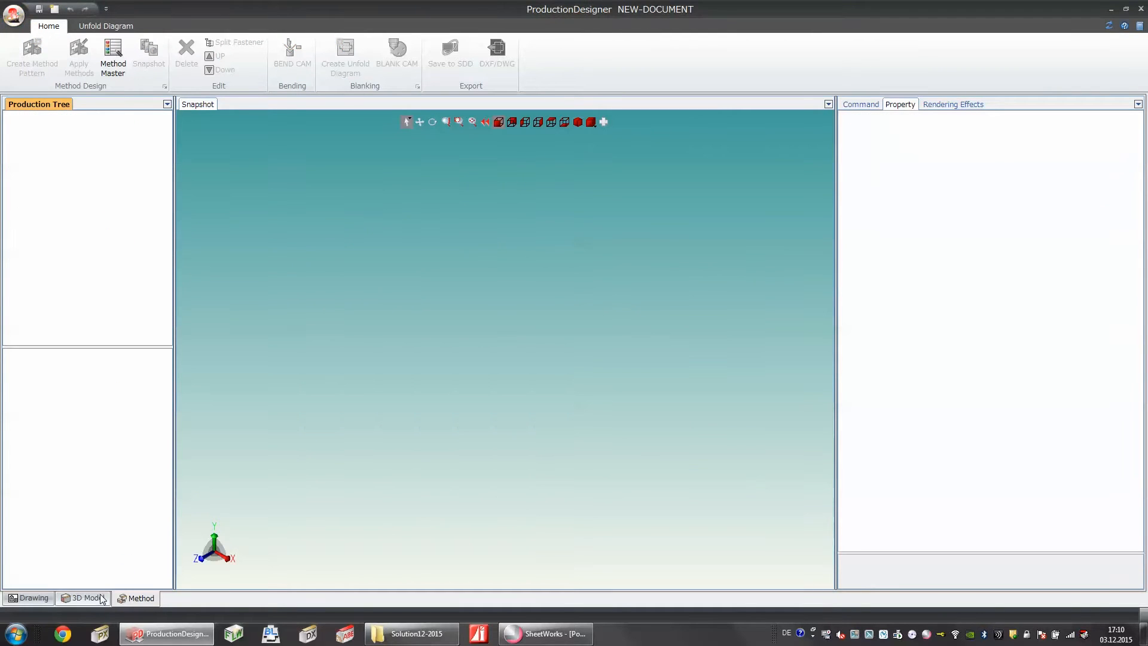
Go via the 3D Model tab to the Drawing workspace and import CS_Back_Cover.DXF
{"action": "left_click", "coordinate": [84, 598]}
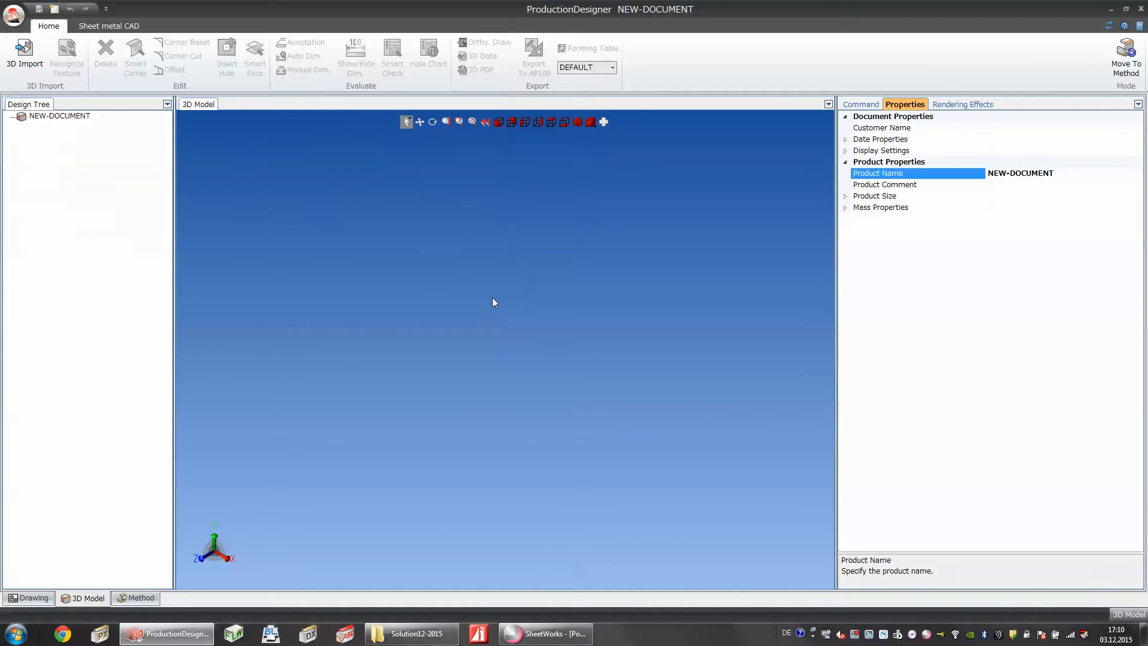
{"action": "left_click", "coordinate": [33, 598]}
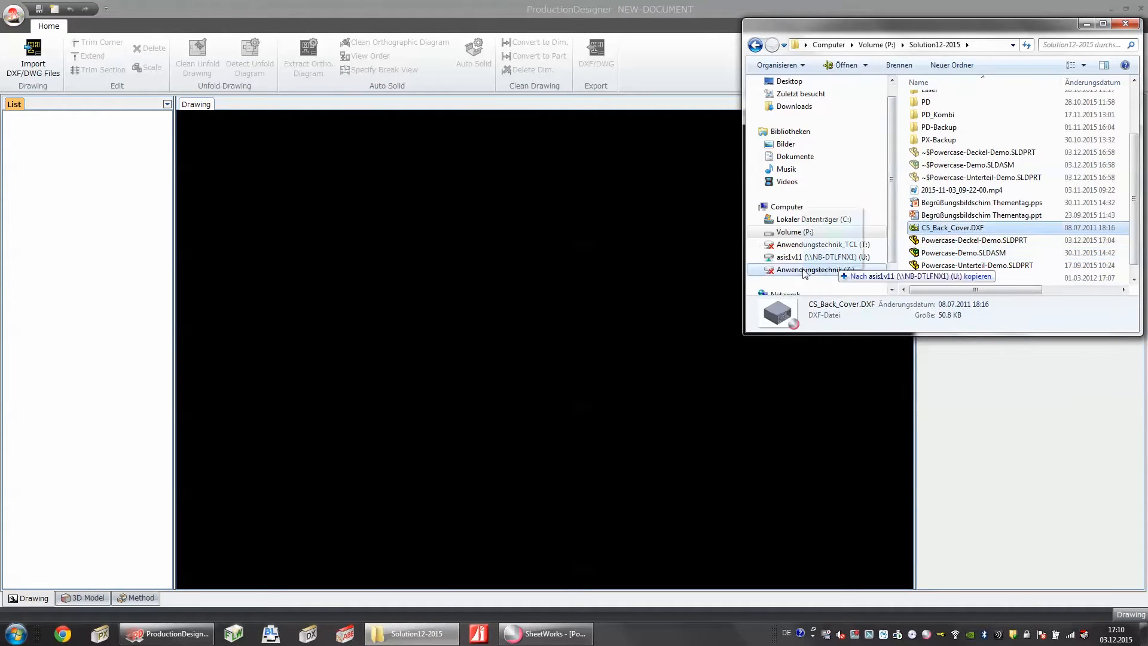
{"action": "double_click", "coordinate": [954, 227]}
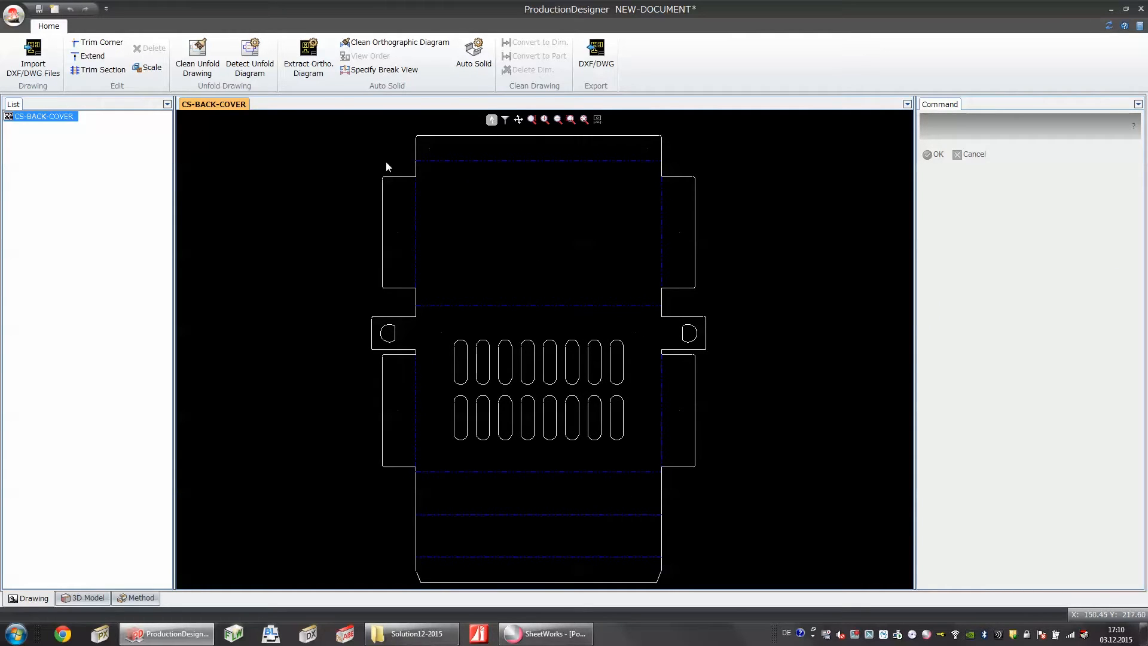
{"action": "mouse_move", "coordinate": [248, 58]}
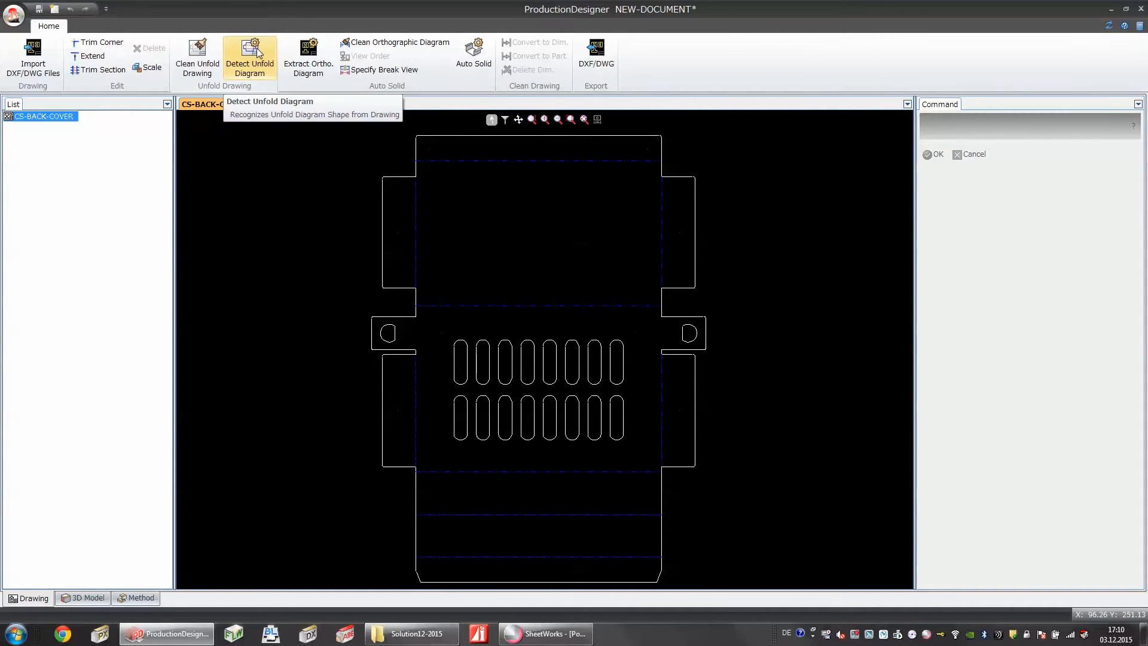
Start Detect Unfold Diagram and set its material to 1.0037-1.00
{"action": "left_click", "coordinate": [249, 58]}
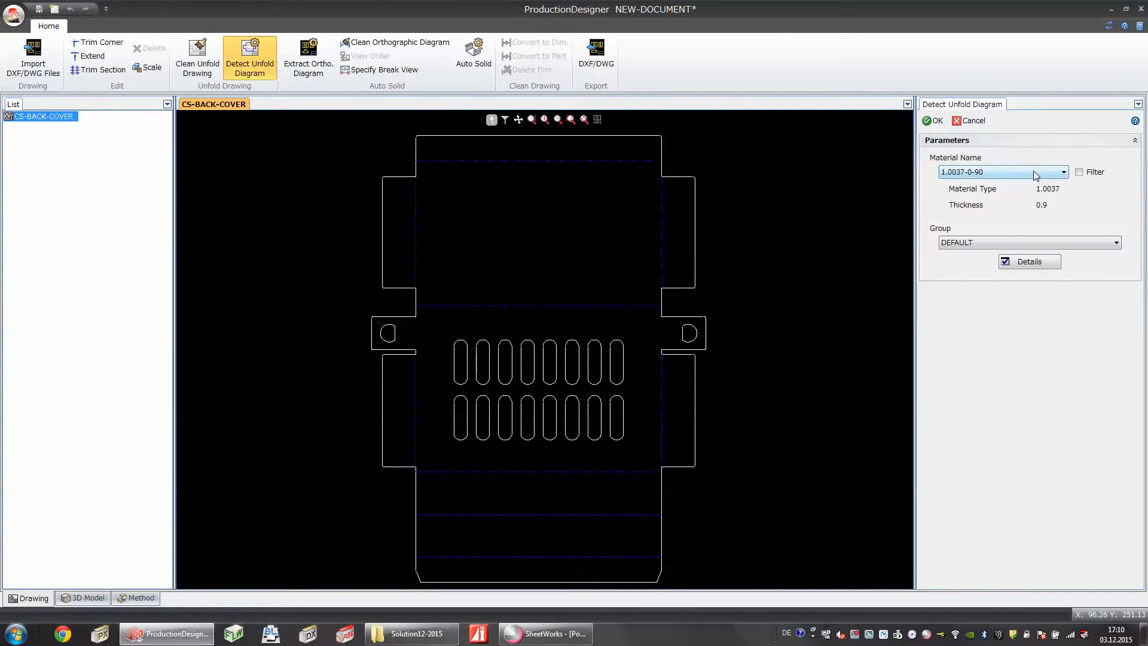
{"action": "left_click", "coordinate": [1063, 171]}
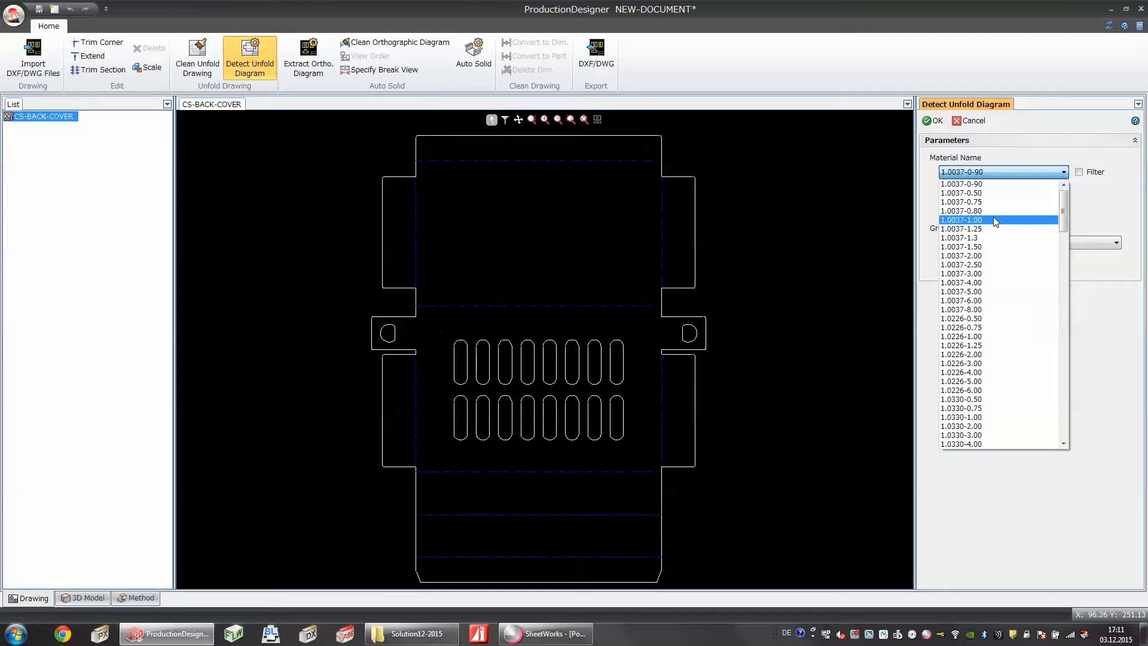
{"action": "left_click", "coordinate": [960, 219]}
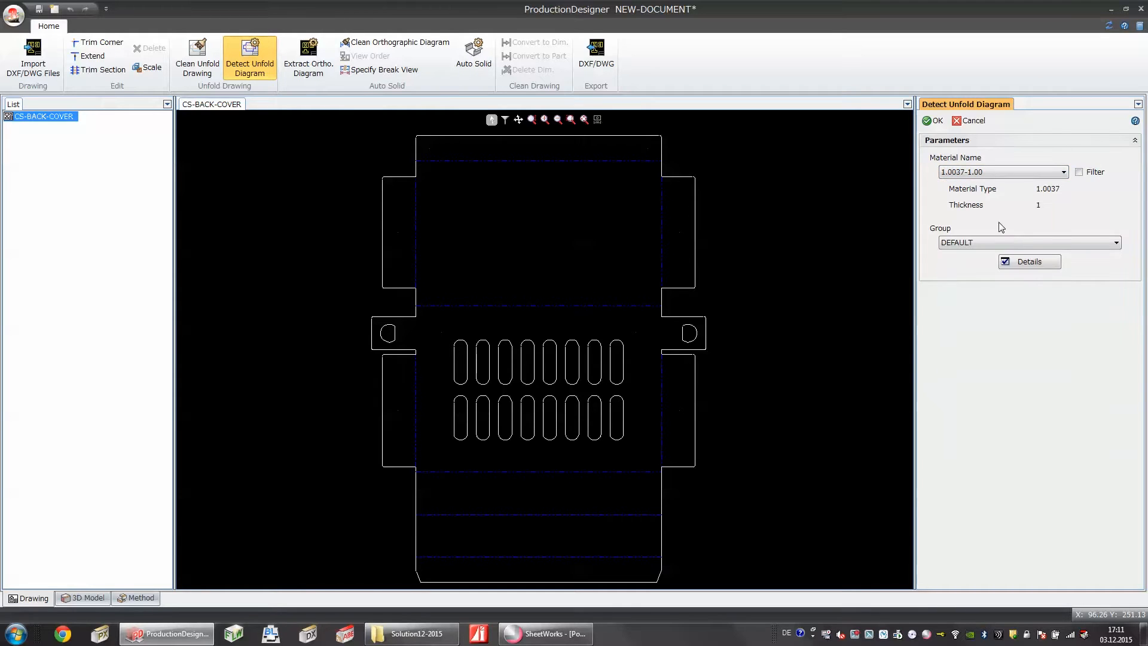
Review the detailed bend-line parameters — layer, direction, angle, inner radius — then close Details
{"action": "left_click", "coordinate": [1028, 262]}
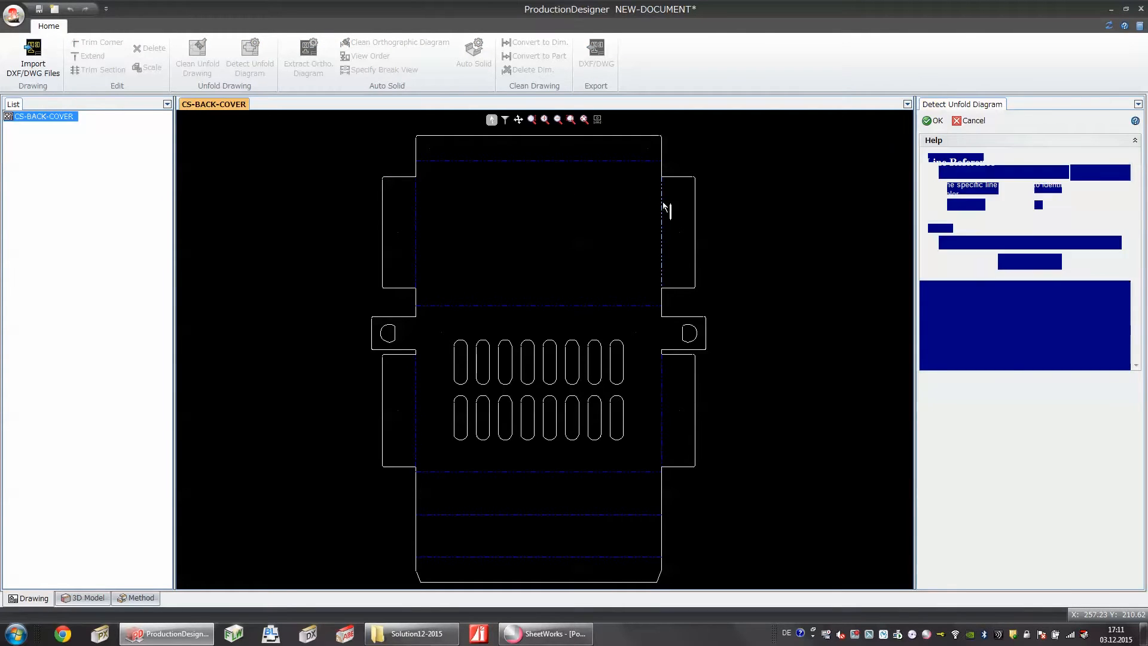
{"action": "left_click", "coordinate": [249, 51]}
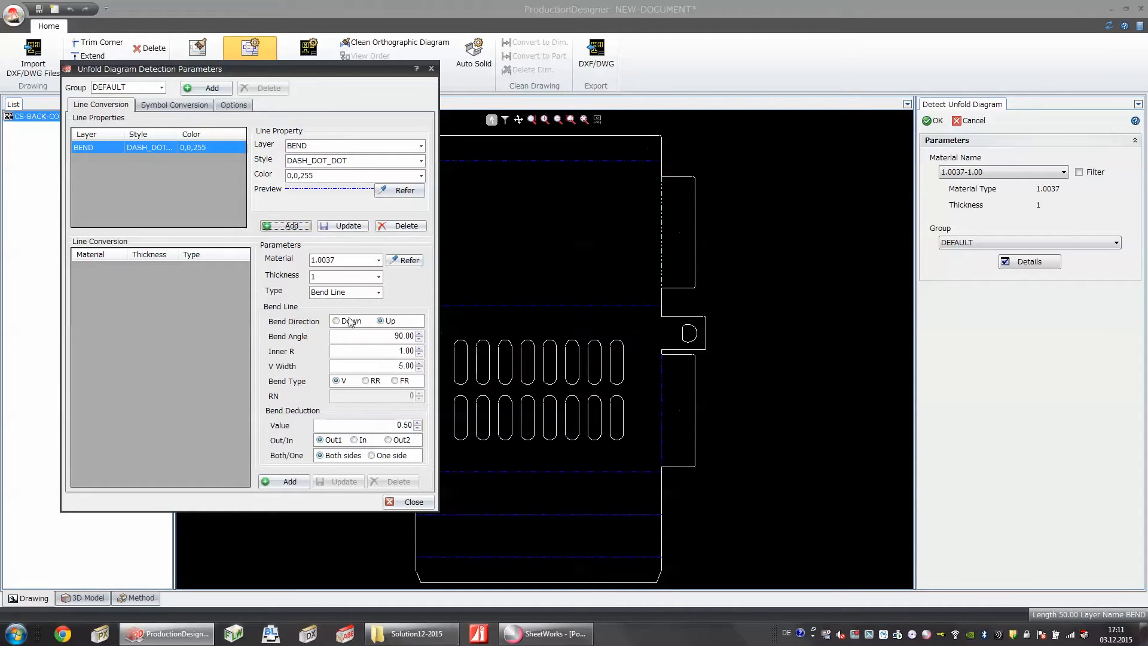
{"action": "left_click", "coordinate": [336, 320]}
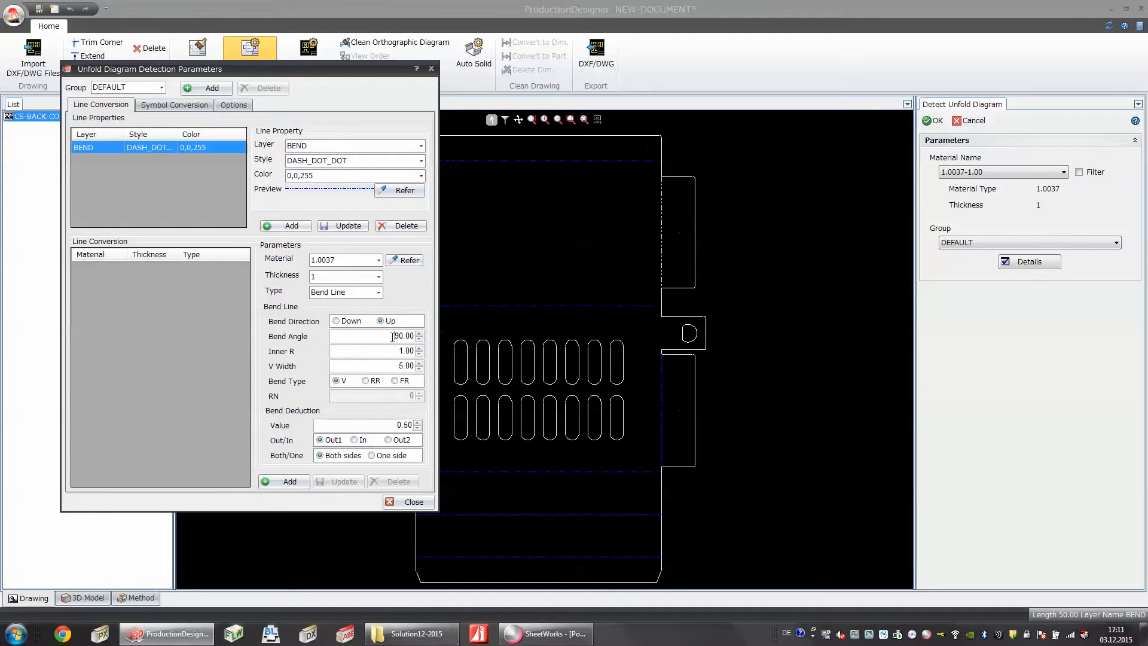
{"action": "left_click", "coordinate": [373, 350]}
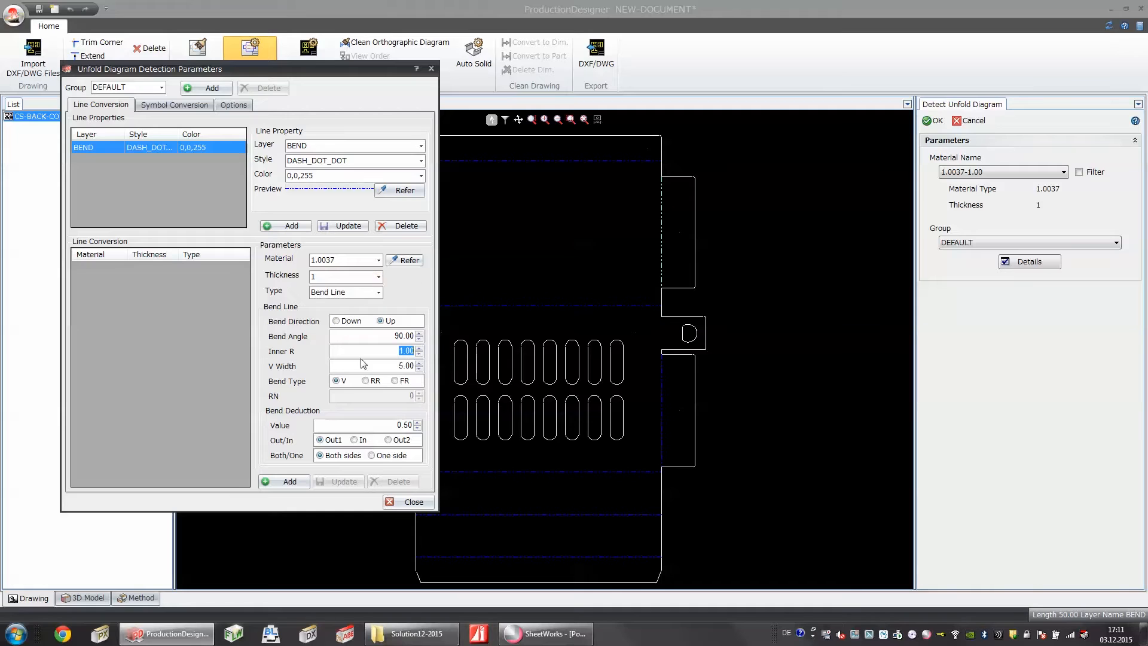
{"action": "left_click", "coordinate": [373, 426]}
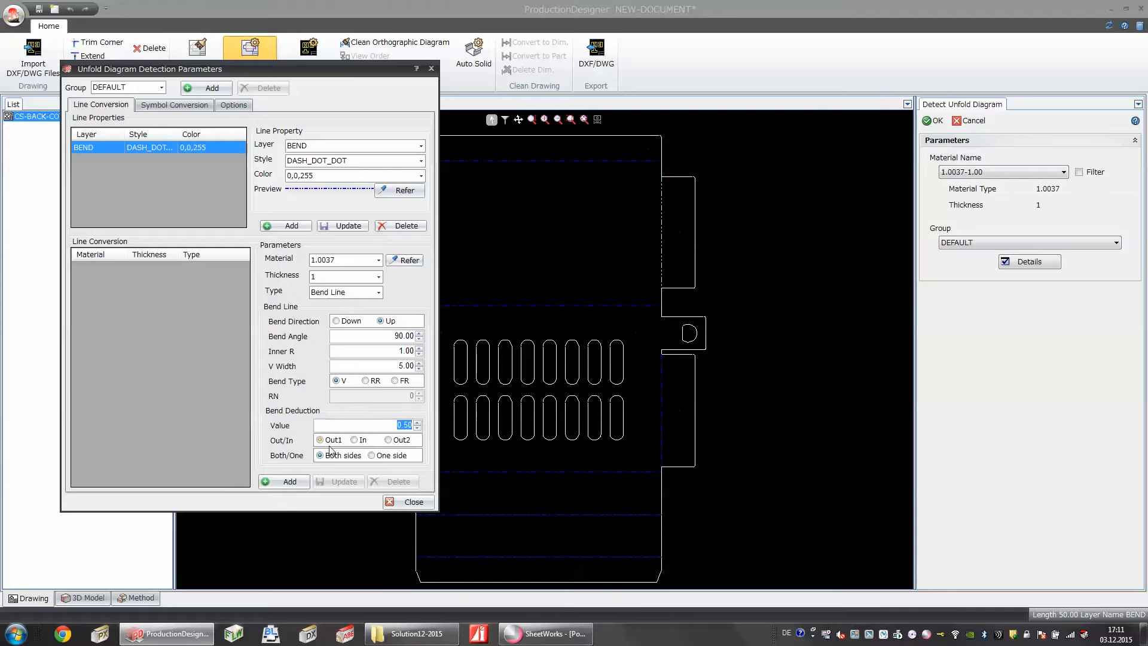
{"action": "left_click", "coordinate": [412, 501]}
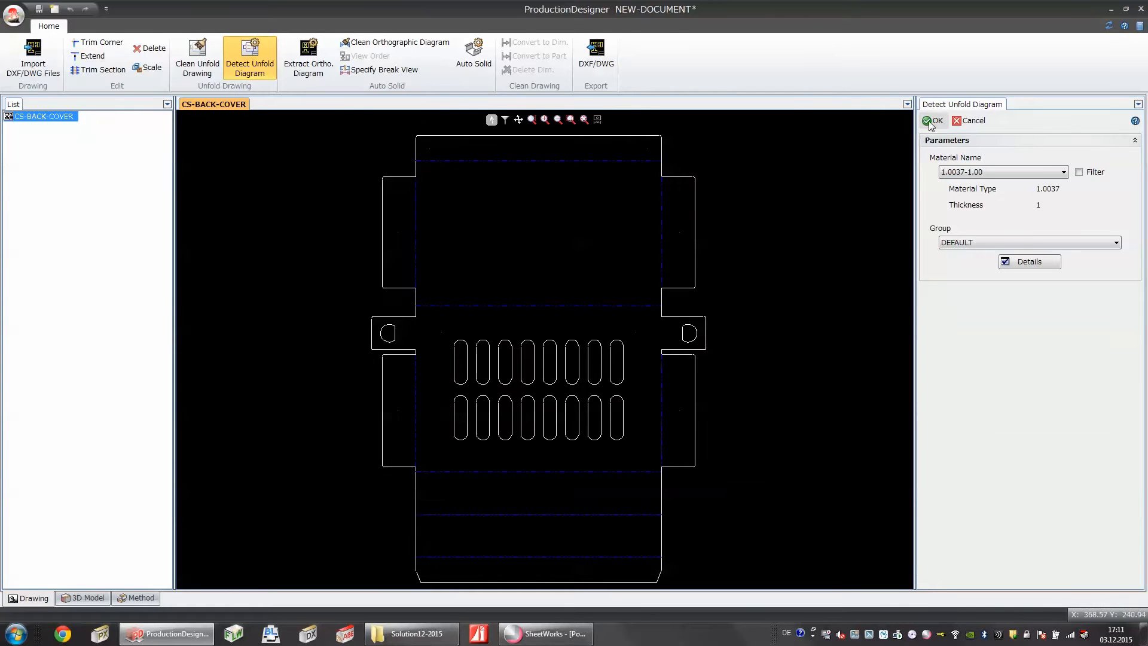
Confirm unfold detection, then set Bend5 to Down with Specify IR True and an inner radius of 5
{"action": "left_click", "coordinate": [932, 120]}
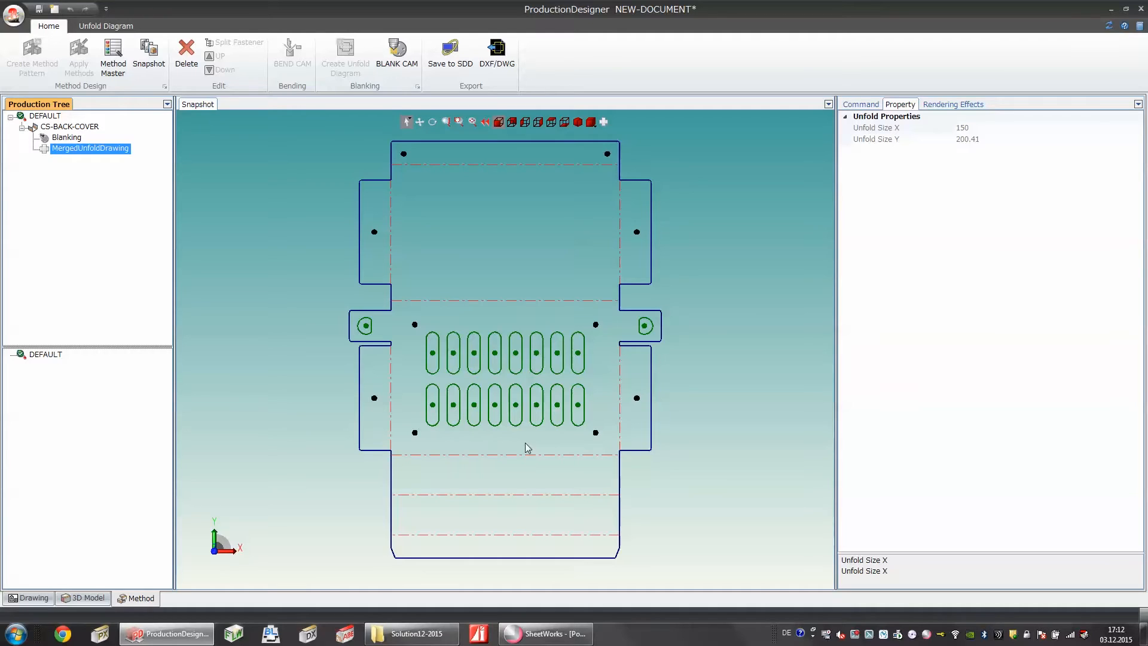
{"action": "mouse_move", "coordinate": [430, 289]}
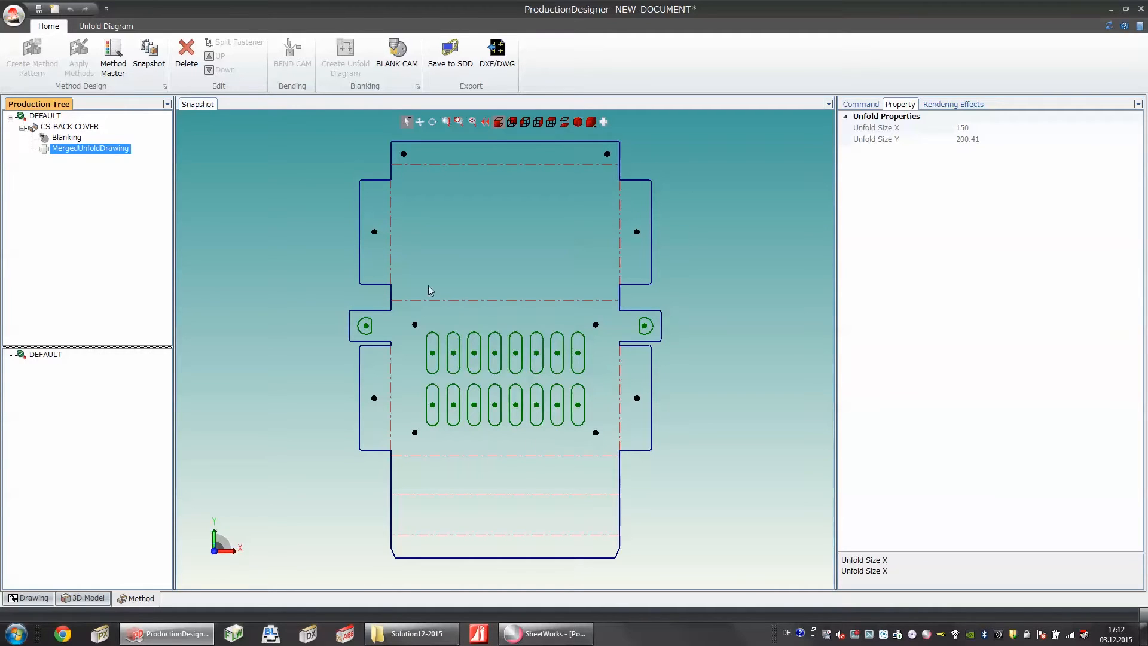
{"action": "mouse_move", "coordinate": [106, 154]}
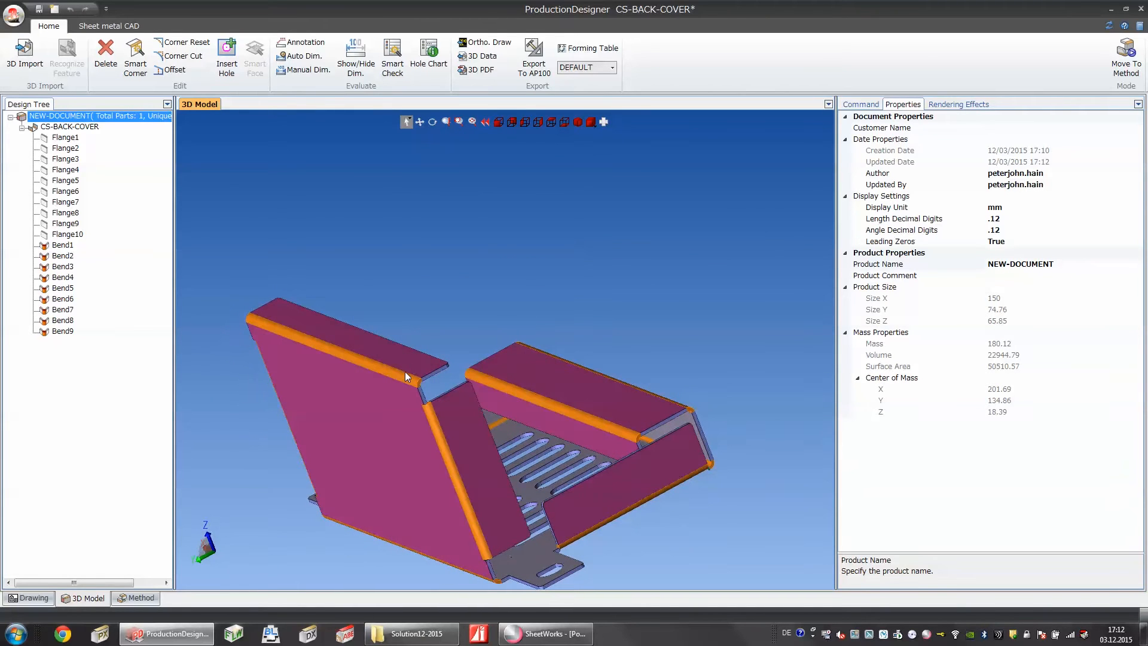
{"action": "left_click", "coordinate": [62, 289]}
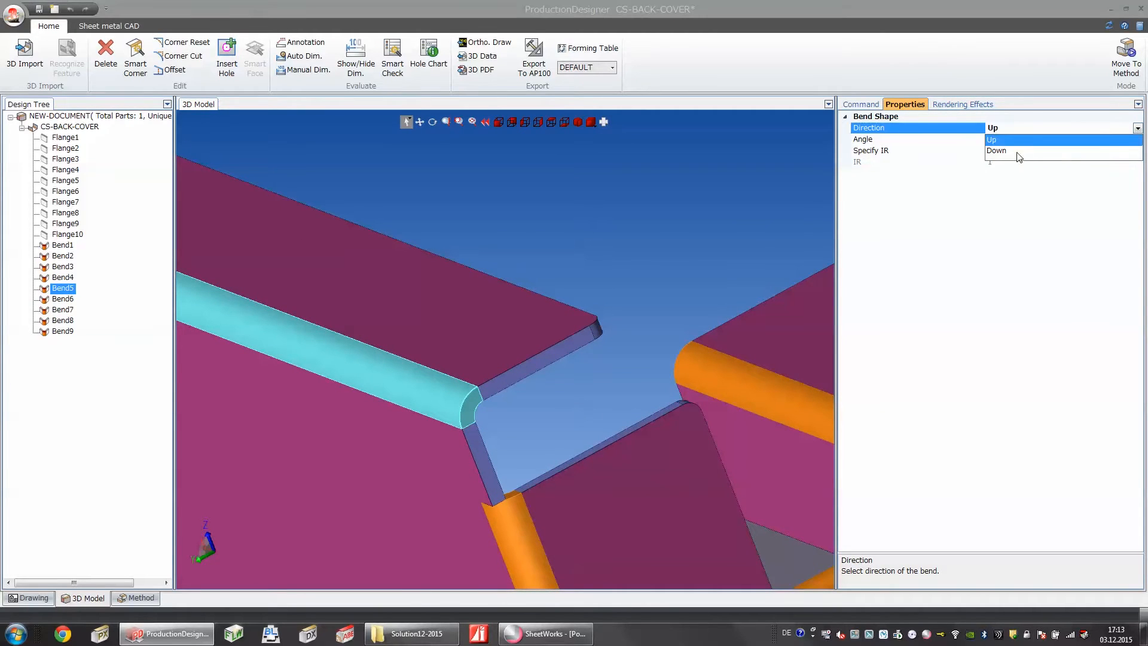
{"action": "left_click", "coordinate": [997, 151]}
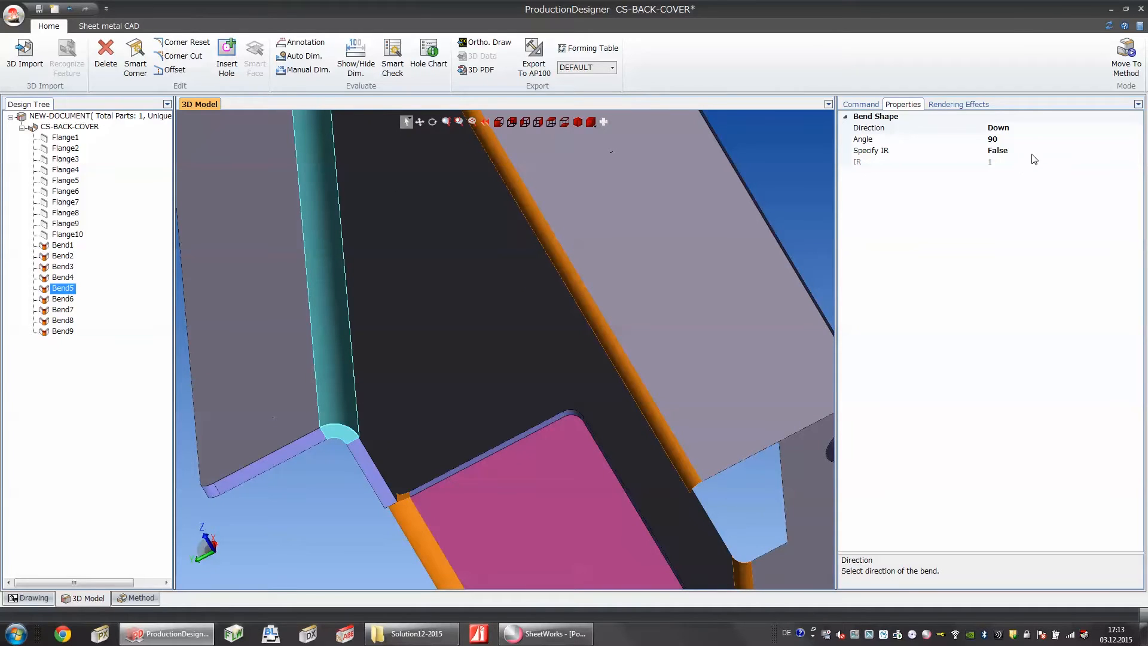
{"action": "left_click", "coordinate": [998, 151]}
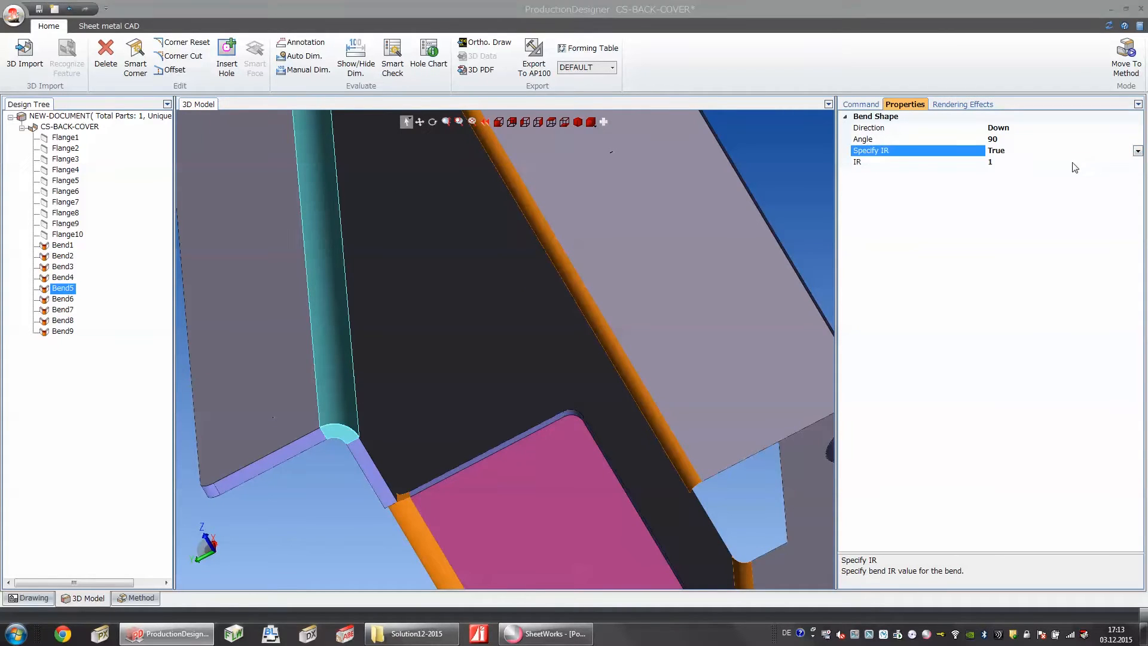
{"action": "left_click", "coordinate": [915, 162]}
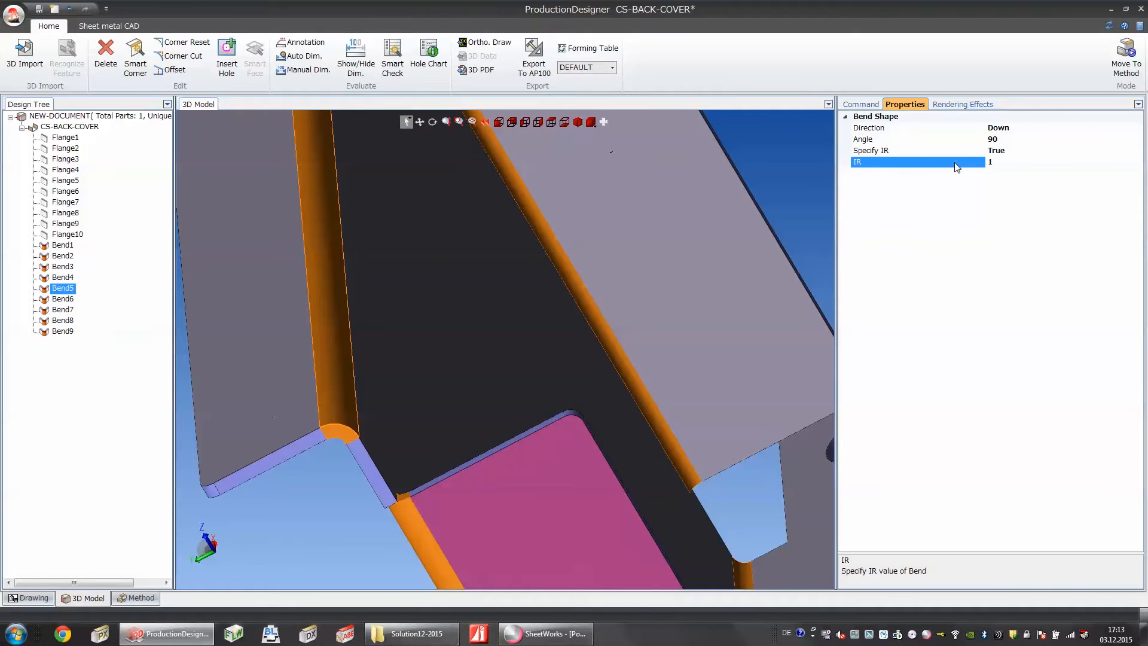
{"action": "type", "text": "5"}
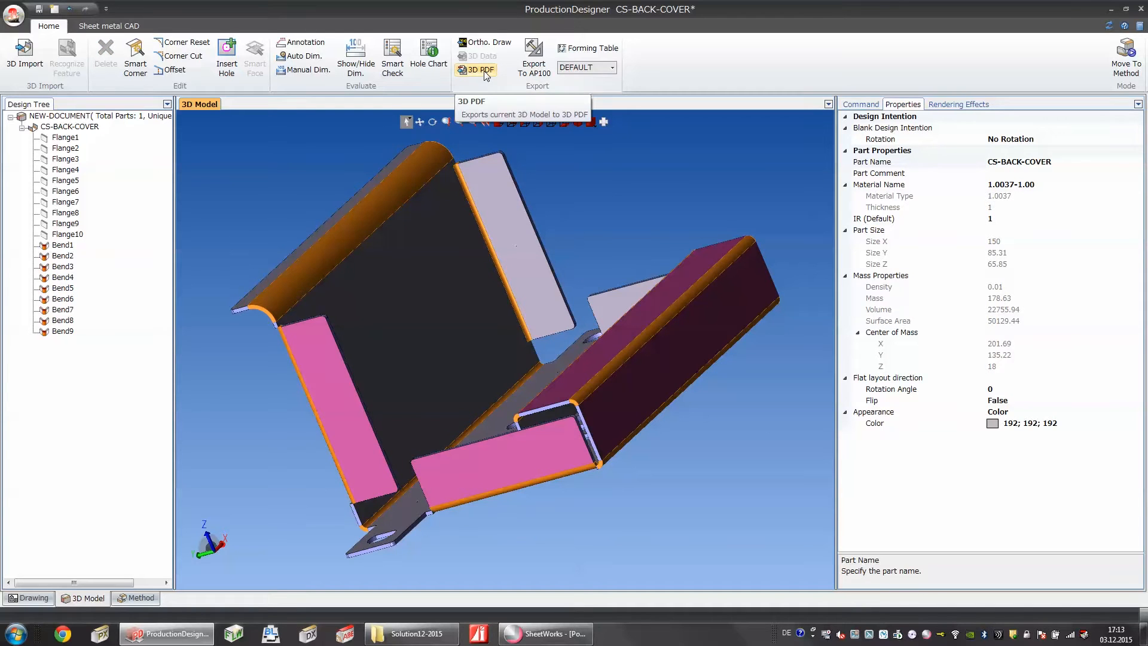
Export CS-BACK-COVER.PDF as a 3D PDF report saved to the Desktop
{"action": "left_click", "coordinate": [475, 70]}
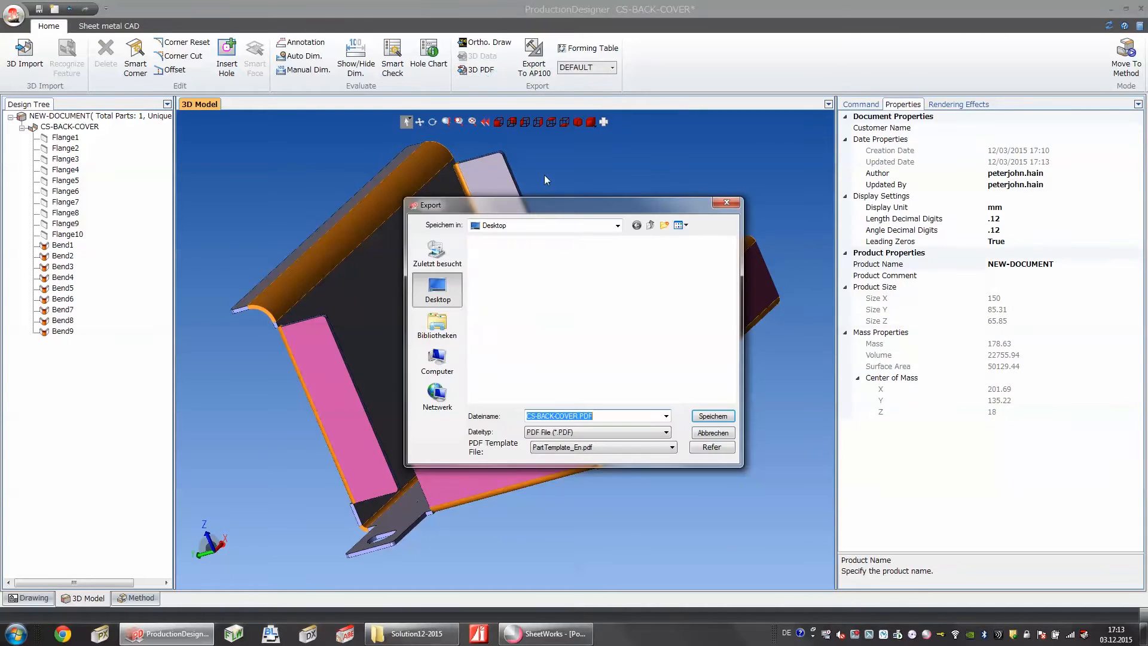
{"action": "left_click", "coordinate": [711, 432]}
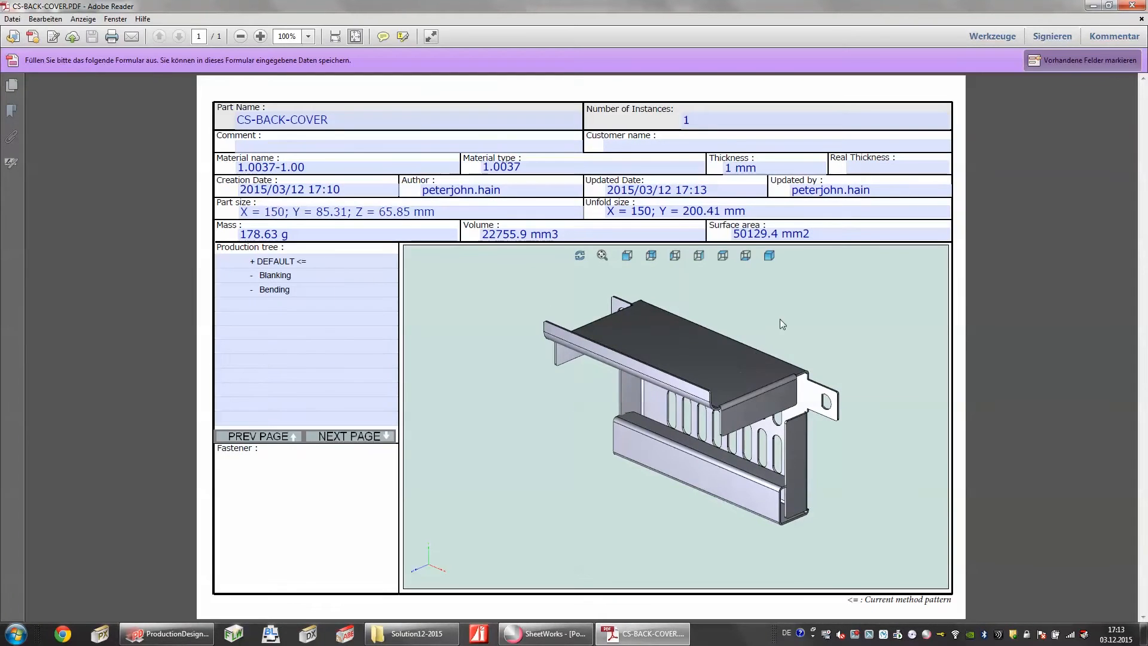
{"action": "mouse_move", "coordinate": [799, 303]}
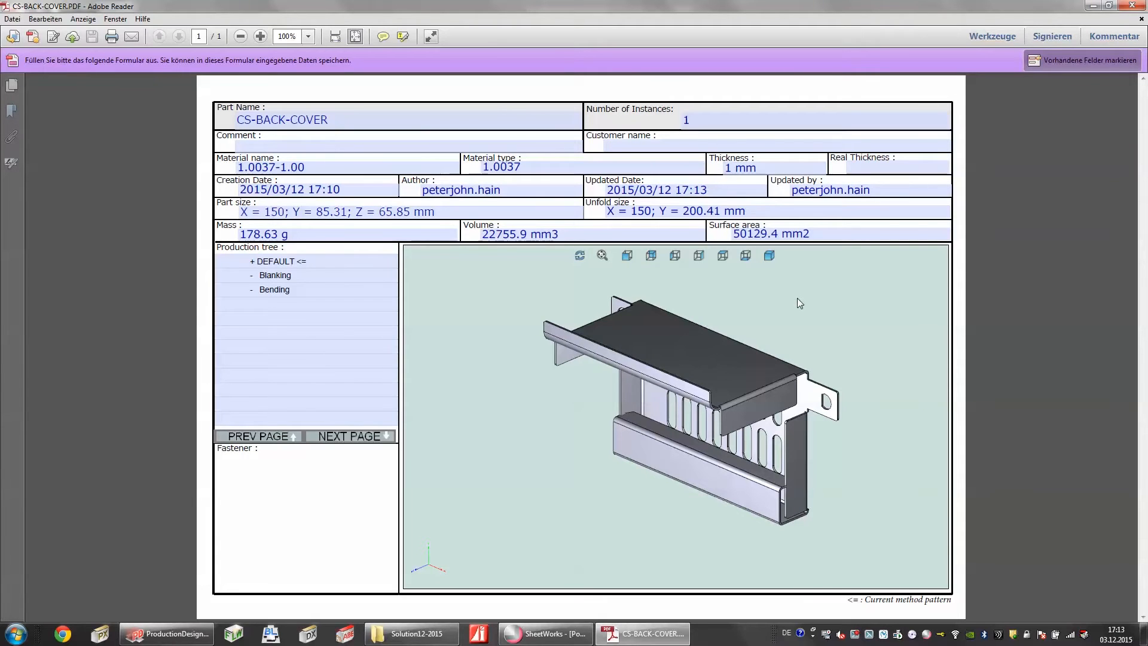
{"action": "mouse_move", "coordinate": [827, 338]}
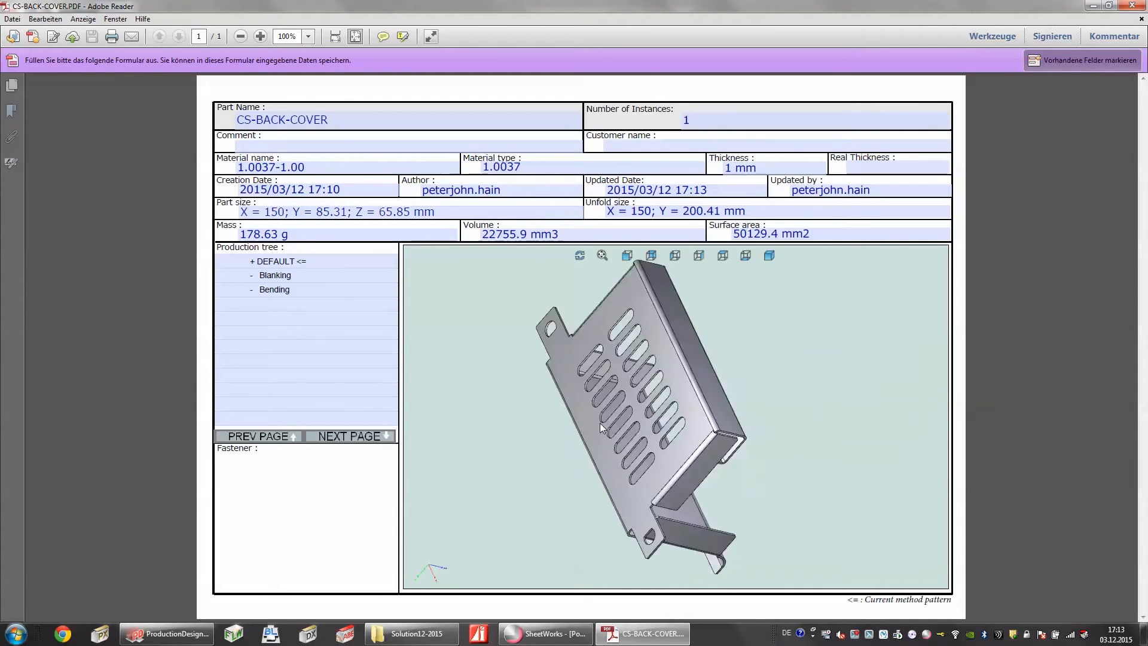
Rotate the embedded 3D back cover to view it from above, then close the PDF report
{"action": "left_click_drag", "start_coordinate": [601, 428], "coordinate": [696, 322]}
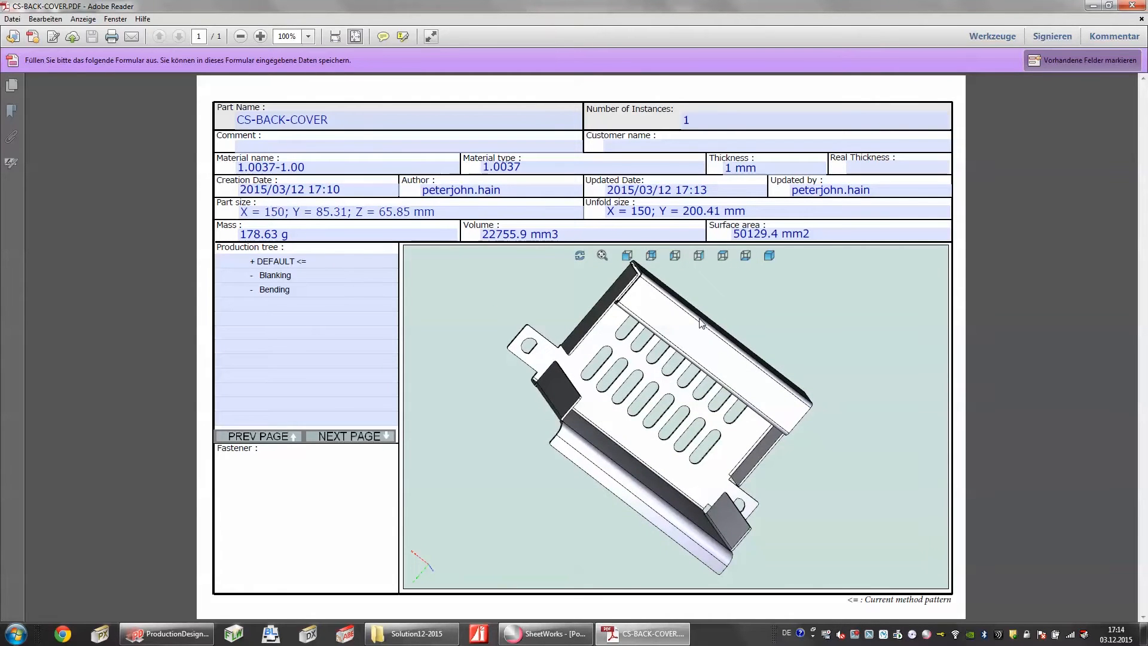
{"action": "double_click", "coordinate": [313, 119]}
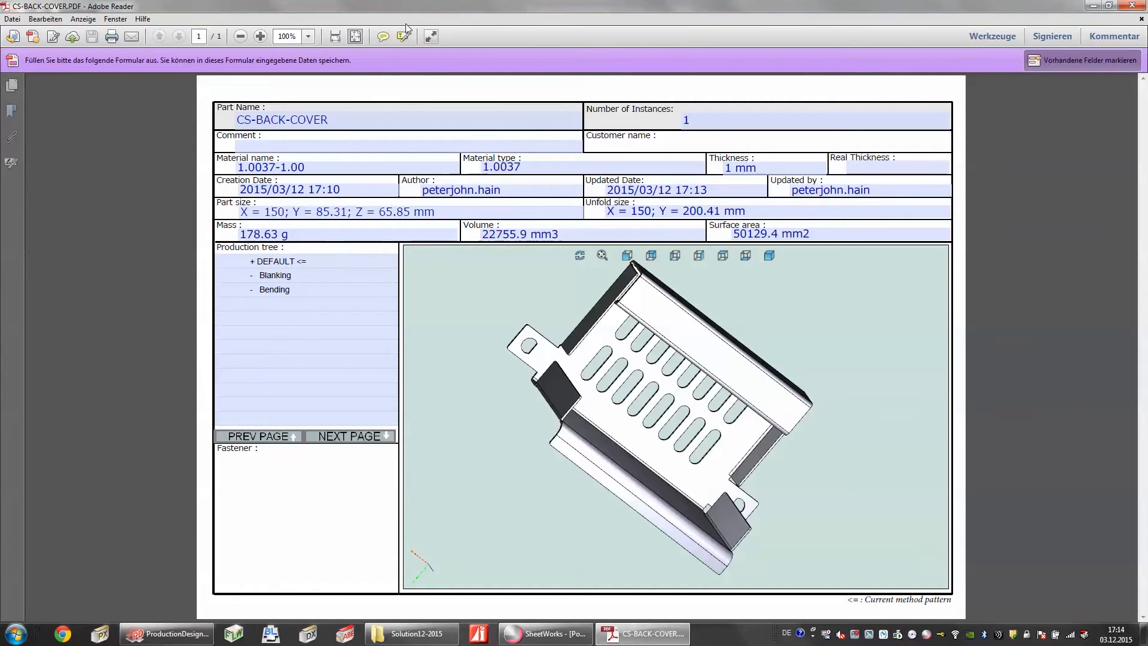
{"action": "left_click", "coordinate": [165, 633]}
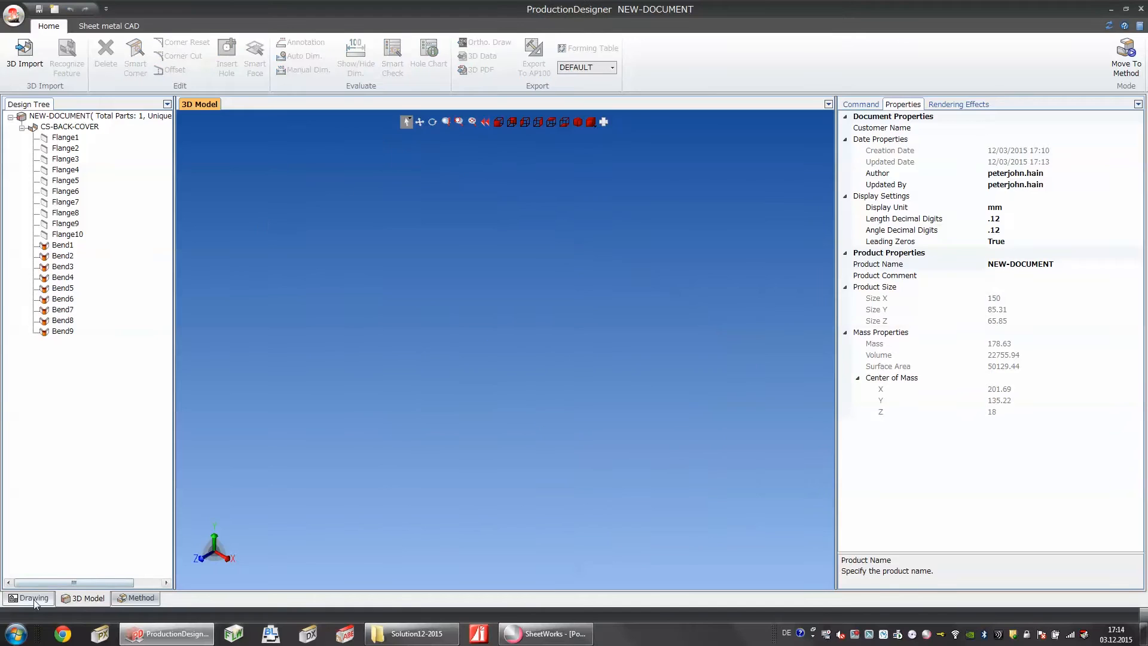
Load SAMPLE-01.DXF in the drawing workspace and extract its orthographic diagram
{"action": "left_click", "coordinate": [29, 598]}
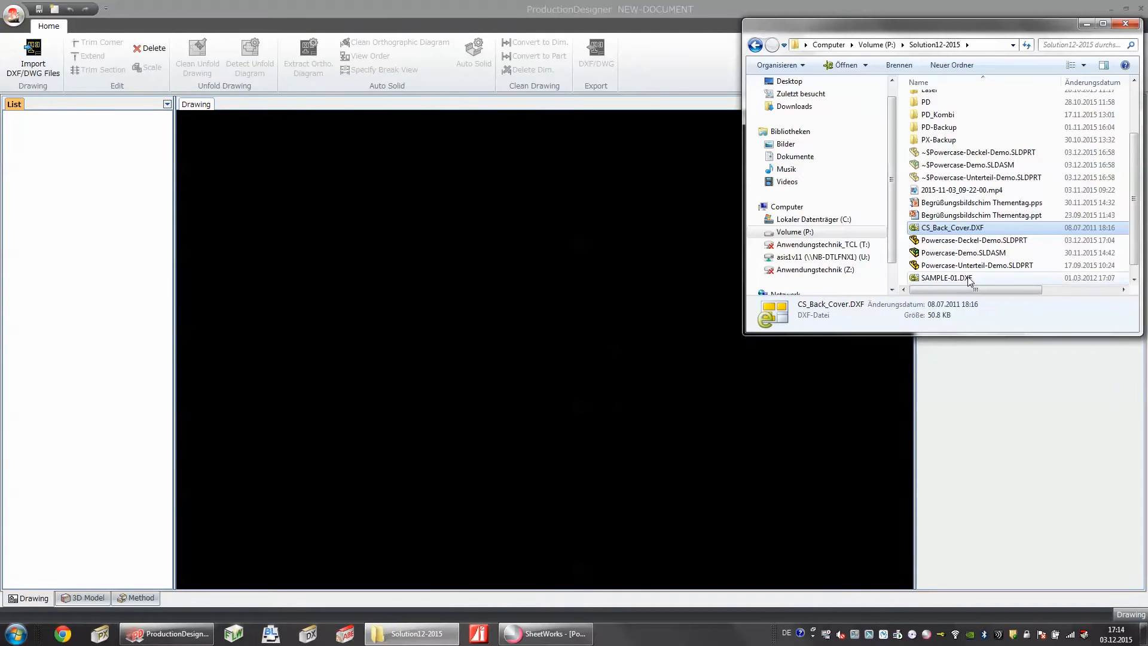
{"action": "double_click", "coordinate": [945, 278]}
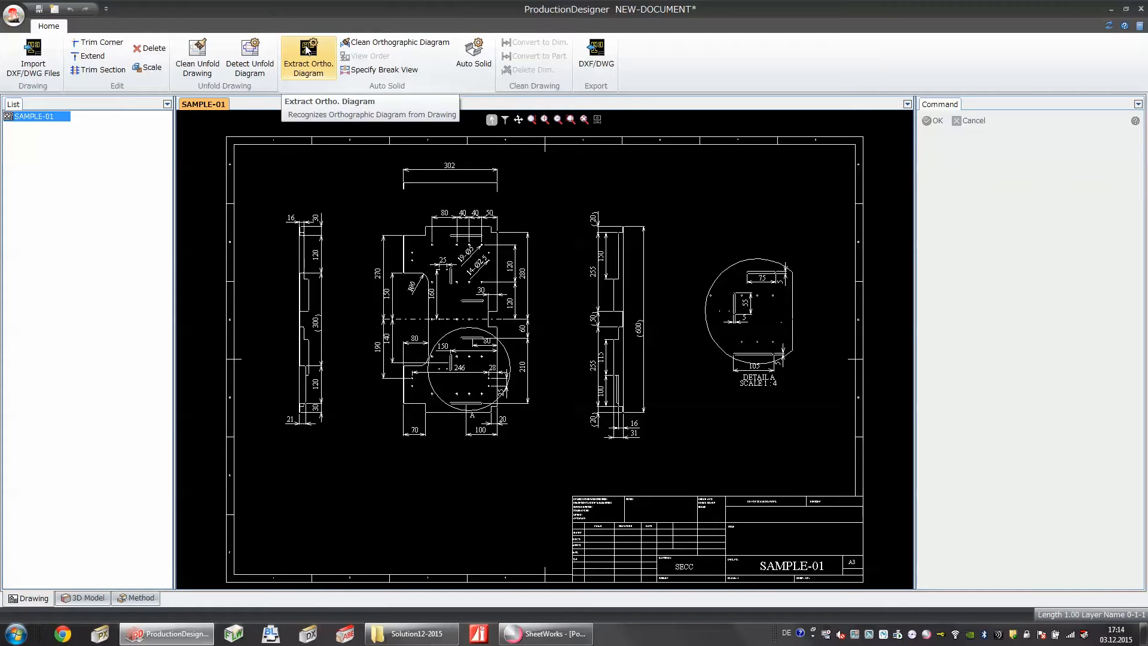
{"action": "left_click", "coordinate": [308, 59]}
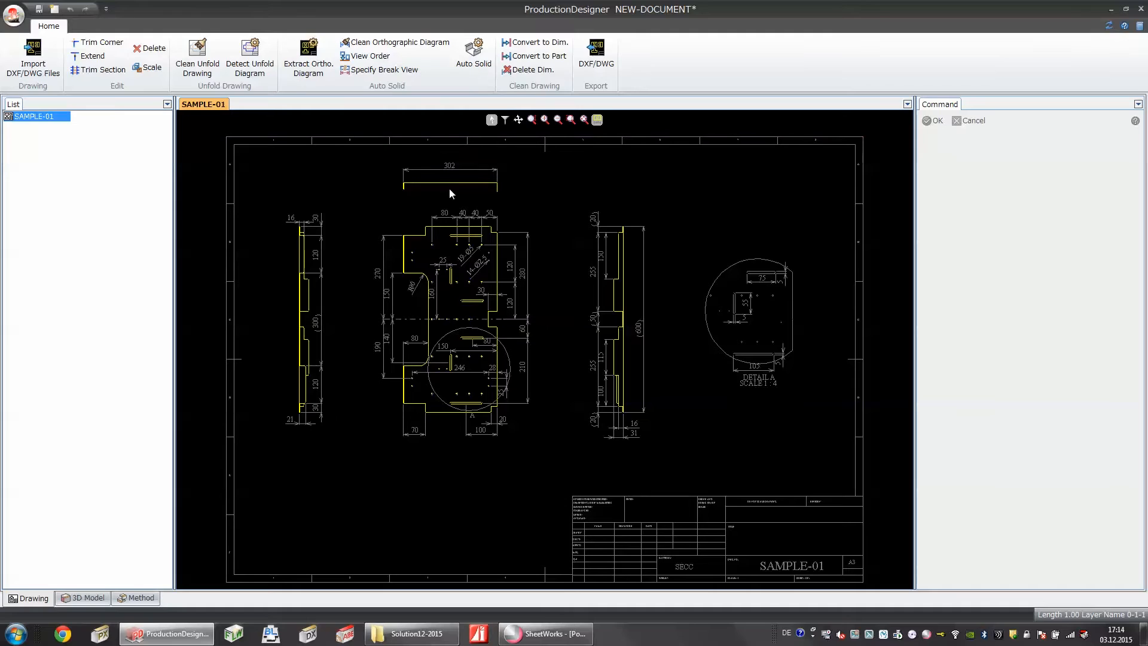
{"action": "mouse_move", "coordinate": [448, 196]}
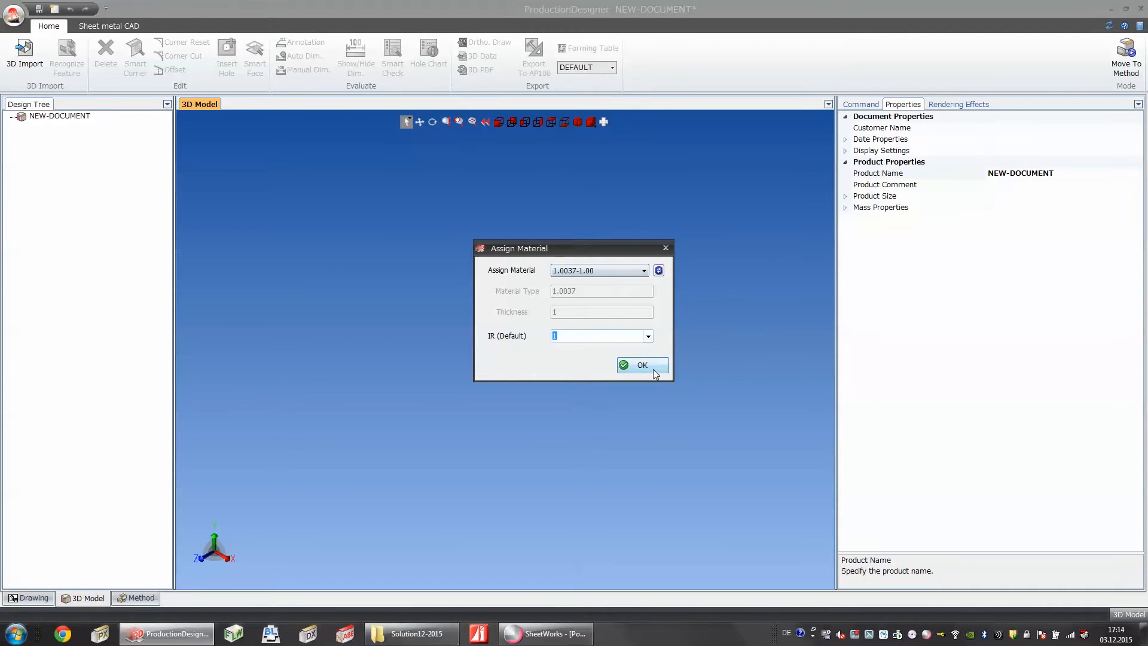
Build the SAMPLE-01 solid in 1.0037-1.00 material, then close it discarding unsaved changes
{"action": "left_click", "coordinate": [641, 366]}
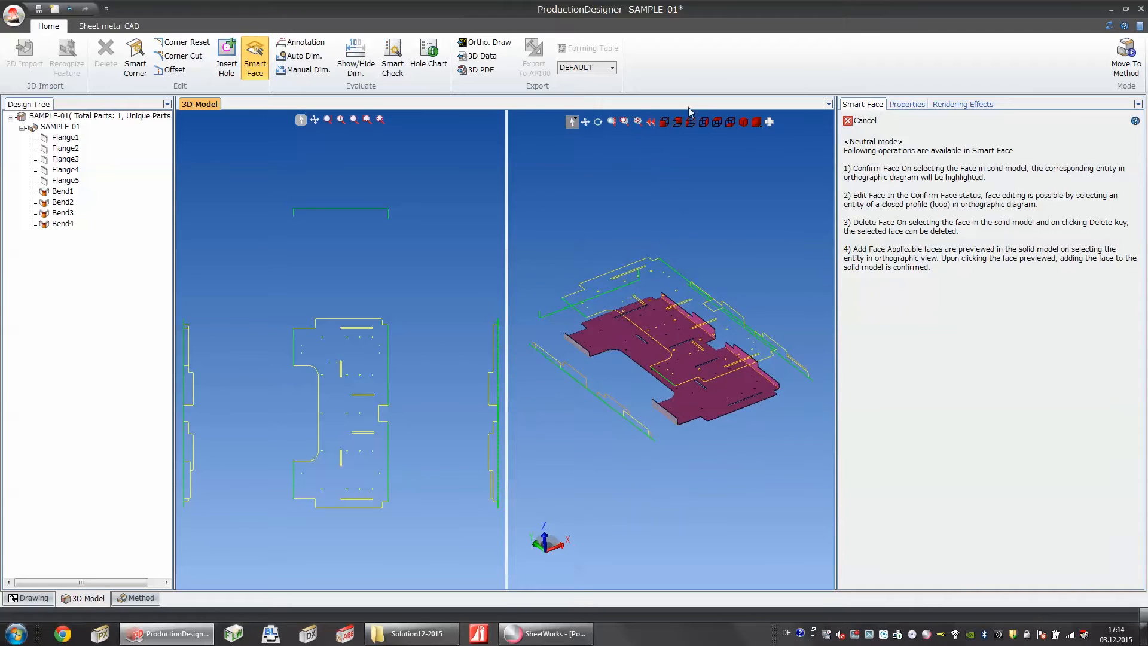
{"action": "mouse_move", "coordinate": [479, 57]}
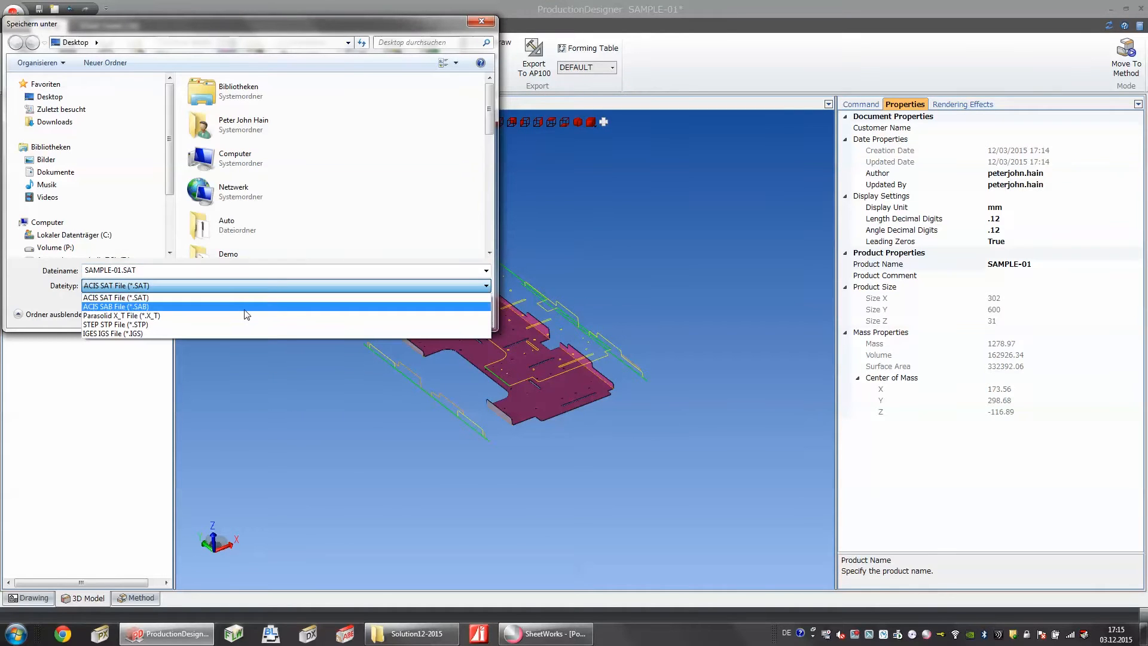
{"action": "mouse_move", "coordinate": [235, 324]}
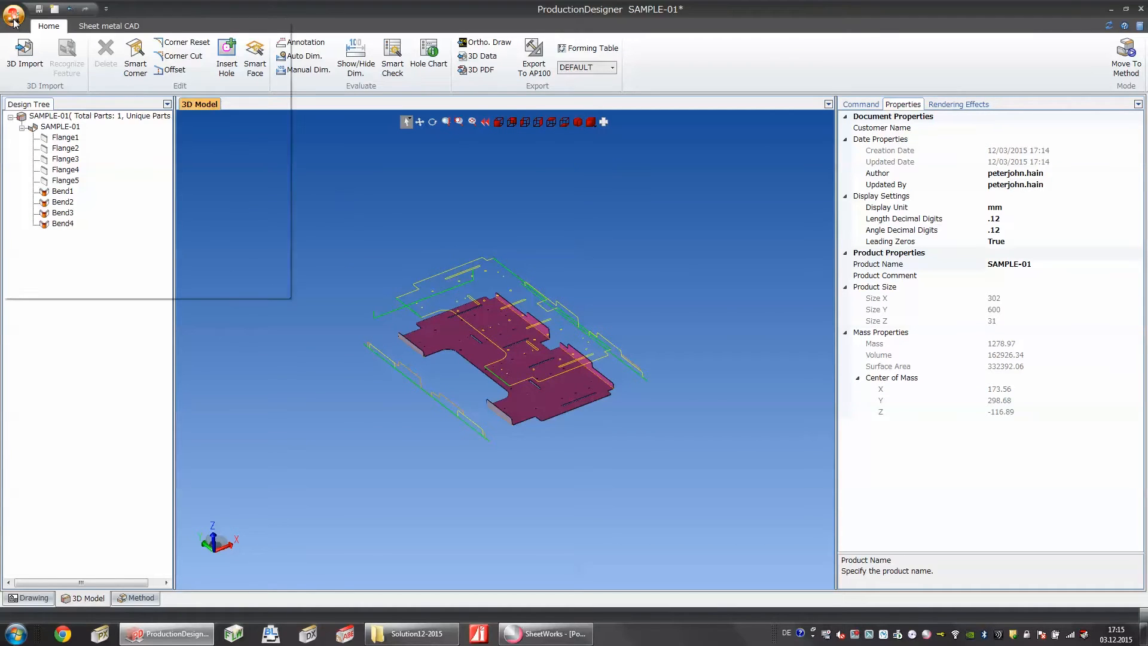
{"action": "left_click", "coordinate": [14, 15]}
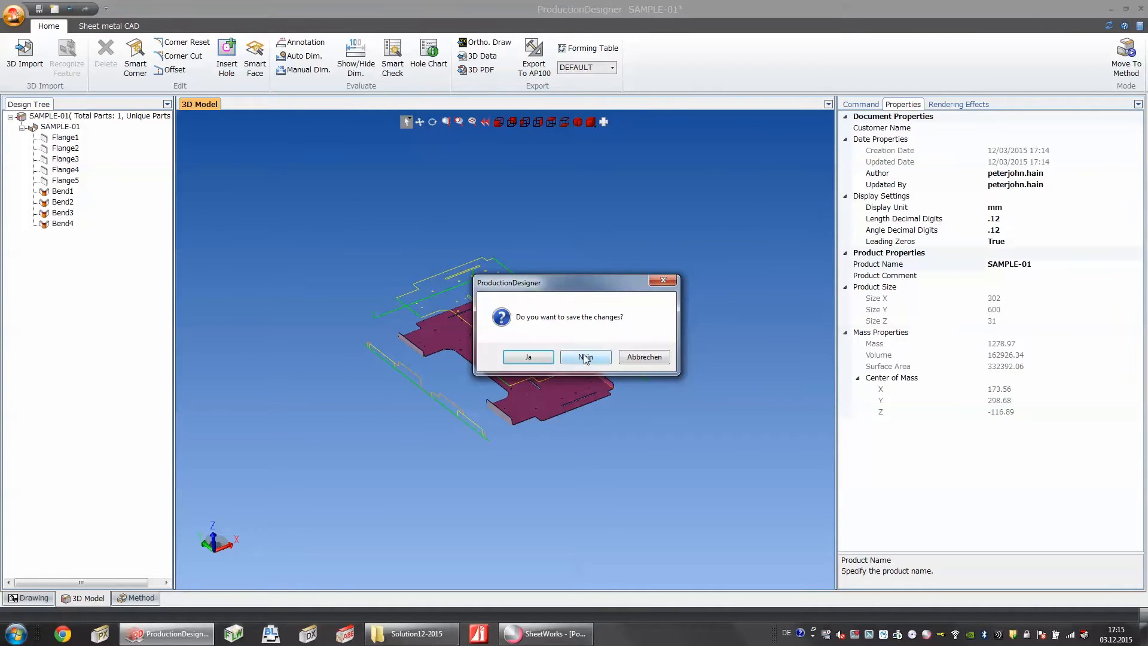
{"action": "left_click", "coordinate": [584, 356]}
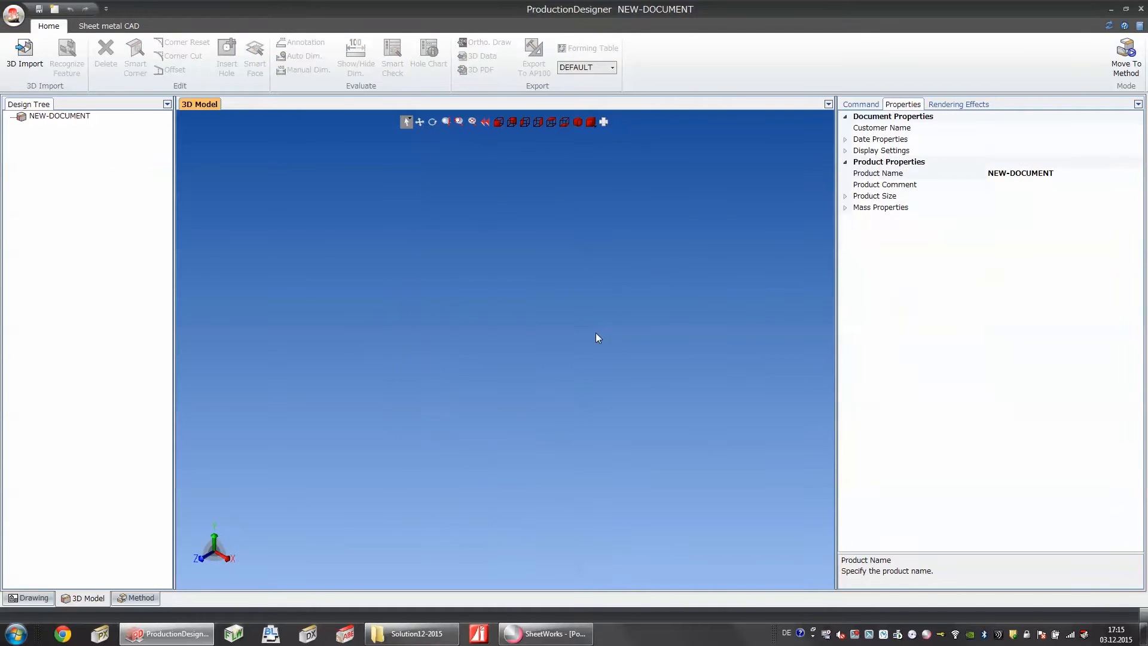
{"action": "mouse_move", "coordinate": [906, 83]}
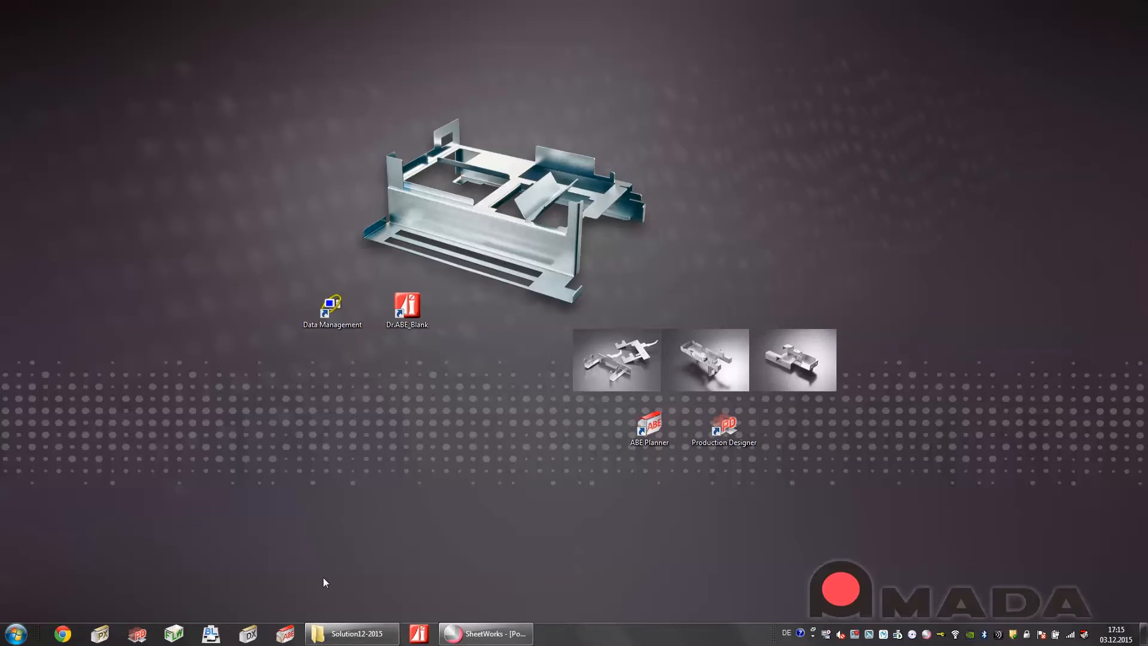
Launch ABE Planner and register all five parts from Data Selection for bend planning
{"action": "double_click", "coordinate": [647, 428]}
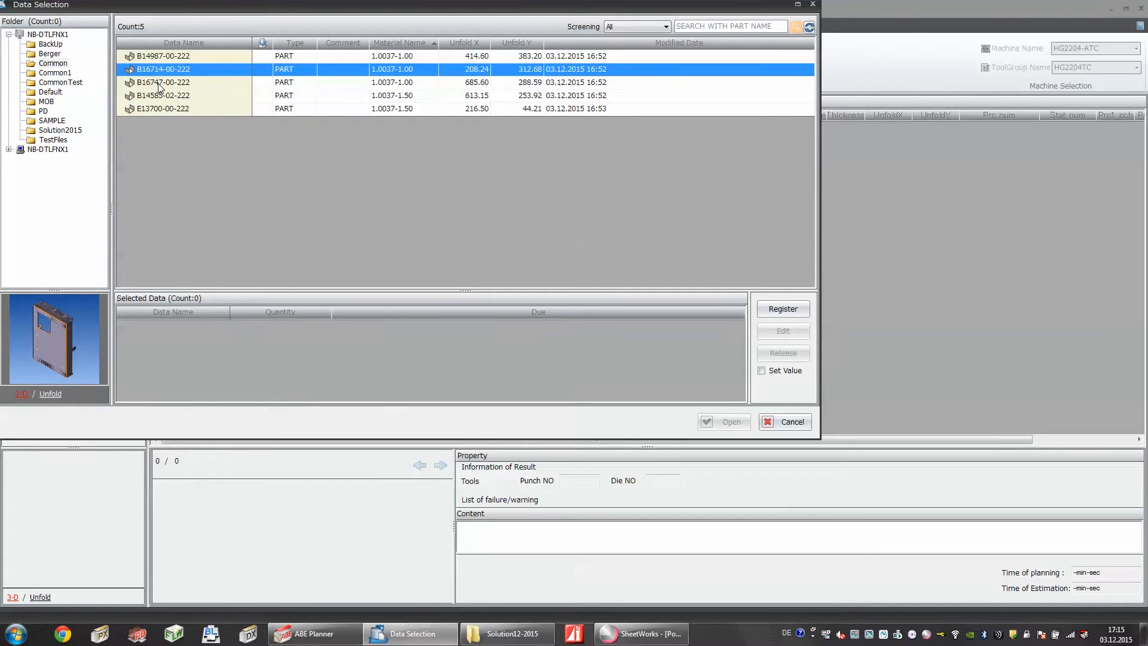
{"action": "left_click", "coordinate": [162, 82]}
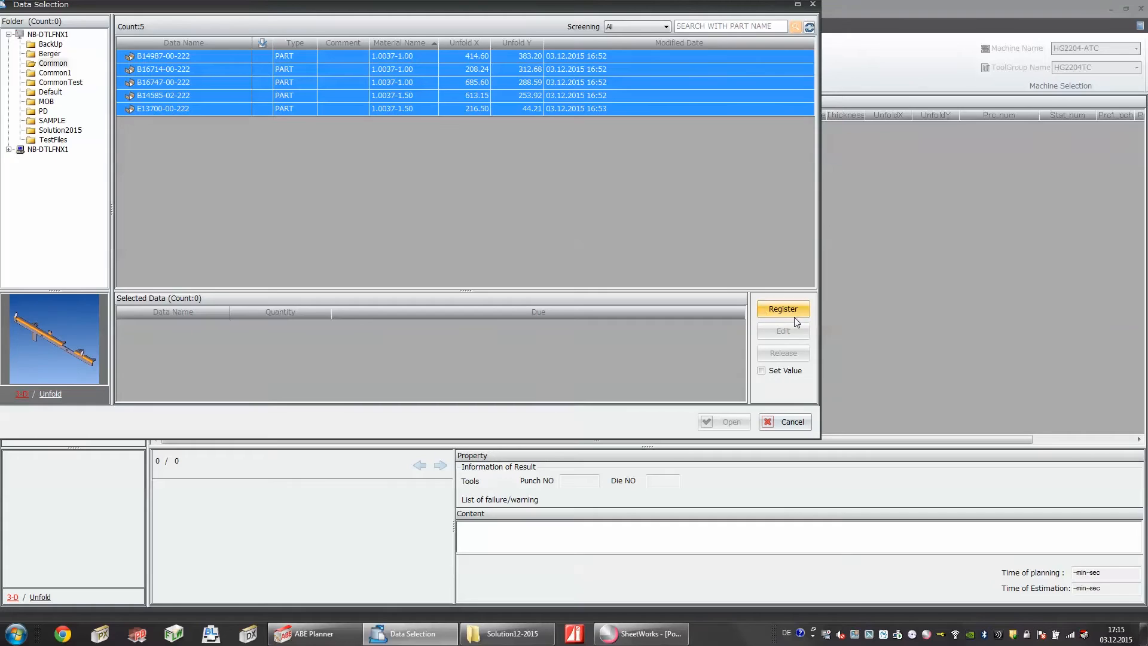
{"action": "left_click", "coordinate": [782, 309]}
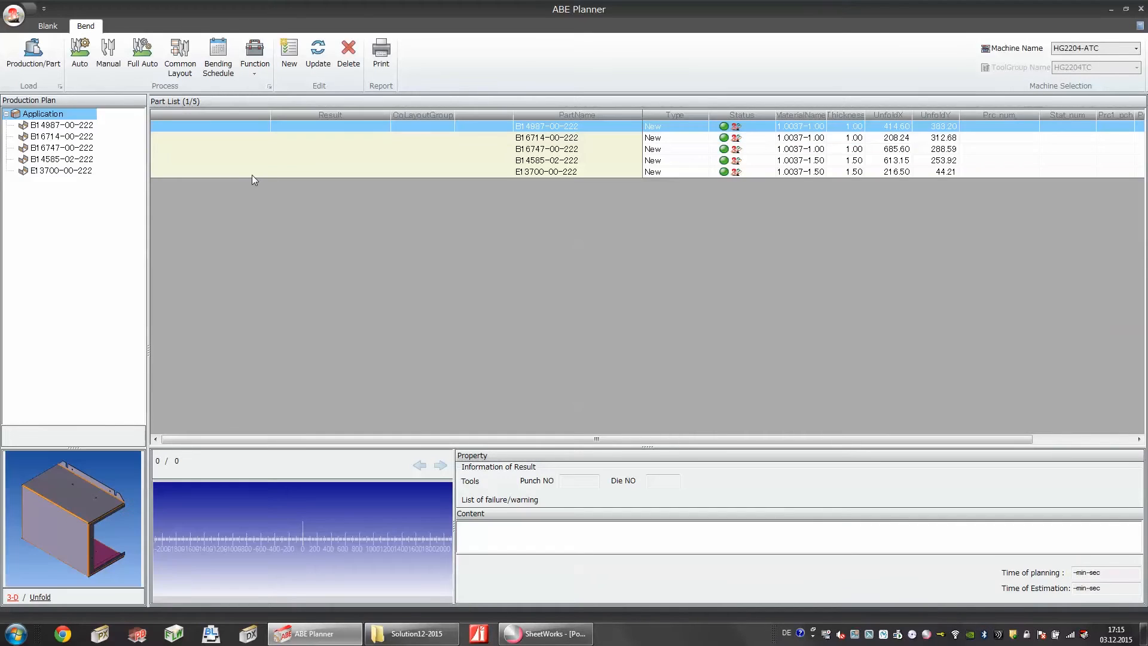
Run Auto bend planning on all five parts and review the second and fourth parts' results
{"action": "left_click", "coordinate": [79, 53]}
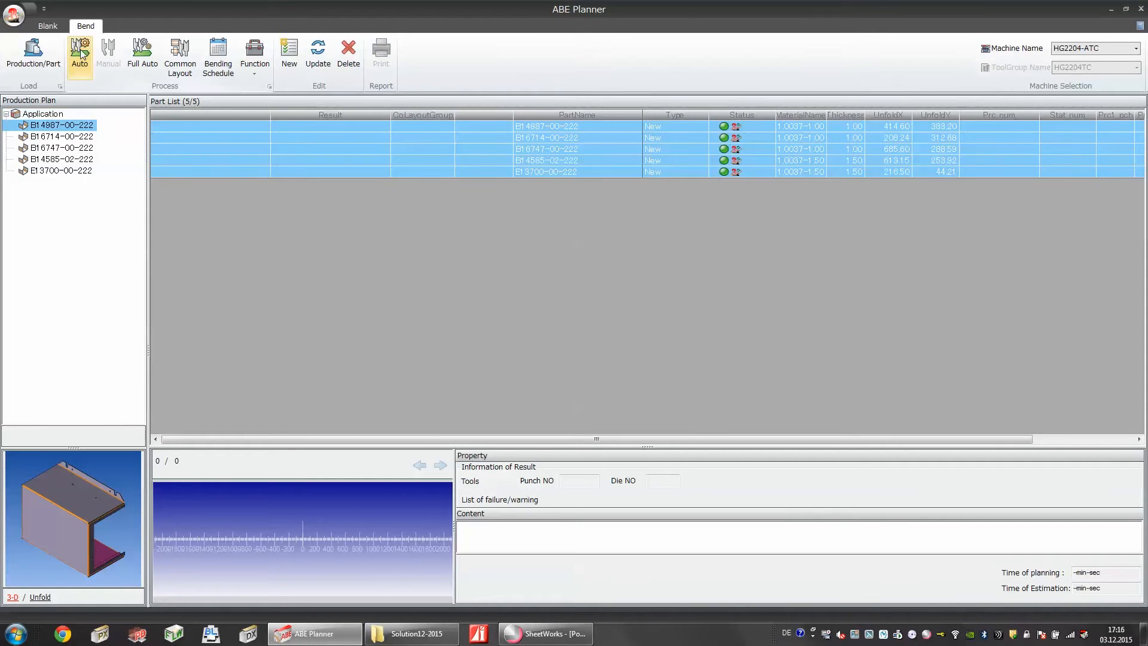
{"action": "left_click", "coordinate": [79, 54]}
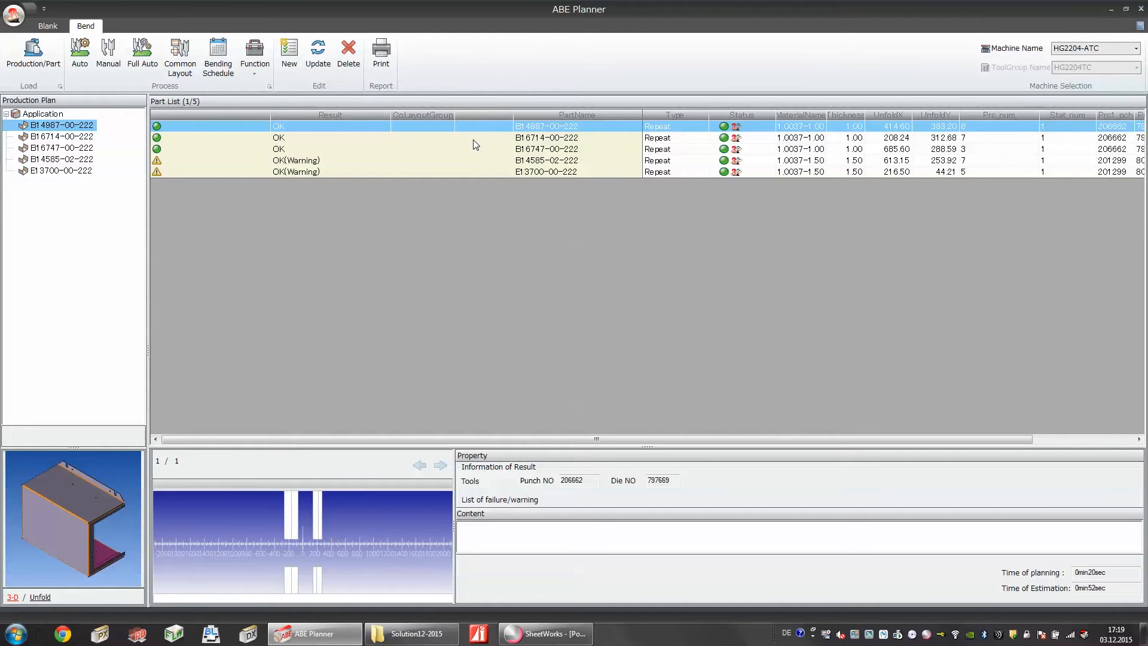
{"action": "left_click", "coordinate": [545, 137]}
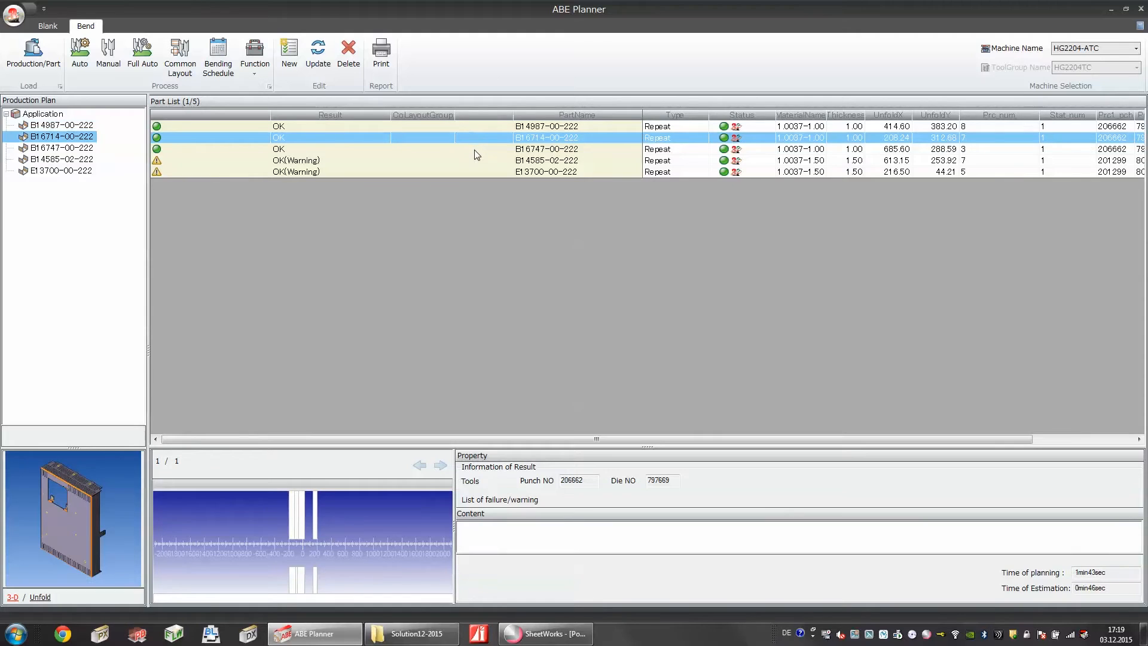
{"action": "left_click", "coordinate": [545, 159]}
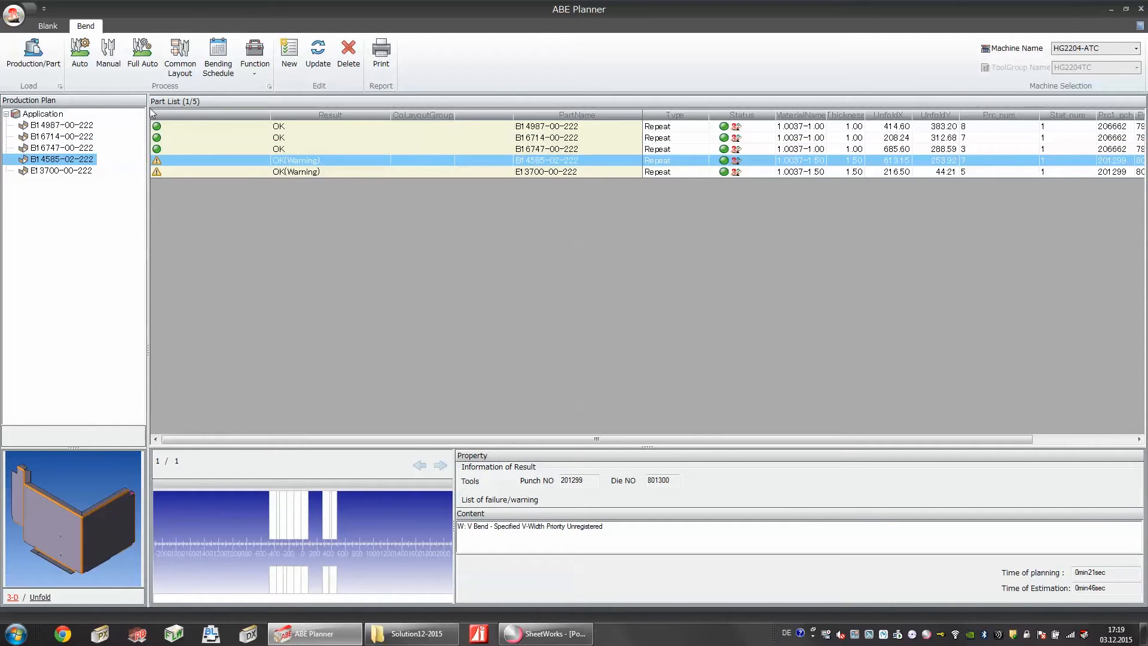
{"action": "mouse_move", "coordinate": [138, 127]}
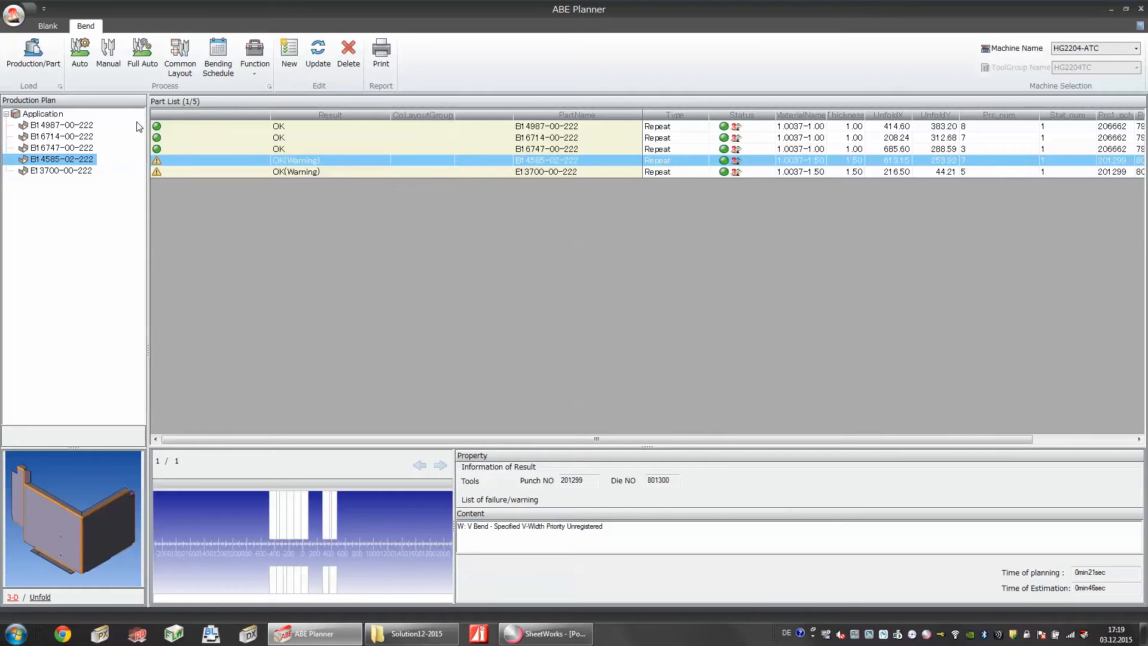
{"action": "mouse_move", "coordinate": [176, 135]}
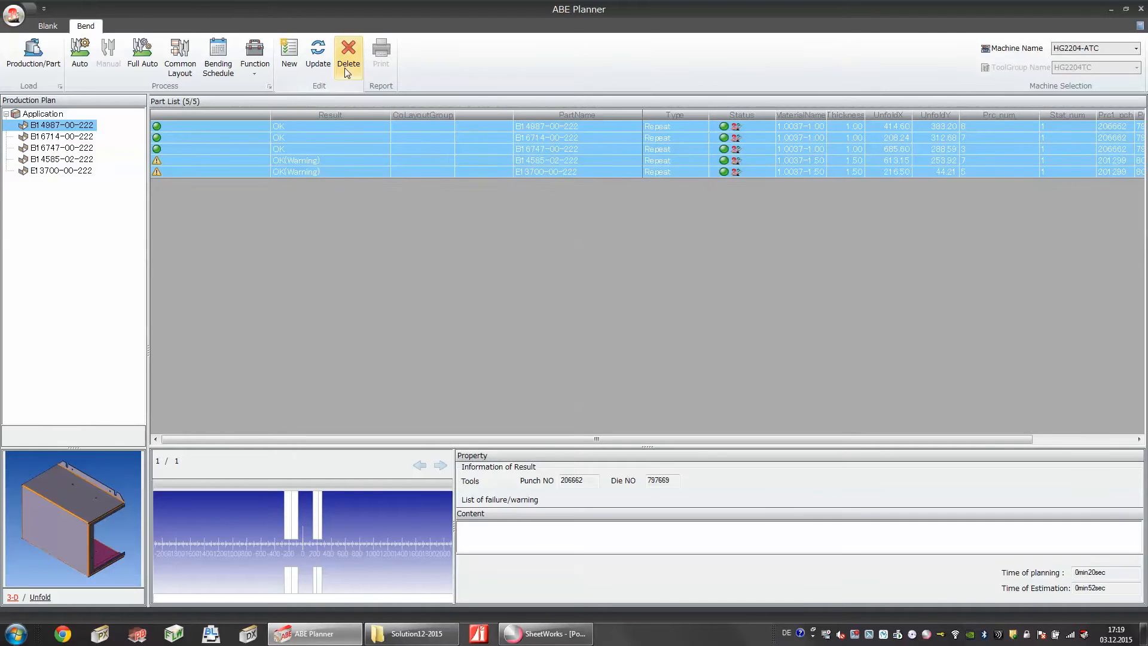
Delete the planned parts, load the batch project and inspect GEHAEUSE-01's bending plan
{"action": "left_click", "coordinate": [348, 55]}
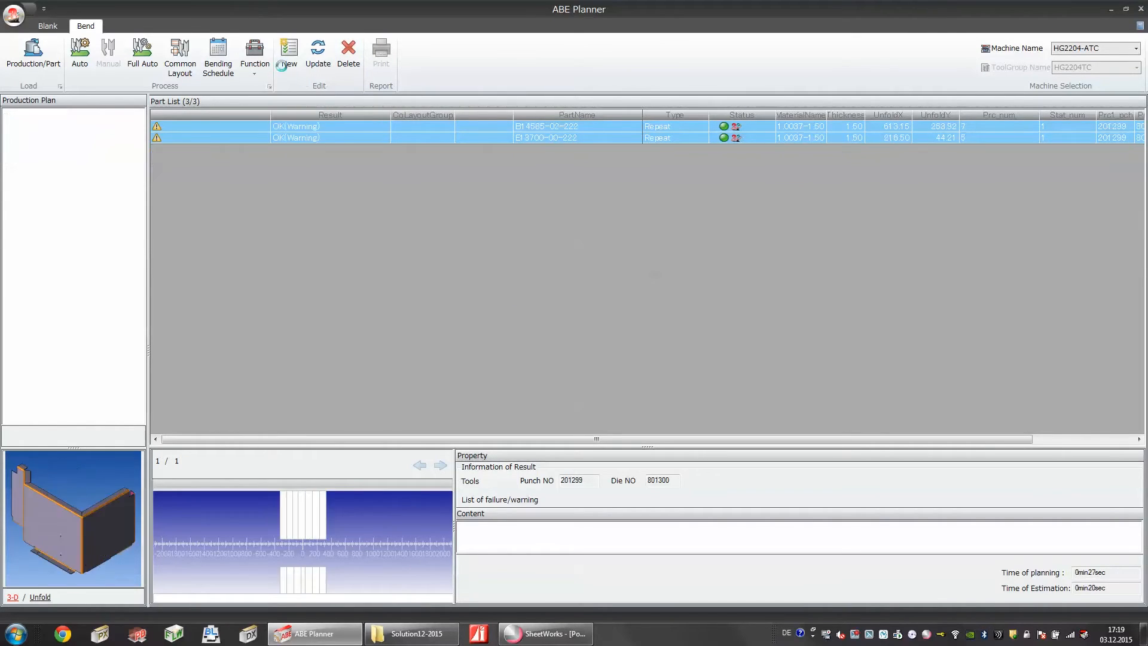
{"action": "left_click", "coordinate": [253, 54]}
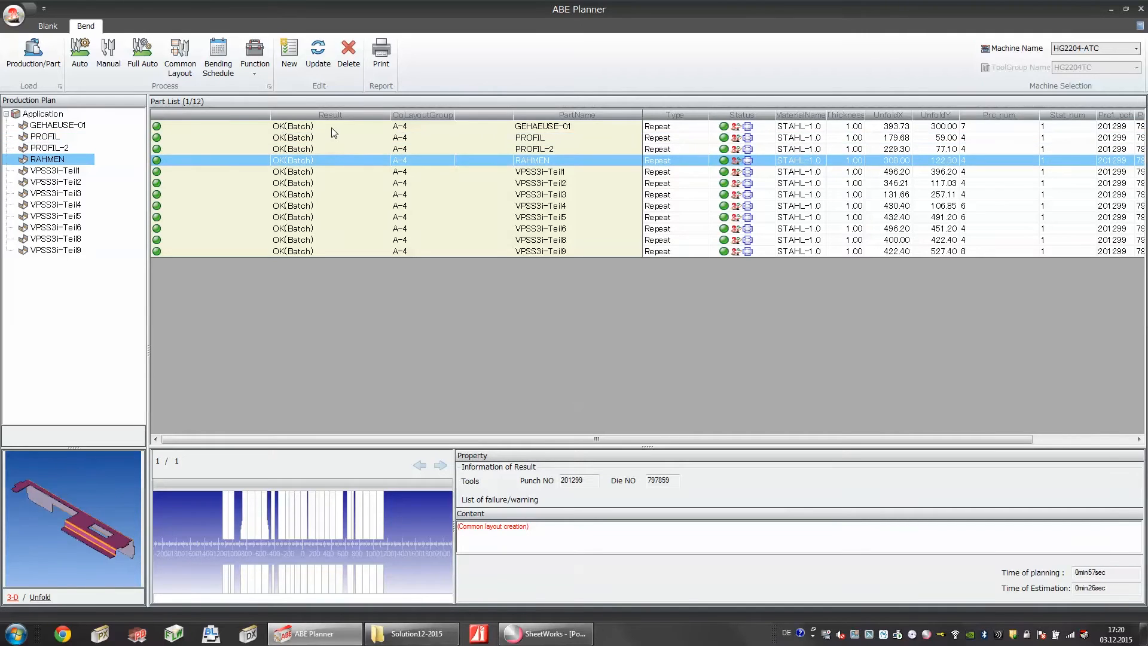
{"action": "left_click", "coordinate": [57, 124]}
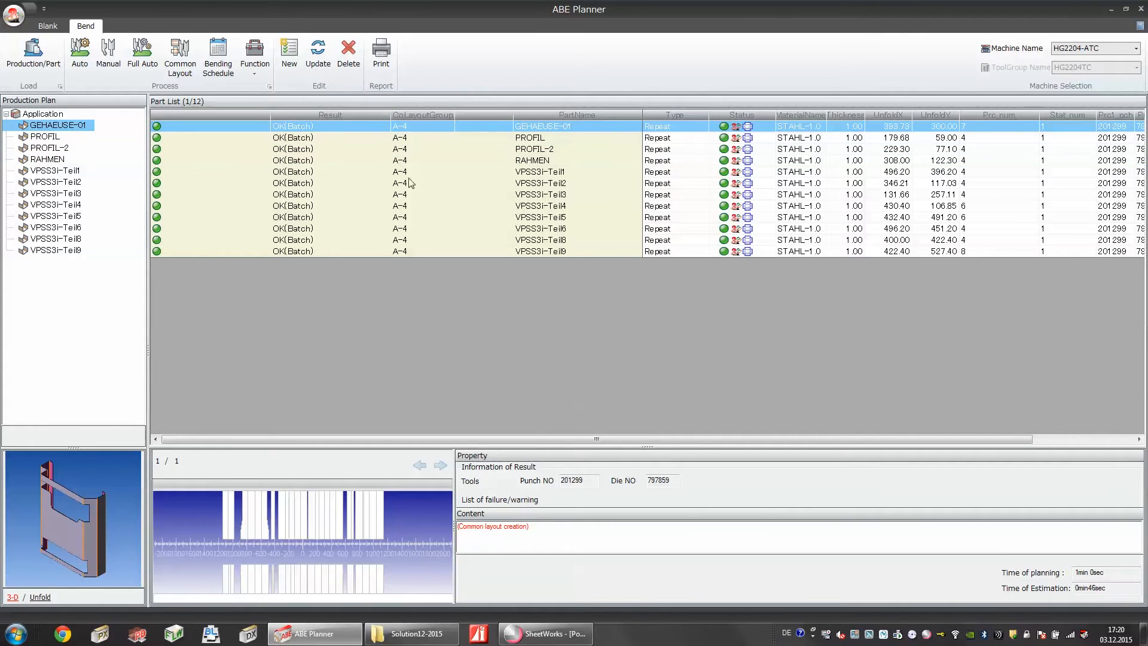
{"action": "mouse_move", "coordinate": [267, 498]}
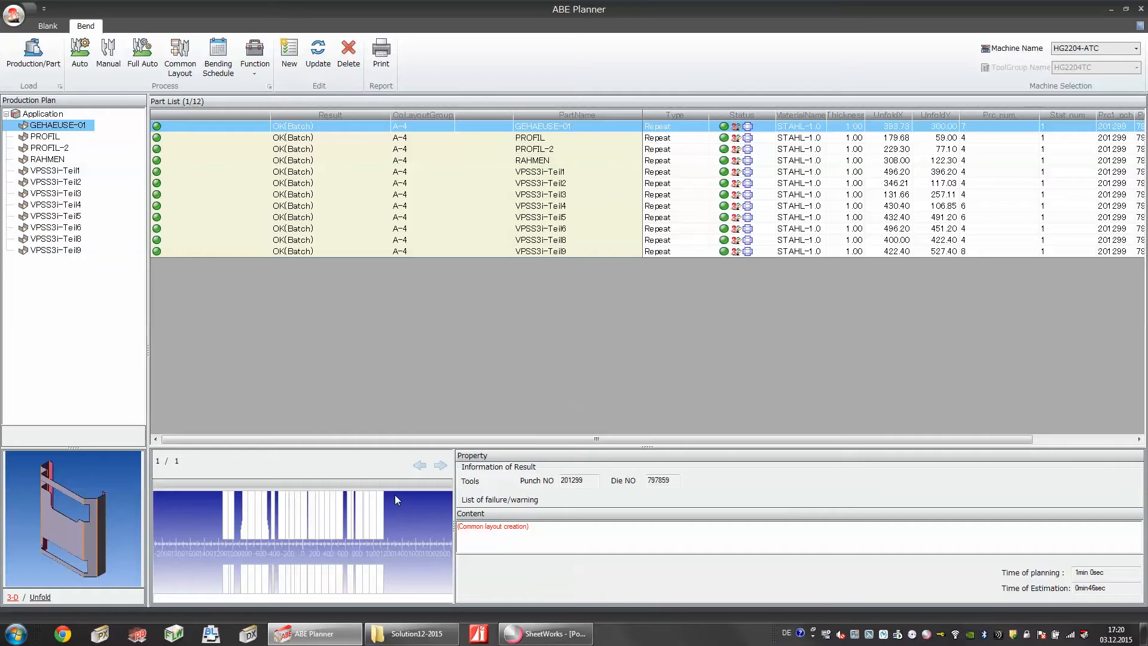
{"action": "mouse_move", "coordinate": [400, 390]}
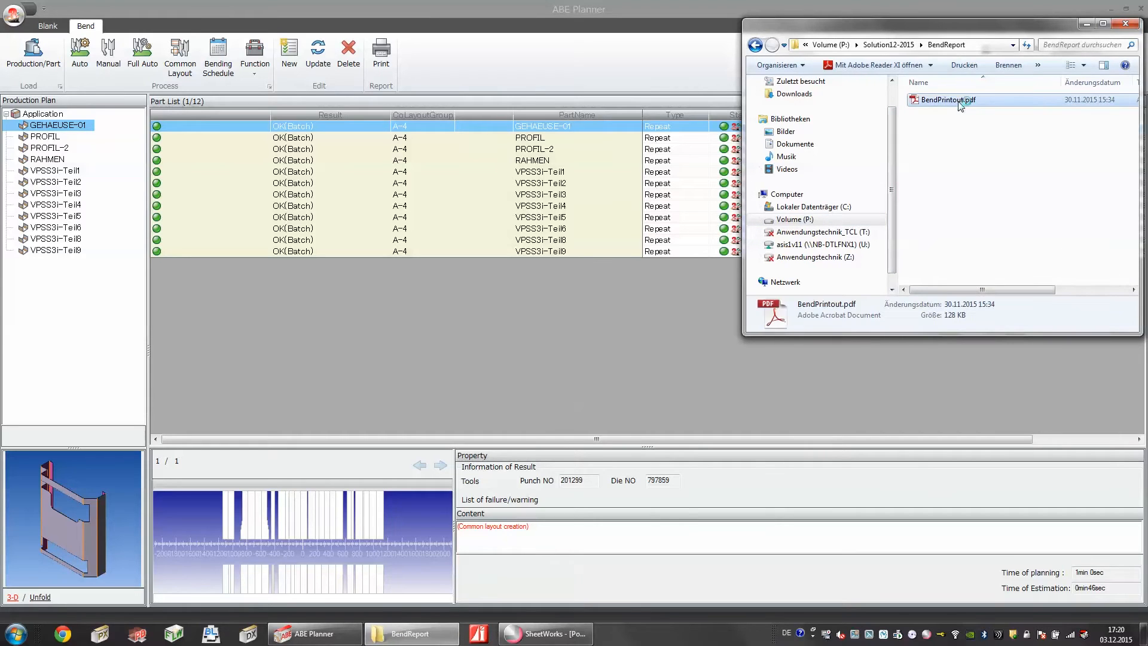
View BendPrintout.pdf's barcode program list in Adobe Reader, then close it
{"action": "double_click", "coordinate": [947, 100]}
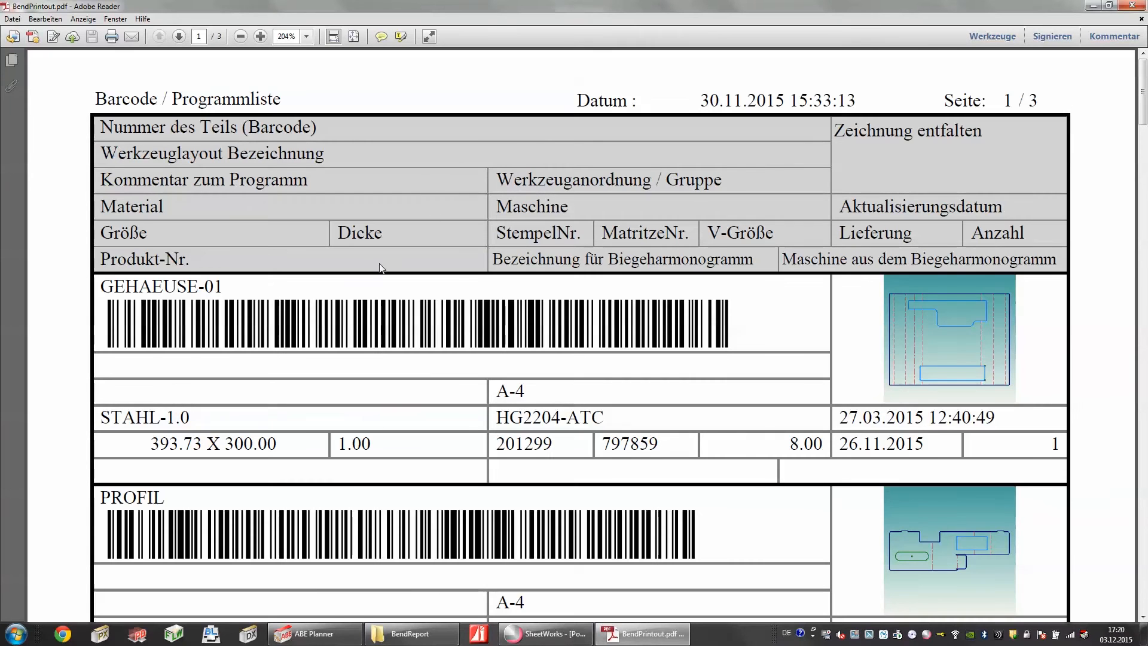
{"action": "double_click", "coordinate": [159, 286]}
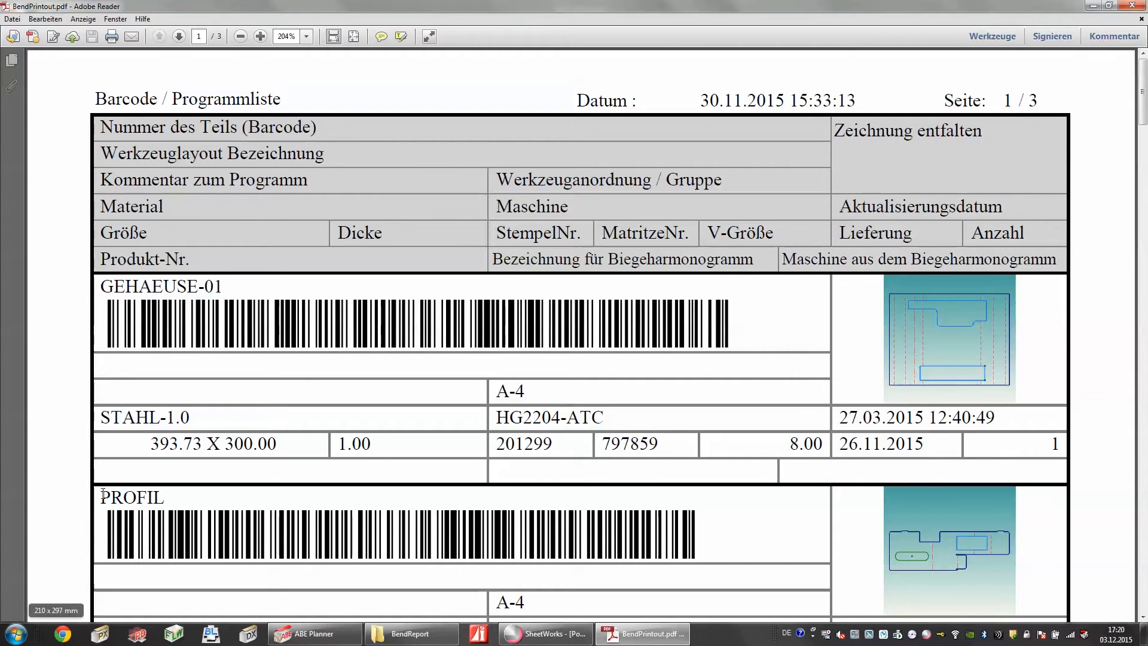
{"action": "mouse_move", "coordinate": [423, 498]}
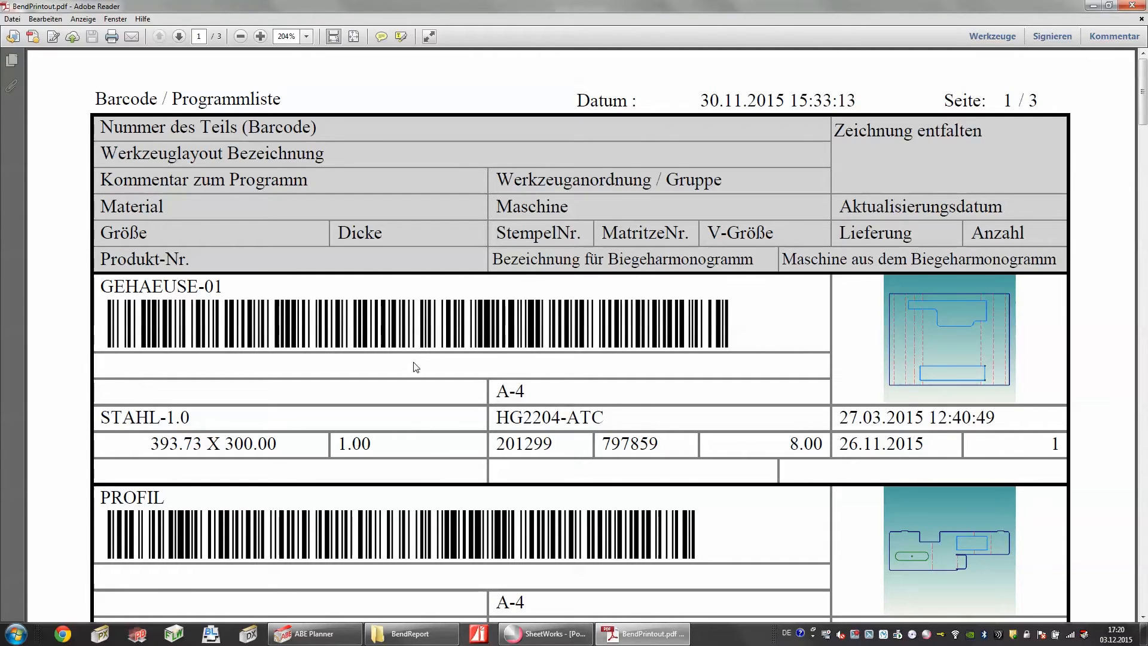
{"action": "mouse_move", "coordinate": [397, 327]}
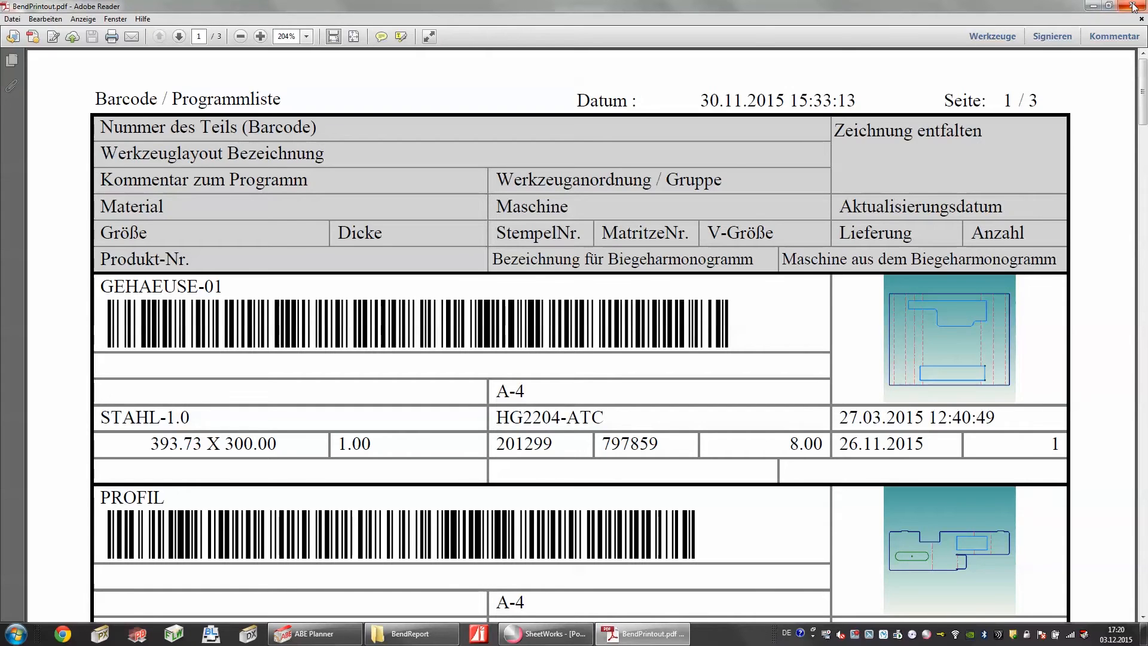
{"action": "left_click", "coordinate": [280, 634]}
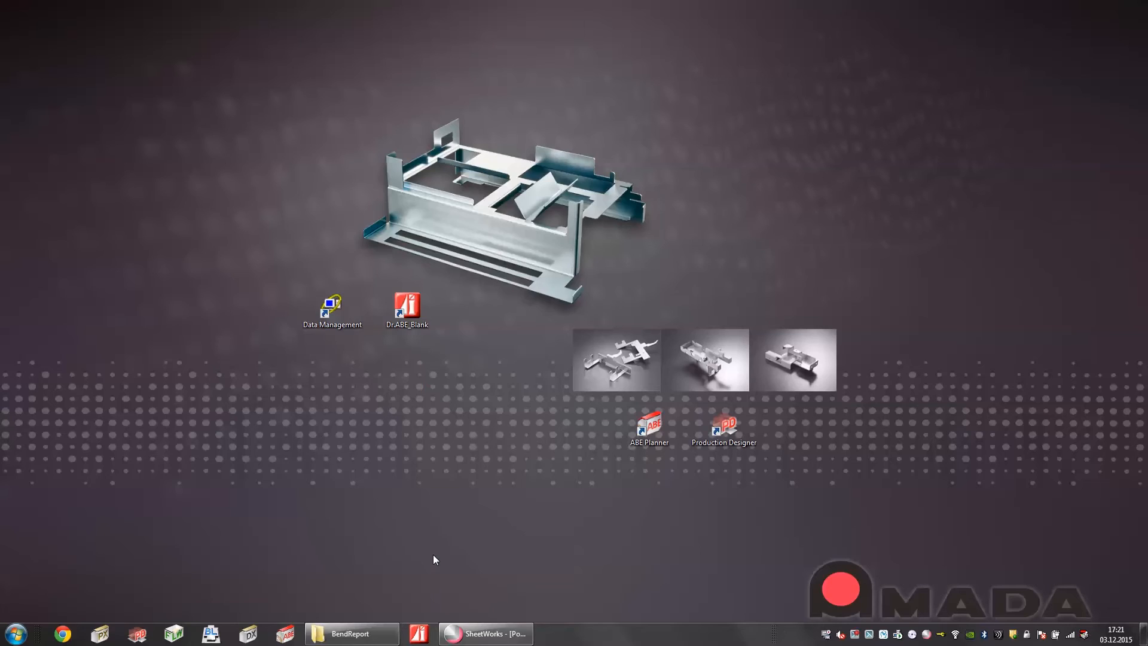
Launch Dr.ABE Blank, preview Sample-P01 in the DXF file dialog and cancel without importing
{"action": "double_click", "coordinate": [408, 305]}
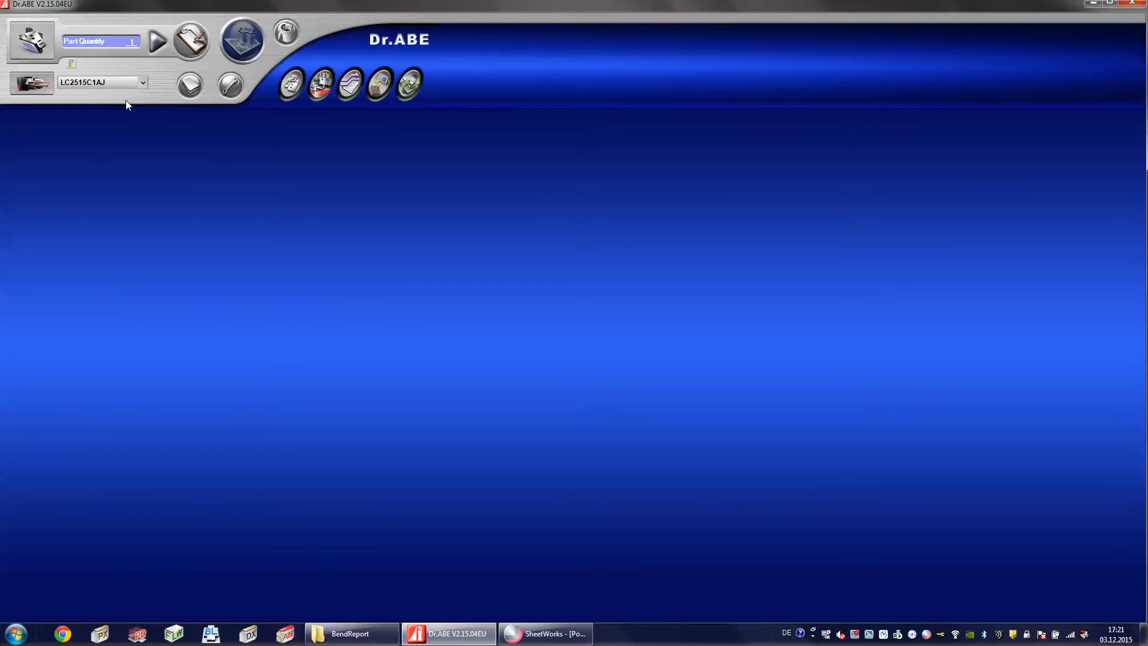
{"action": "mouse_move", "coordinate": [172, 57]}
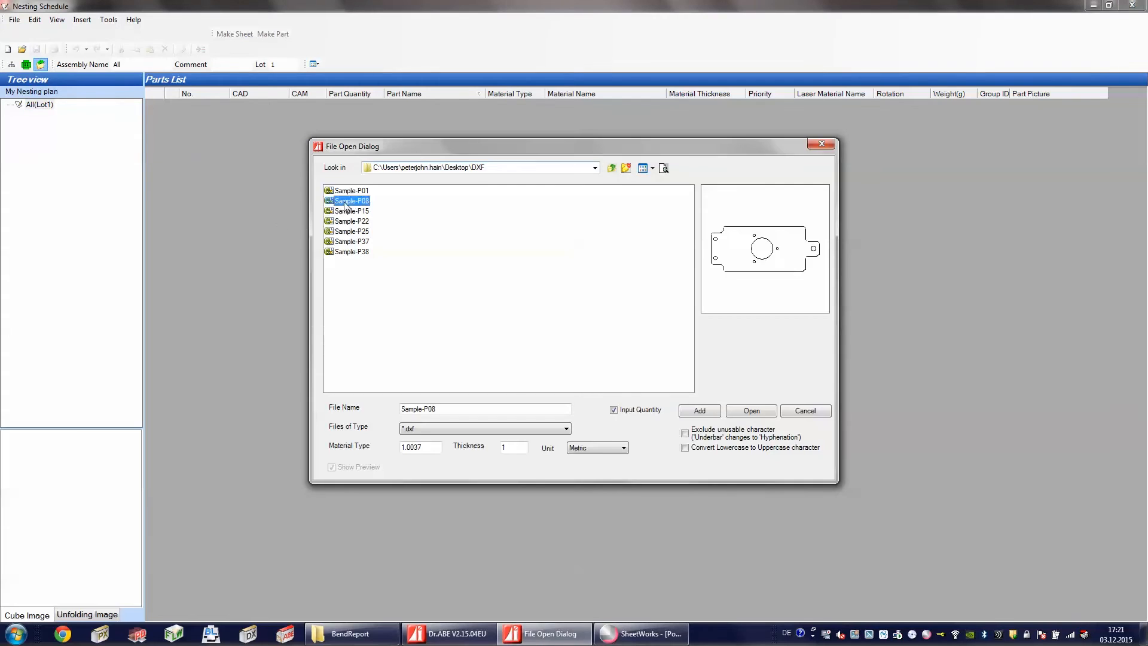
{"action": "left_click", "coordinate": [350, 190]}
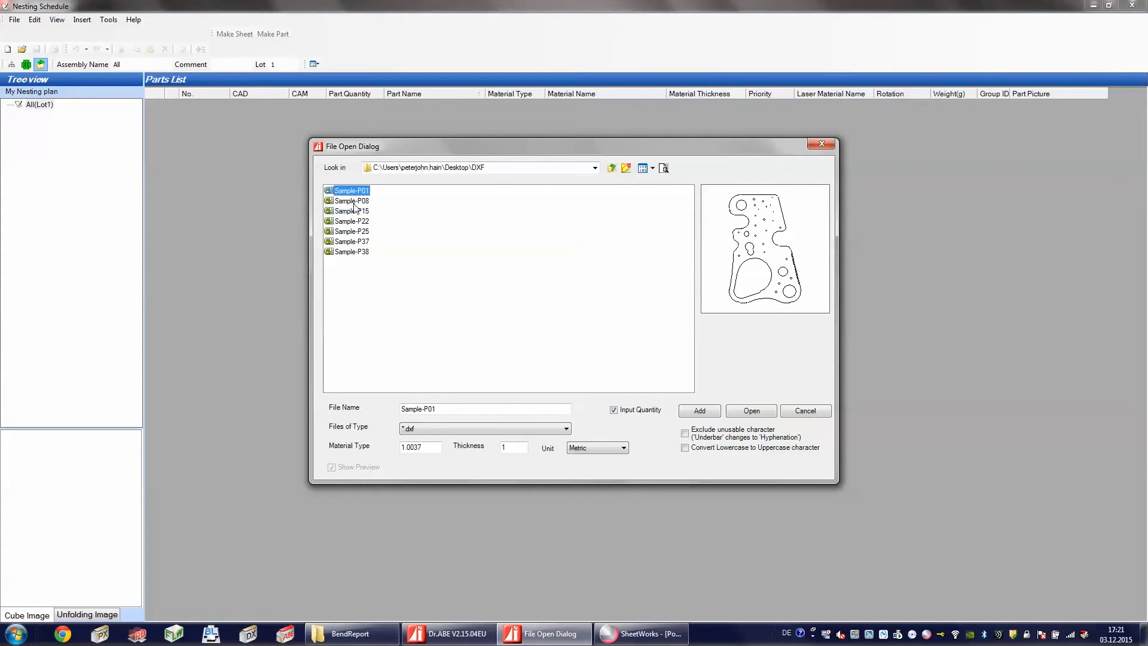
{"action": "left_click", "coordinate": [351, 240]}
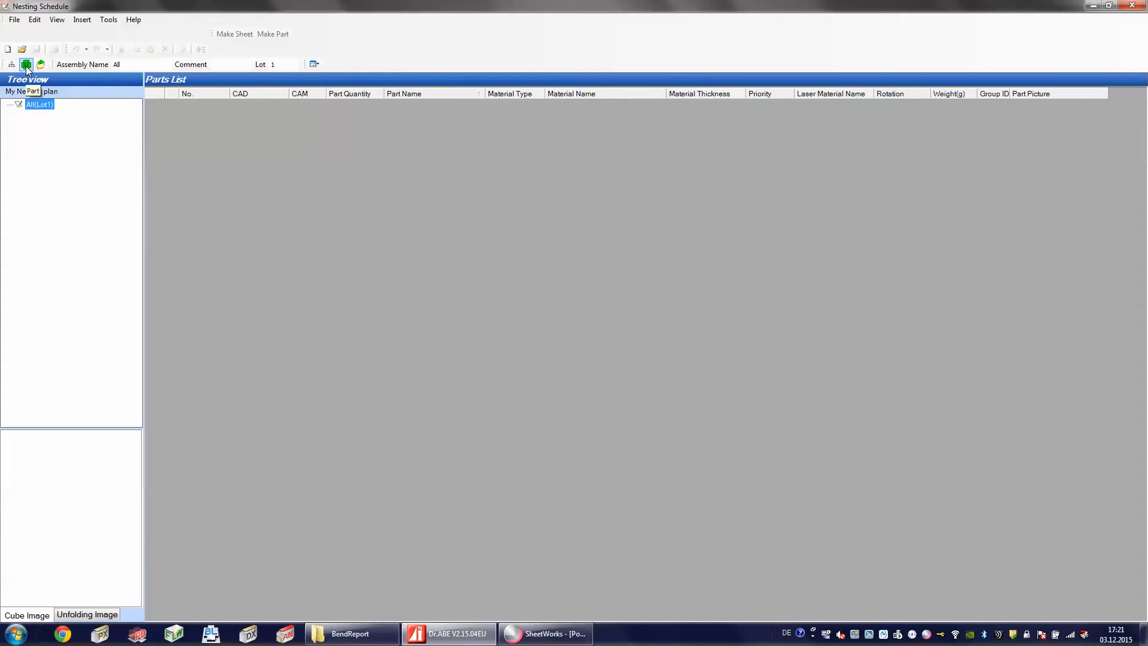
Add the POWERCASE-UNTERTEIL-DEMO-DEL3 part as 1.0037 steel, 1 mm, rotation Not Allowed
{"action": "left_click", "coordinate": [26, 64]}
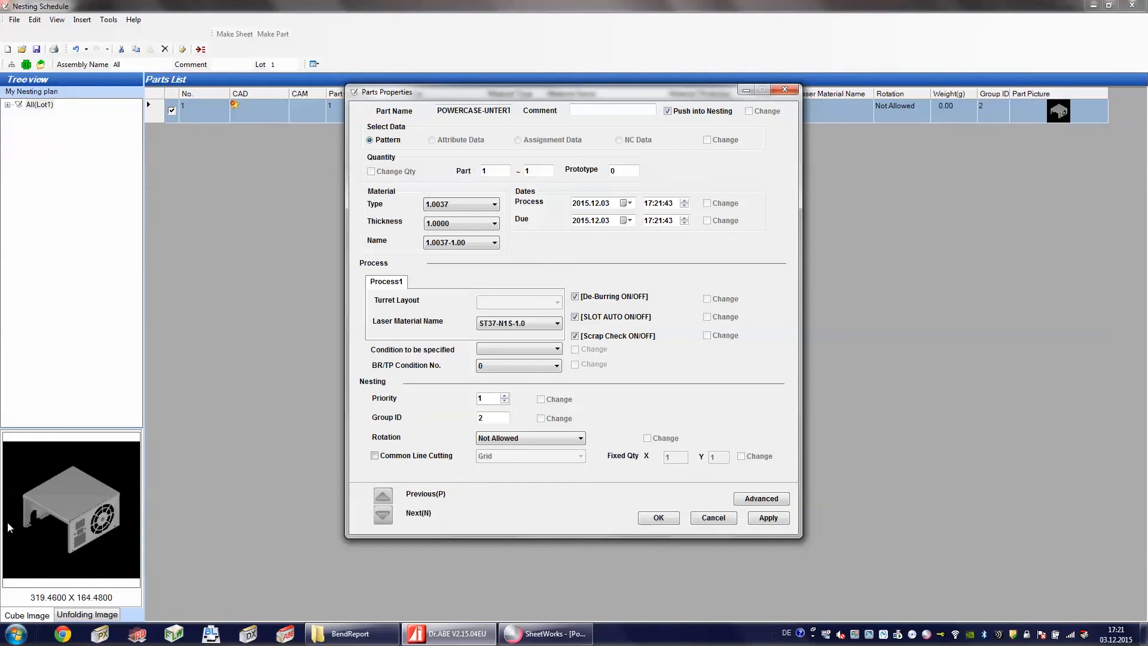
{"action": "mouse_move", "coordinate": [33, 534]}
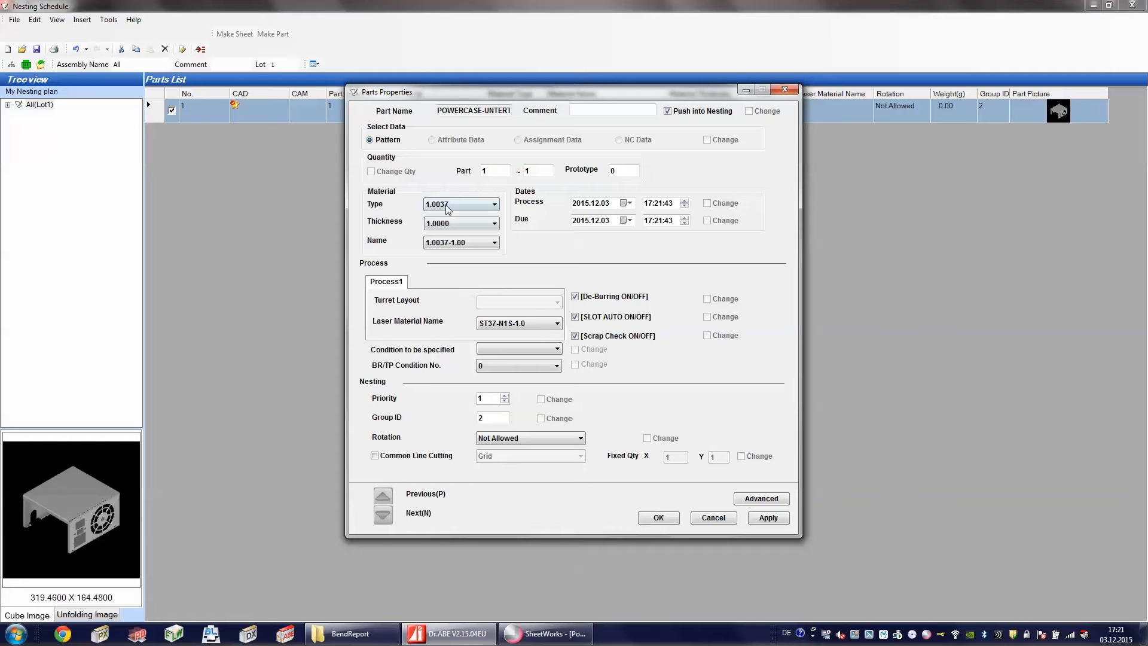
{"action": "left_click", "coordinate": [495, 171]}
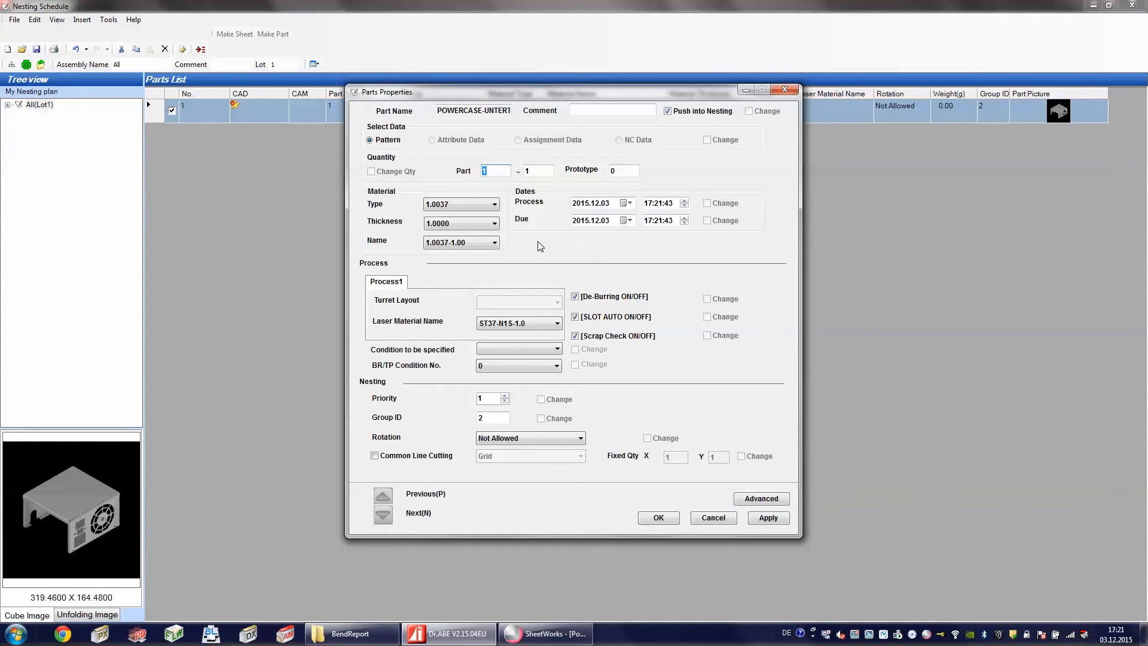
{"action": "left_click", "coordinate": [518, 323]}
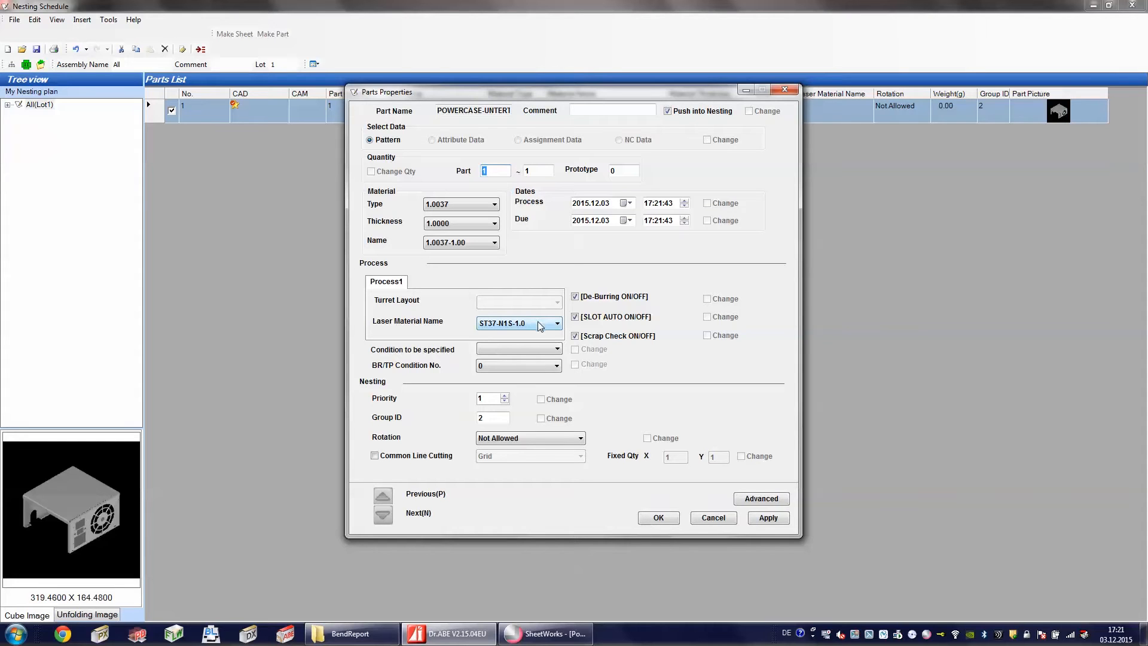
{"action": "left_click", "coordinate": [580, 438]}
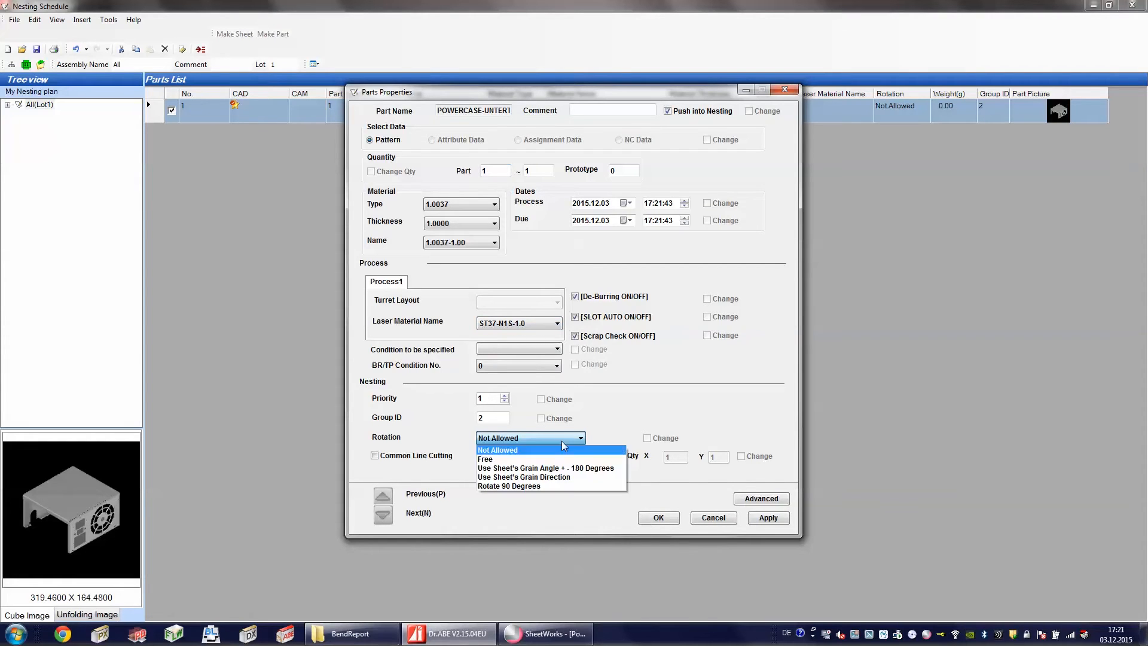
{"action": "left_click", "coordinate": [498, 449]}
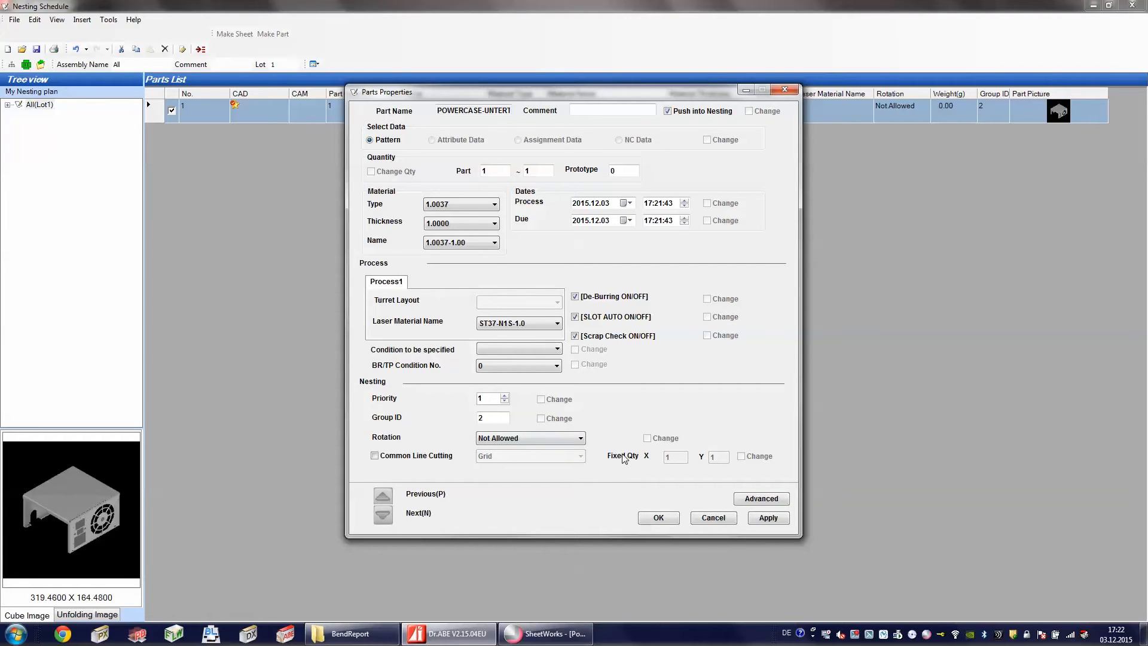
{"action": "left_click", "coordinate": [656, 518]}
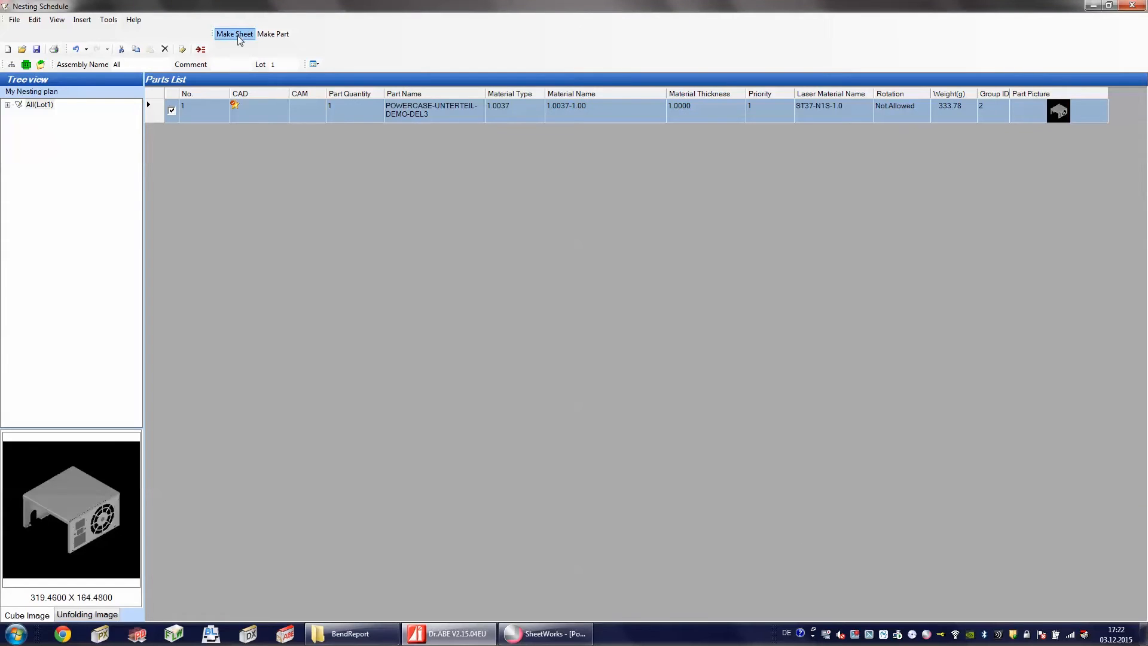
Create sheet 0050 from the 1.0037-1.00 material entry with the POWERCASE part placed on it
{"action": "left_click", "coordinate": [234, 33]}
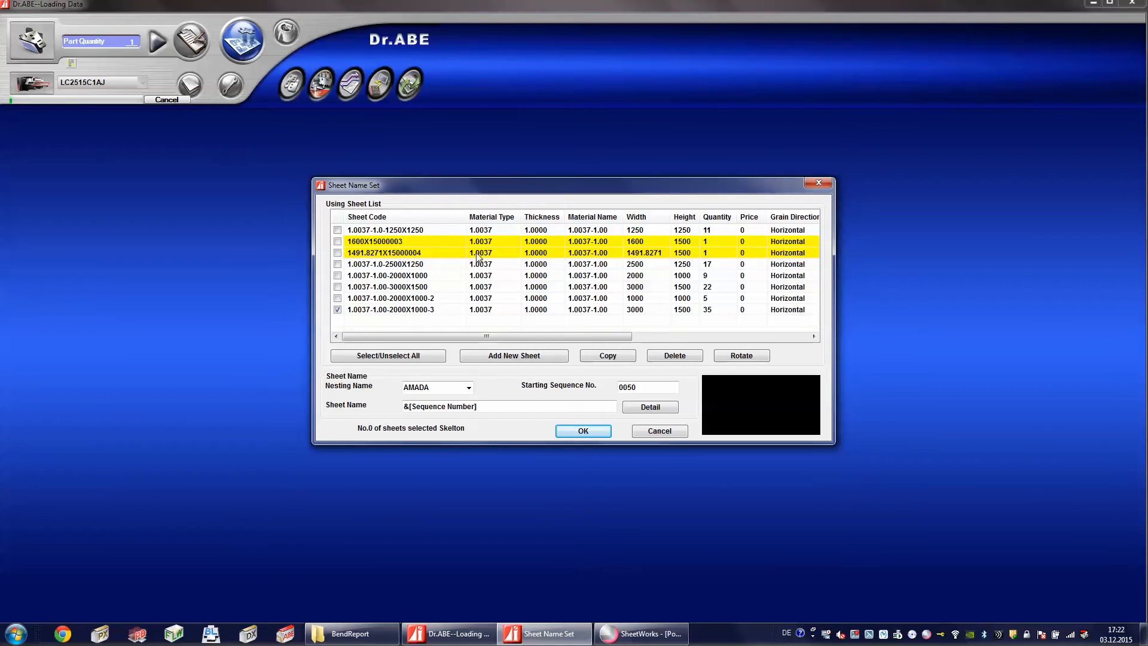
{"action": "mouse_move", "coordinate": [628, 254]}
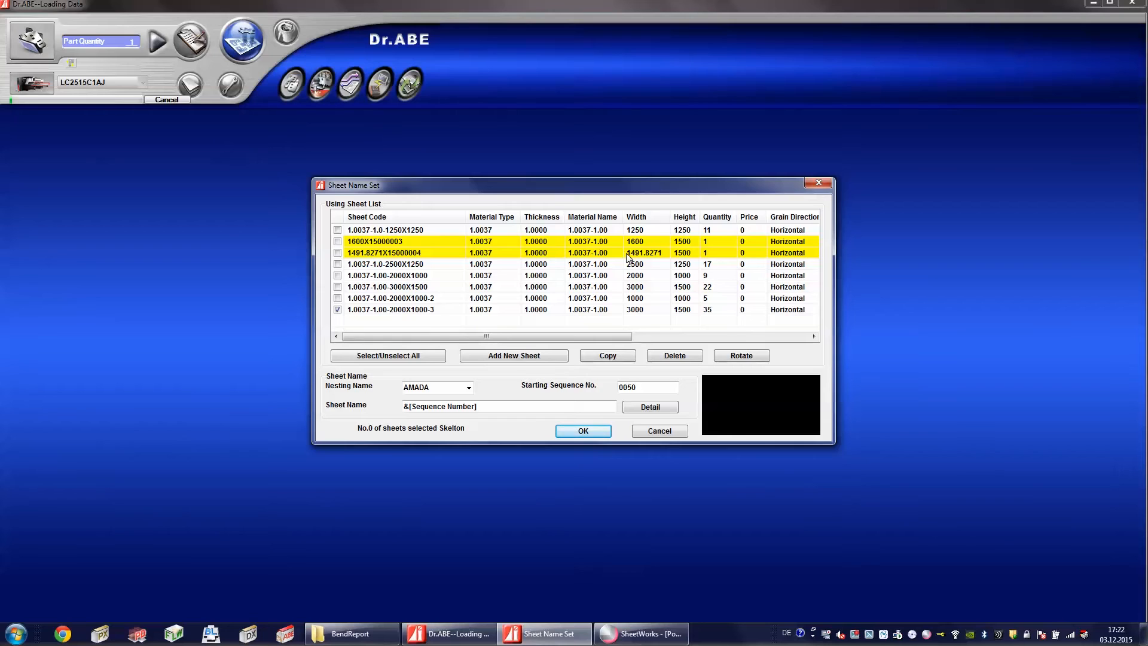
{"action": "double_click", "coordinate": [716, 308]}
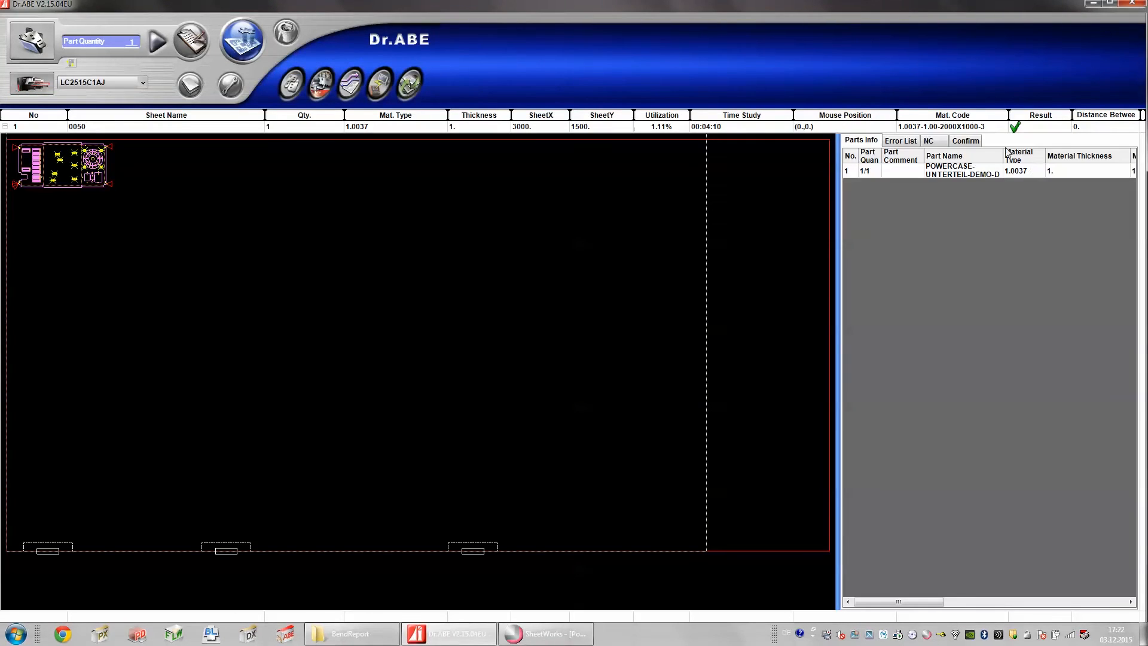
Show the NC program listing for sheet 0050 next to the part's cutting contours
{"action": "left_click", "coordinate": [928, 141]}
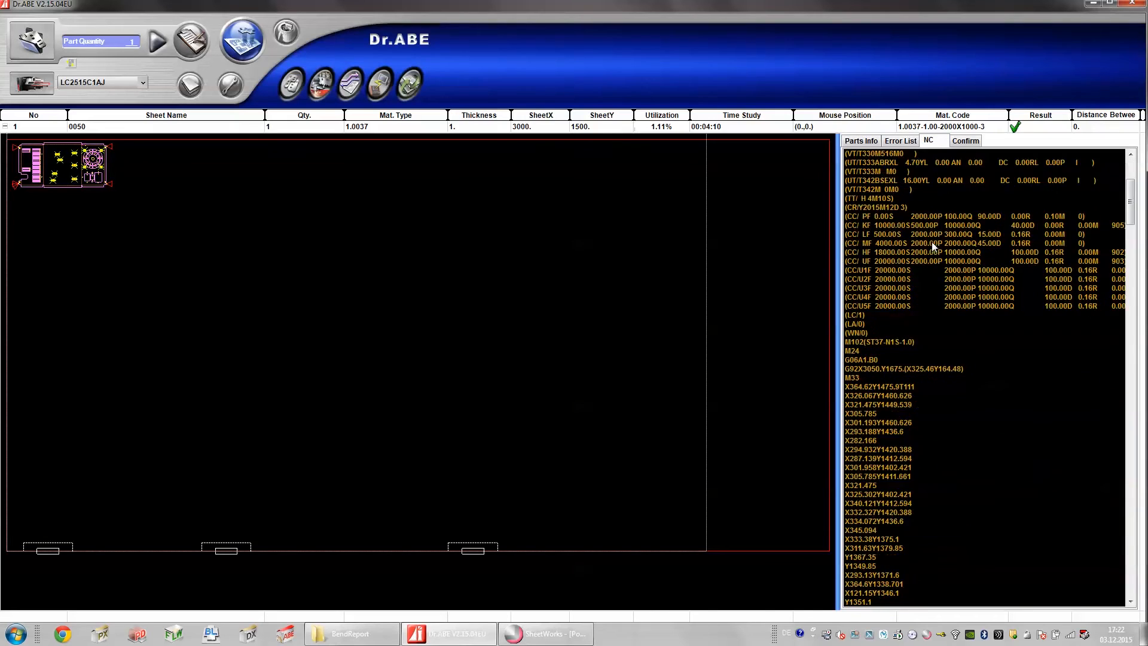
{"action": "scroll", "scroll_direction": "down", "scroll_amount": 3}
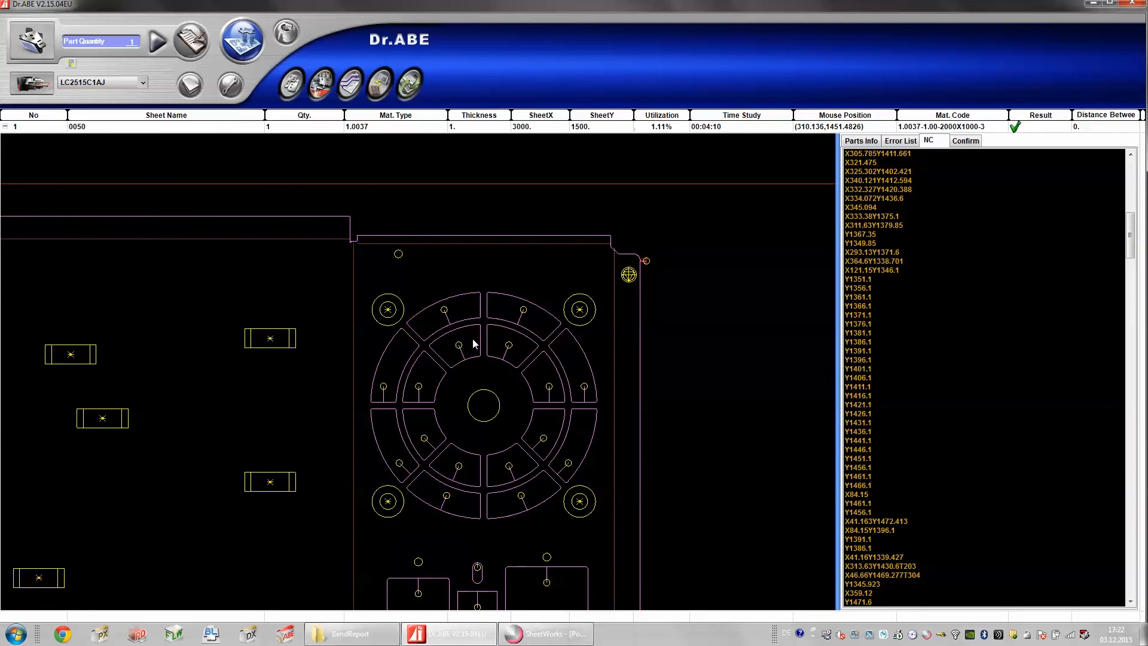
{"action": "mouse_move", "coordinate": [263, 337]}
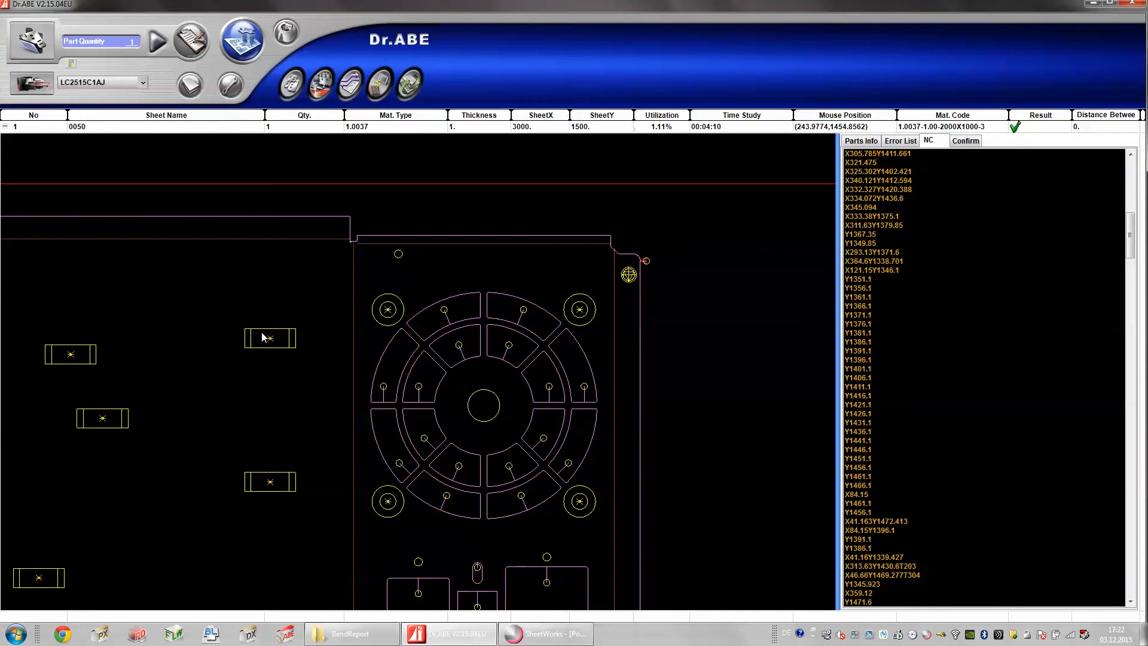
{"action": "mouse_move", "coordinate": [271, 351]}
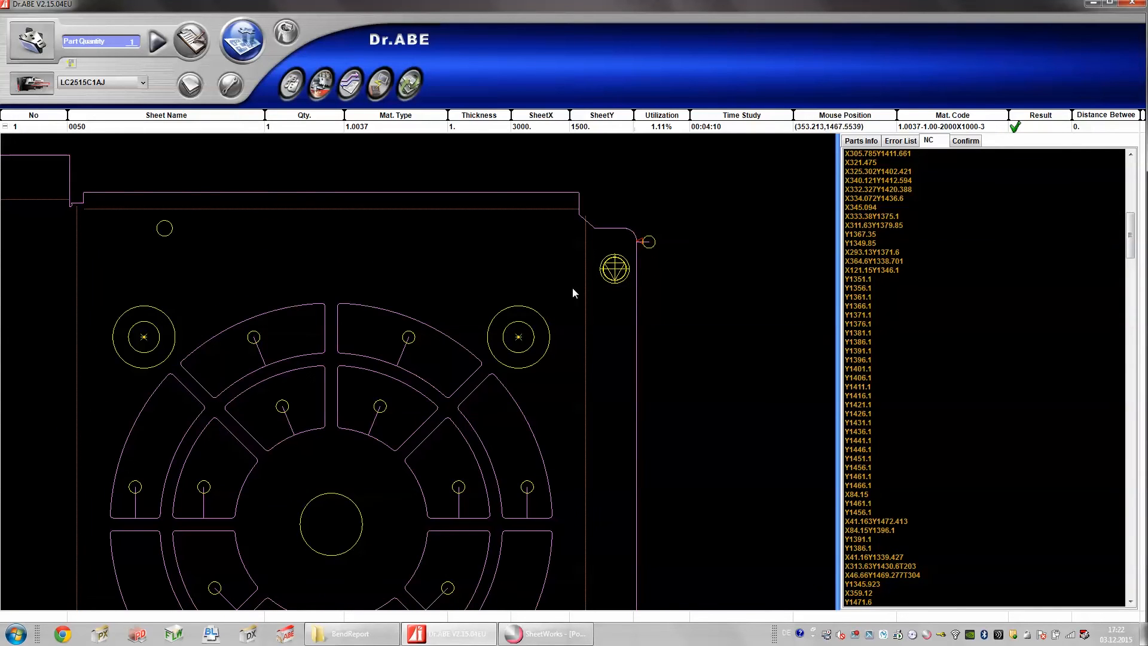
{"action": "mouse_move", "coordinate": [657, 291]}
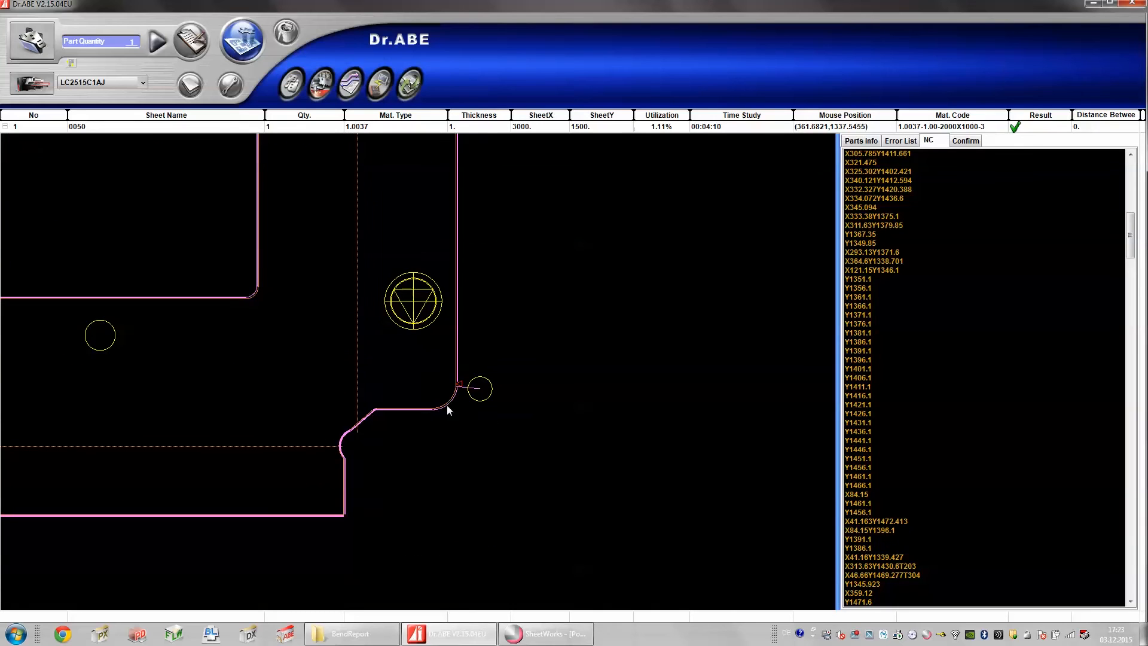
{"action": "mouse_move", "coordinate": [471, 374]}
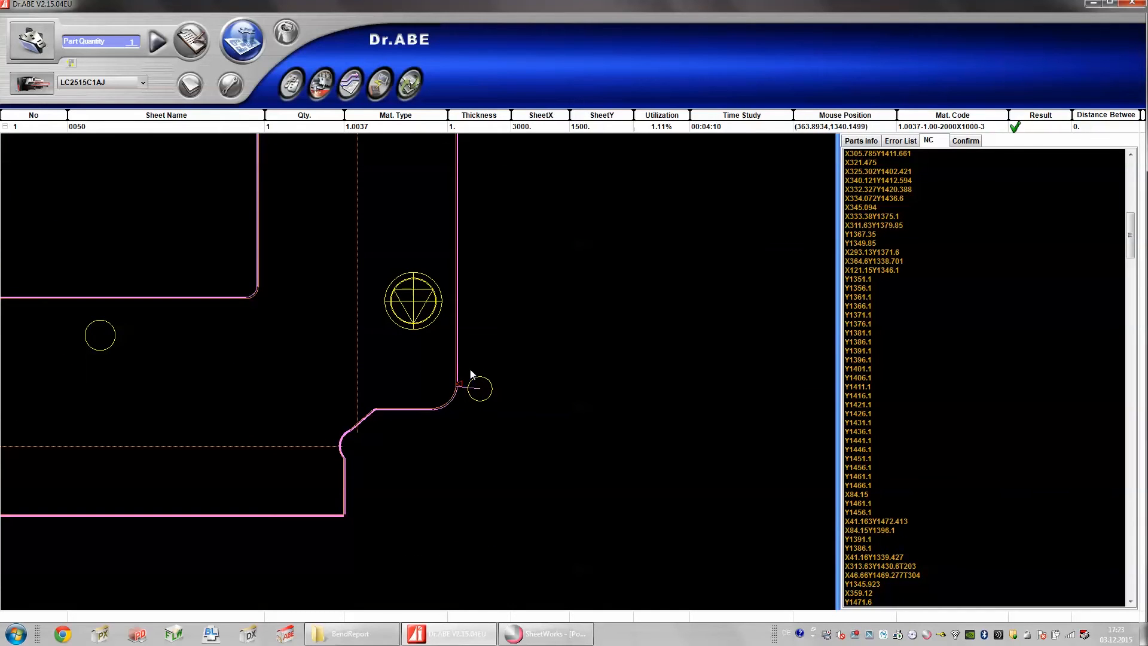
{"action": "mouse_move", "coordinate": [460, 386]}
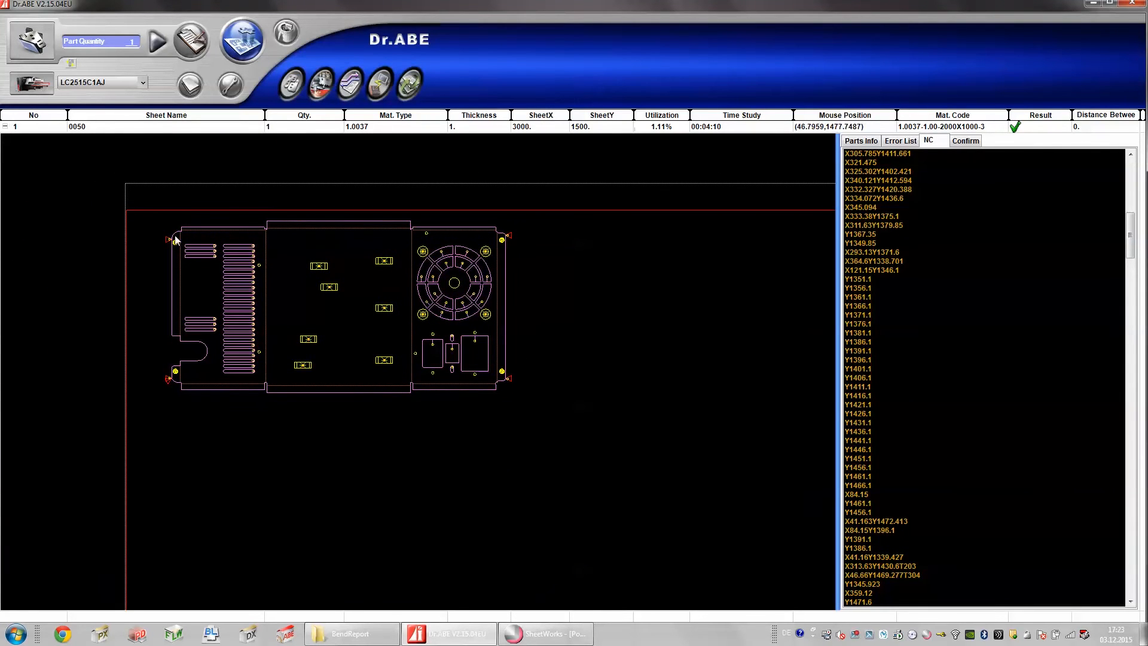
{"action": "mouse_move", "coordinate": [542, 387]}
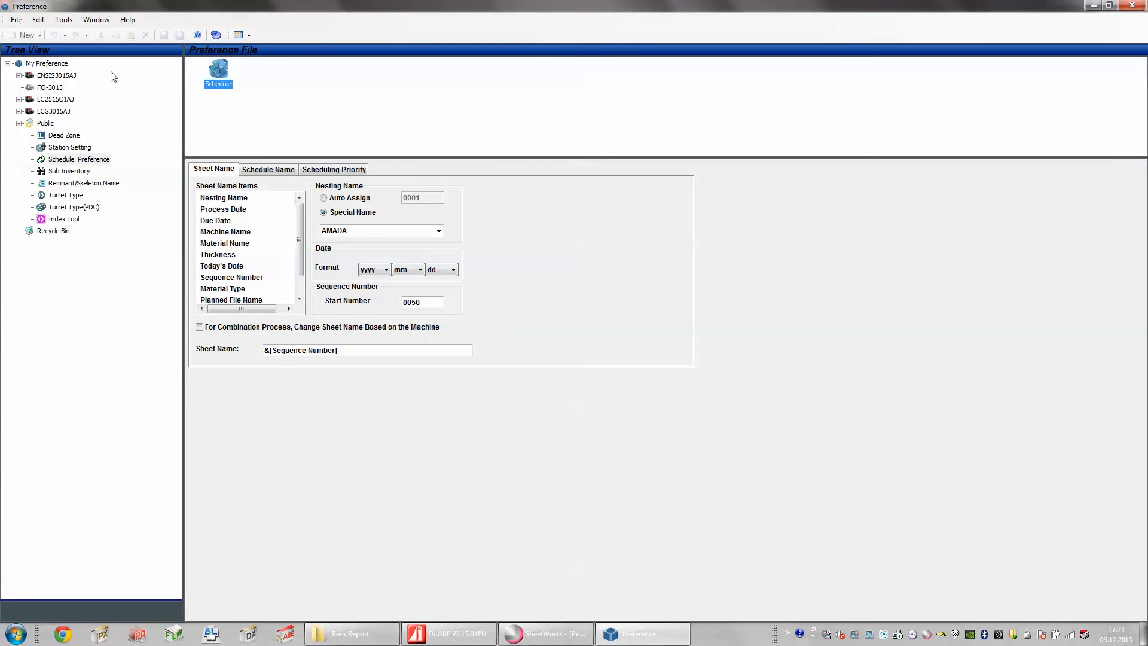
{"action": "mouse_move", "coordinate": [58, 118]}
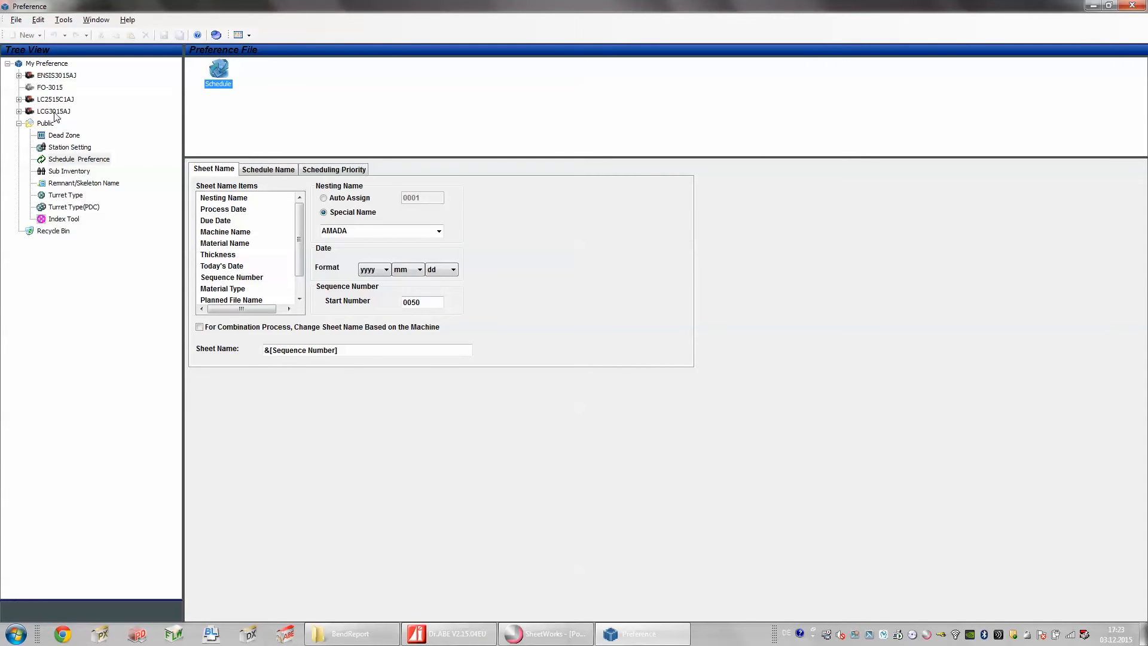
Show the ProcessAfterJoint micro-joint rules of the LC2515C1AJ machine in the Preference editor
{"action": "left_click", "coordinate": [55, 99]}
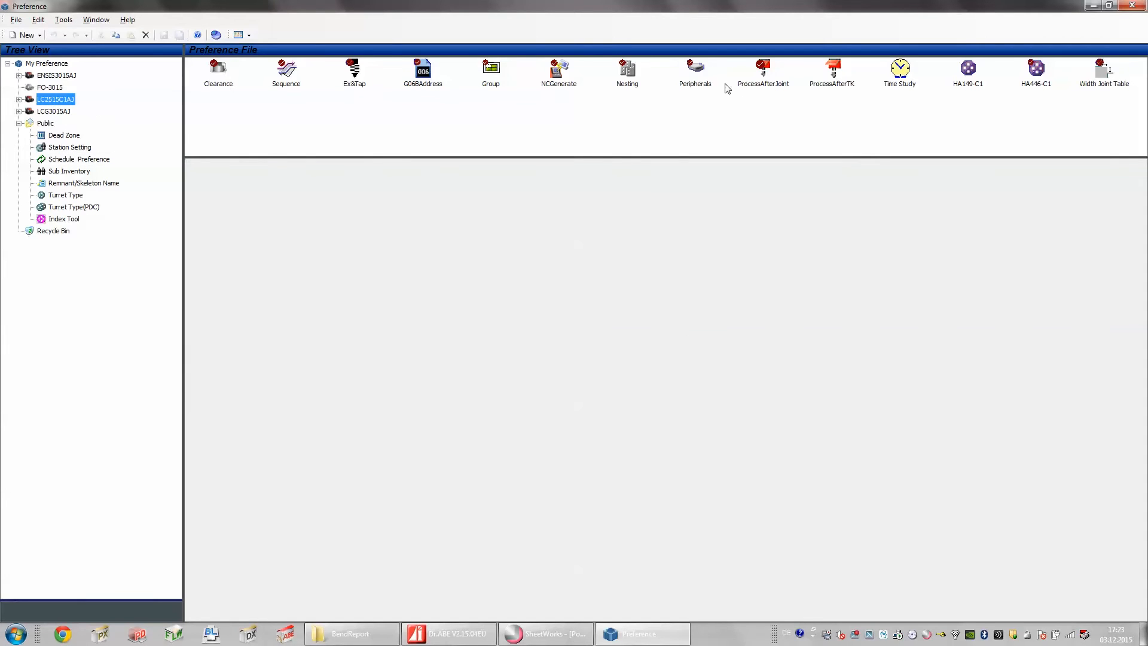
{"action": "left_click", "coordinate": [763, 72]}
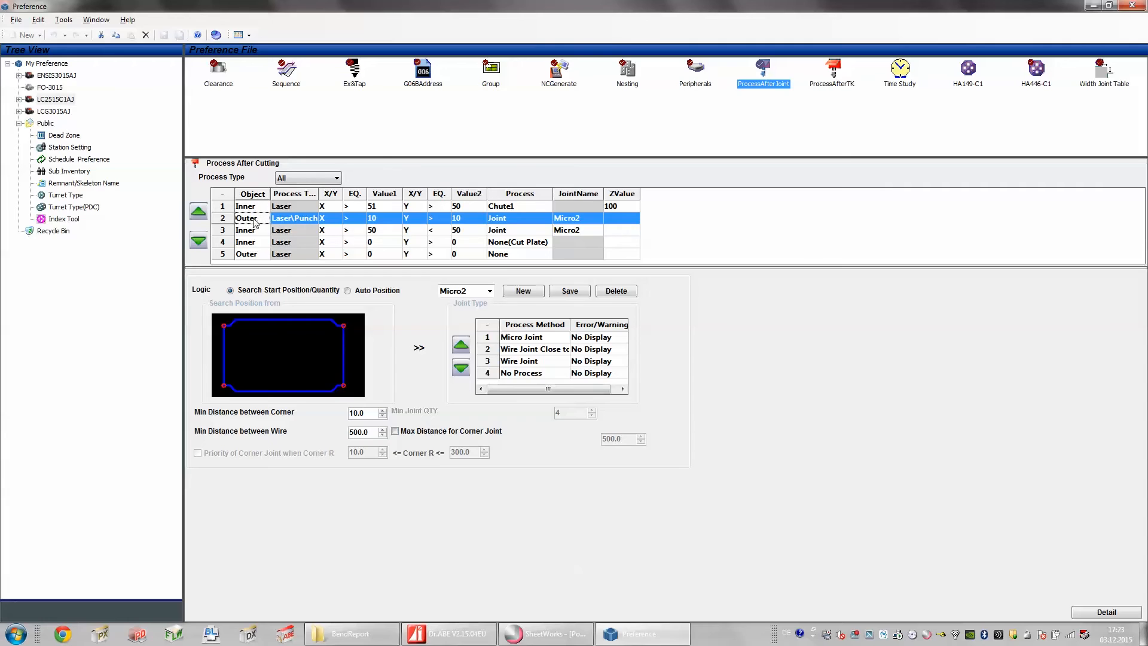
{"action": "mouse_move", "coordinate": [337, 225]}
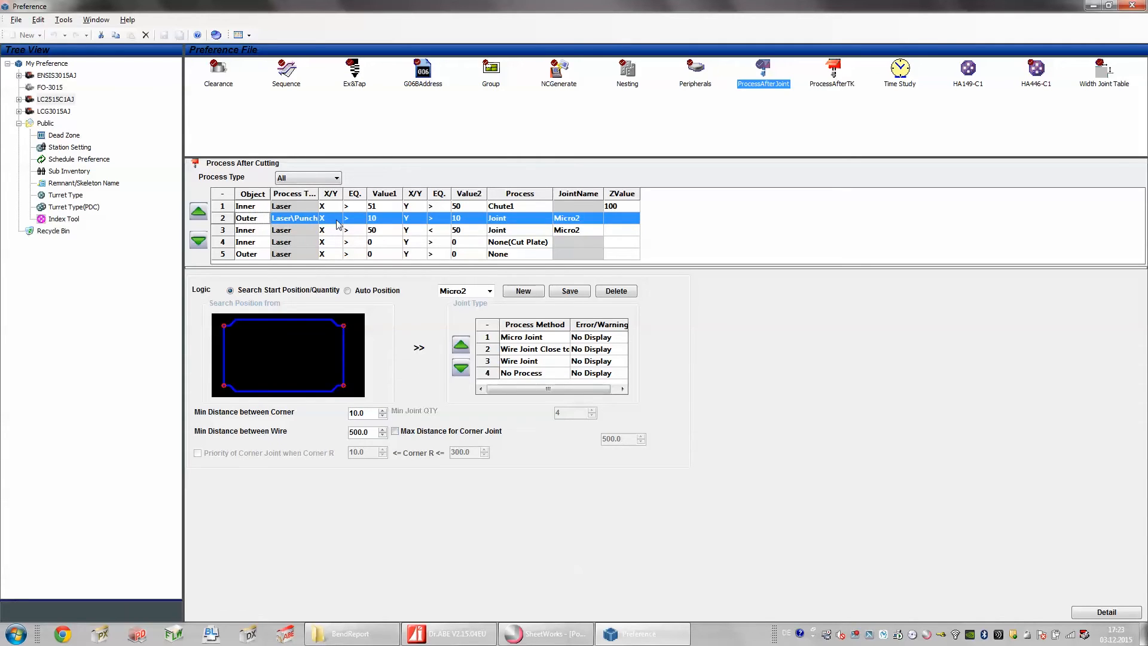
{"action": "mouse_move", "coordinate": [466, 224]}
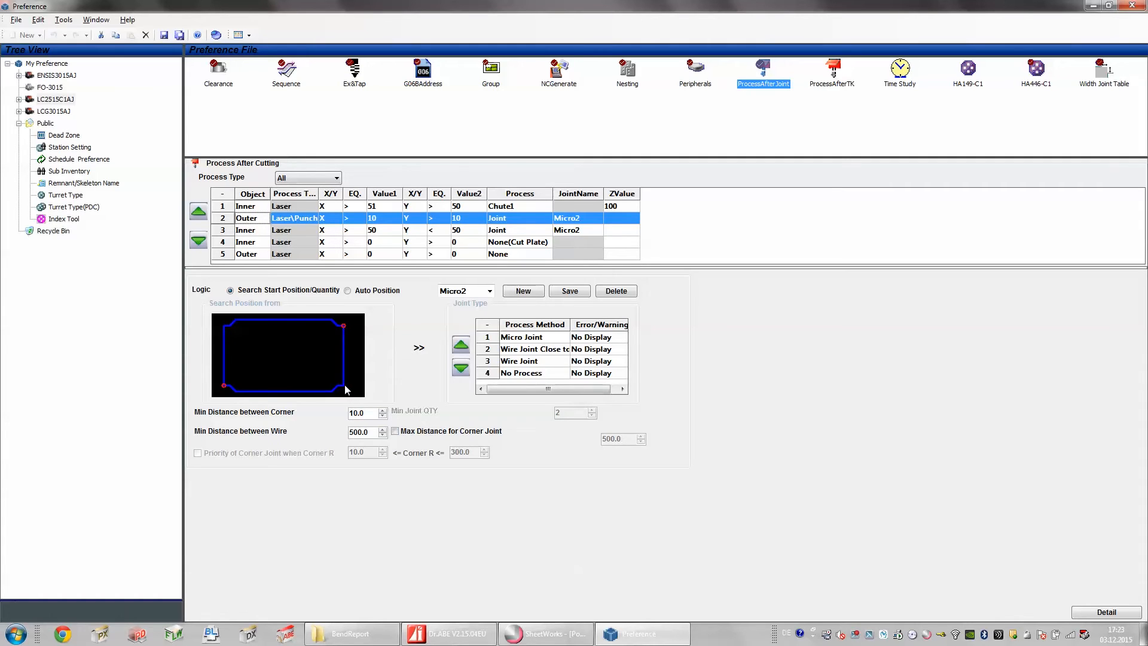
{"action": "mouse_move", "coordinate": [799, 377]}
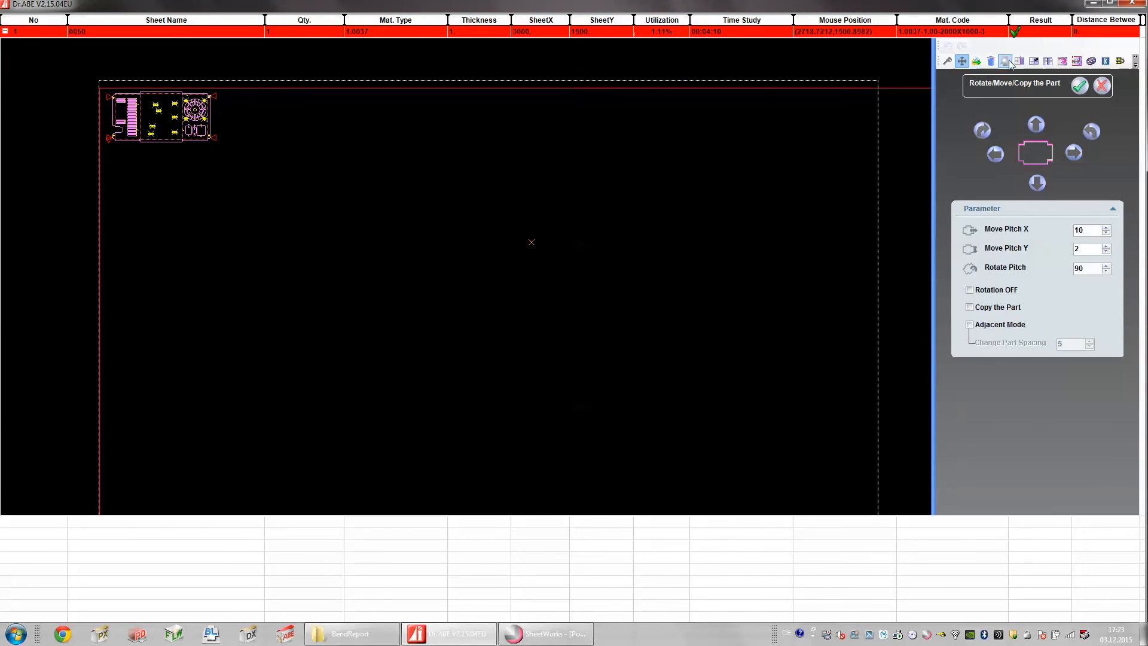
Fill sheet 0050 with a grid of POWERCASE copies via Grid Parts, reaching about 71% utilization
{"action": "left_click", "coordinate": [1047, 61]}
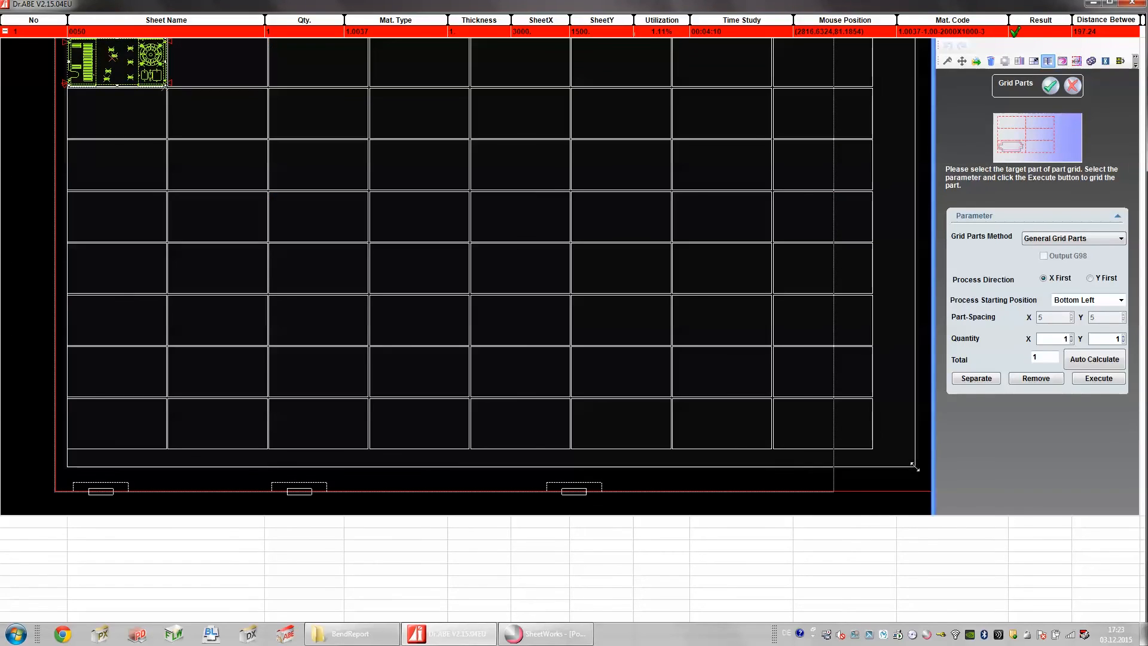
{"action": "left_click", "coordinate": [1097, 378]}
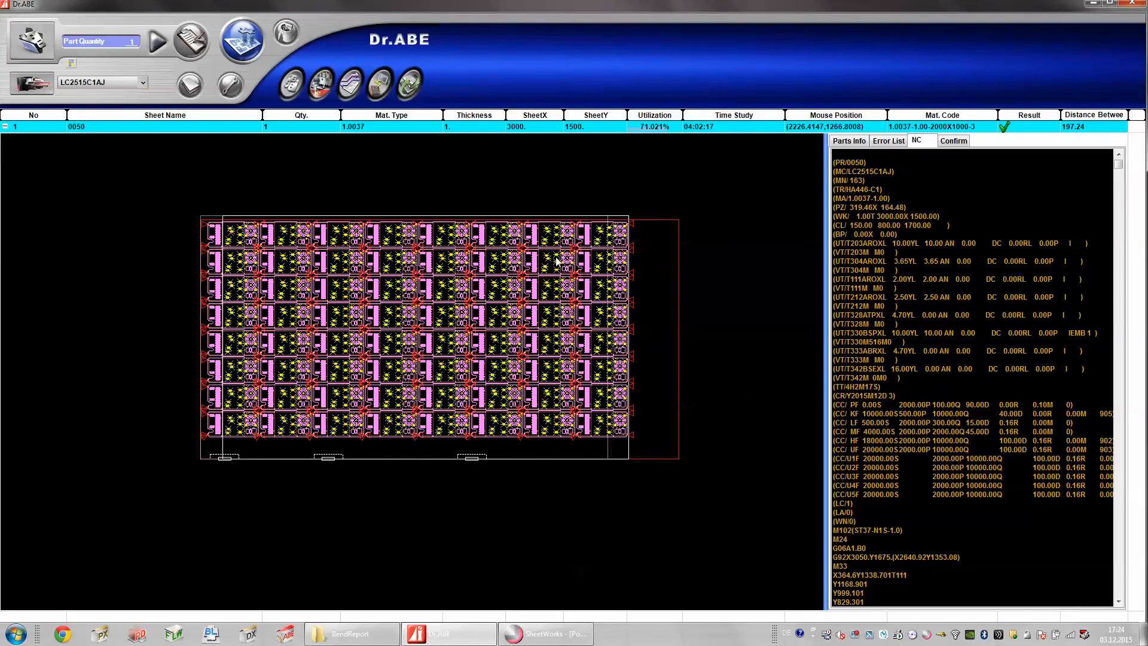
Save the NC data of the filled sheet 0050 to a file
{"action": "left_click", "coordinate": [864, 253]}
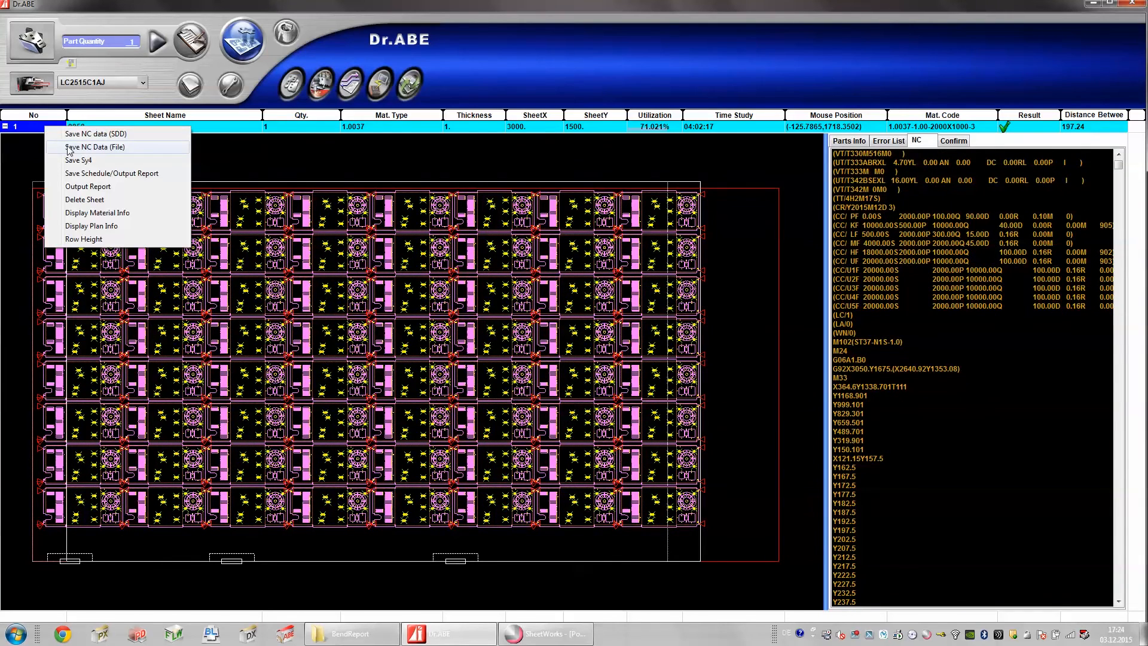
{"action": "mouse_move", "coordinate": [96, 145]}
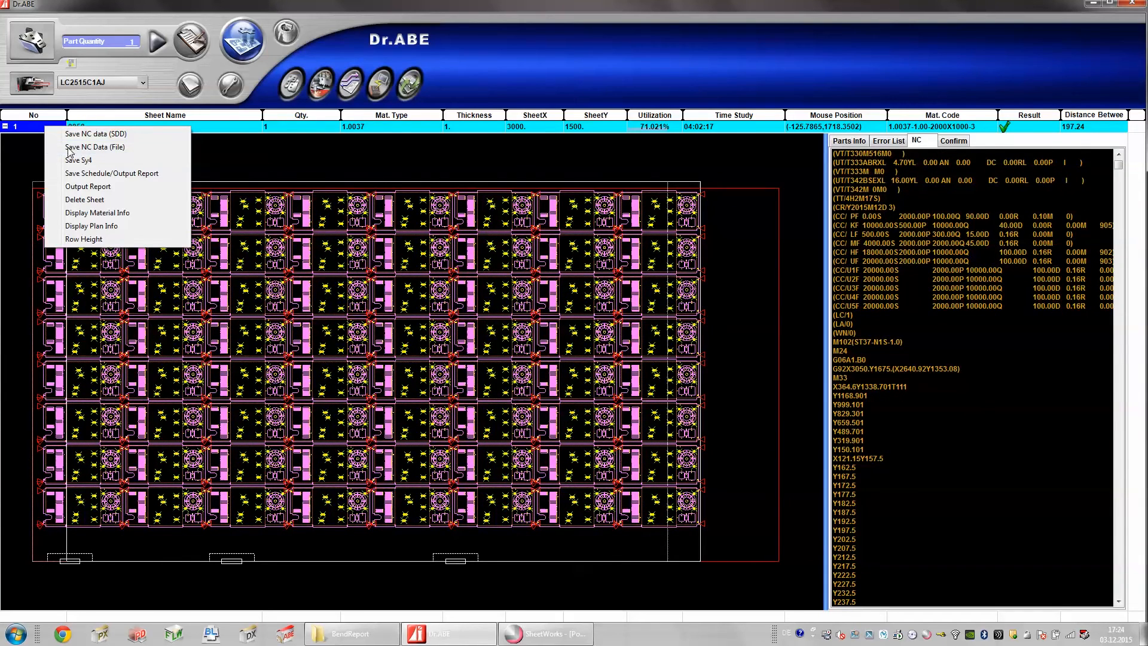
{"action": "left_click", "coordinate": [95, 147]}
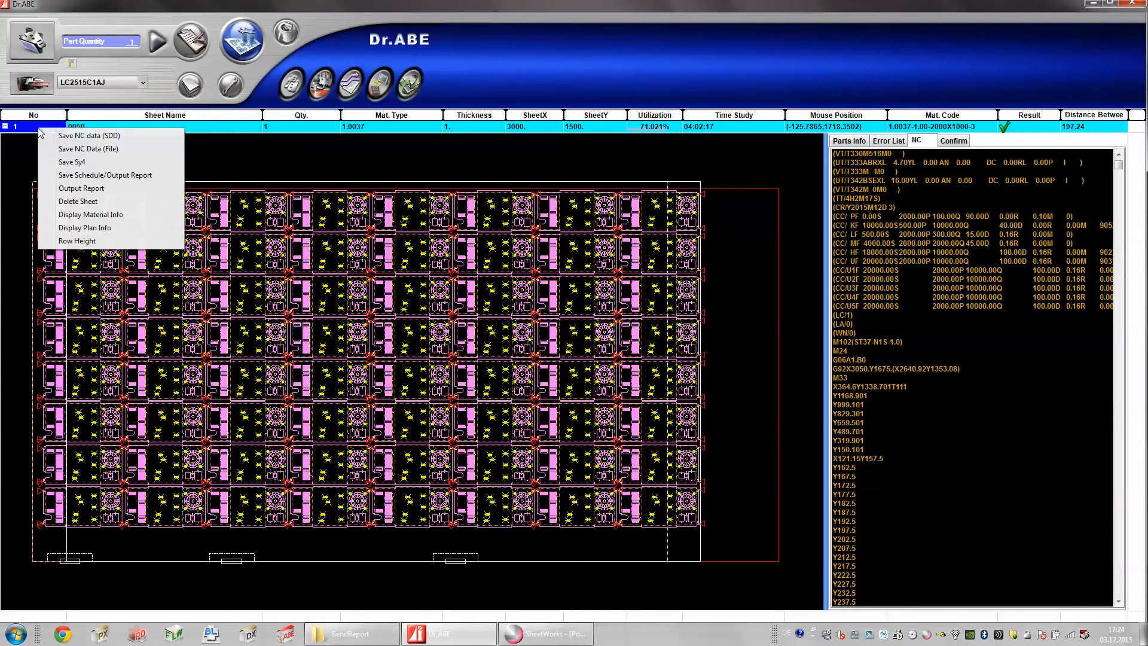
{"action": "left_click", "coordinate": [89, 136]}
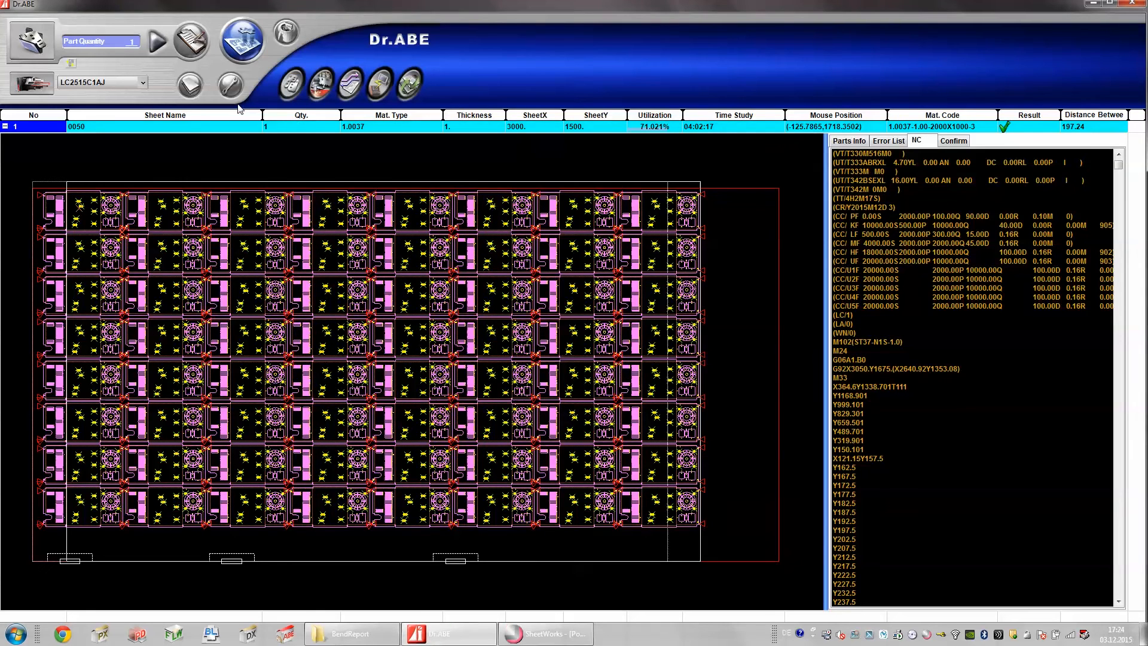
{"action": "mouse_move", "coordinate": [285, 35]}
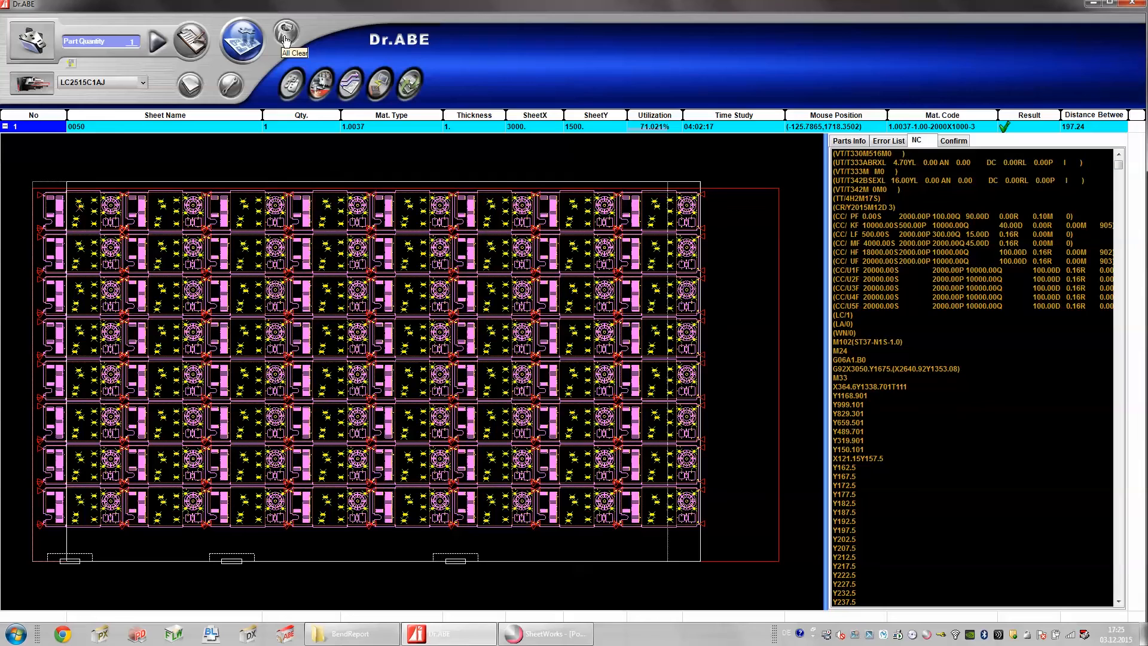
Clear all parts and nesting results, leaving an empty parts list
{"action": "left_click", "coordinate": [284, 34]}
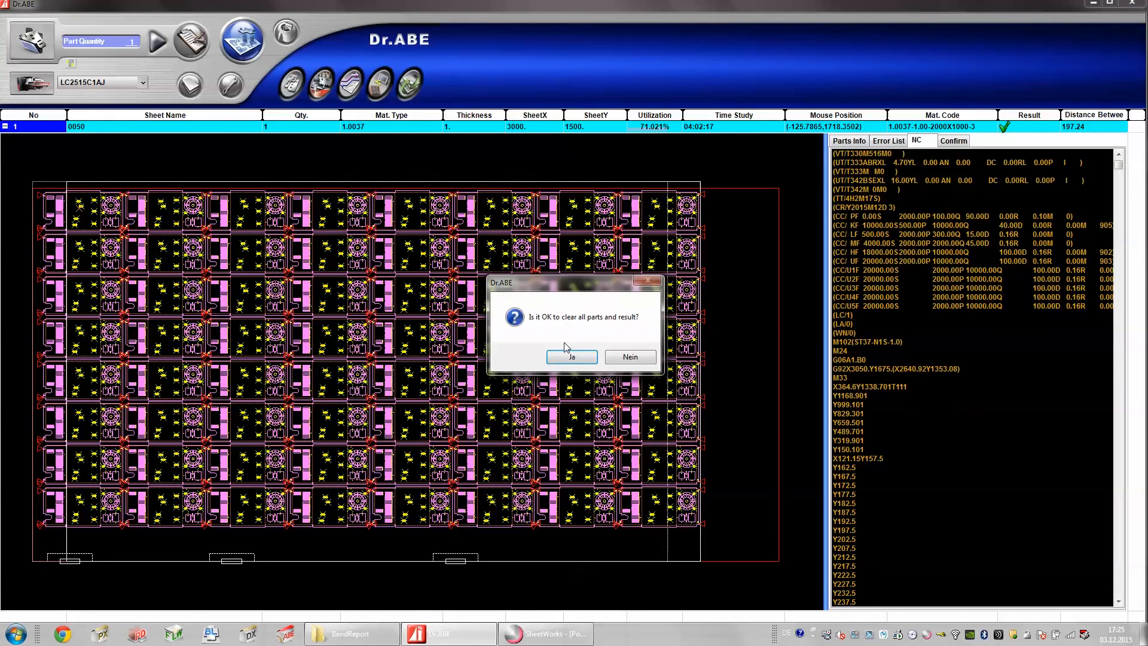
{"action": "left_click", "coordinate": [572, 356]}
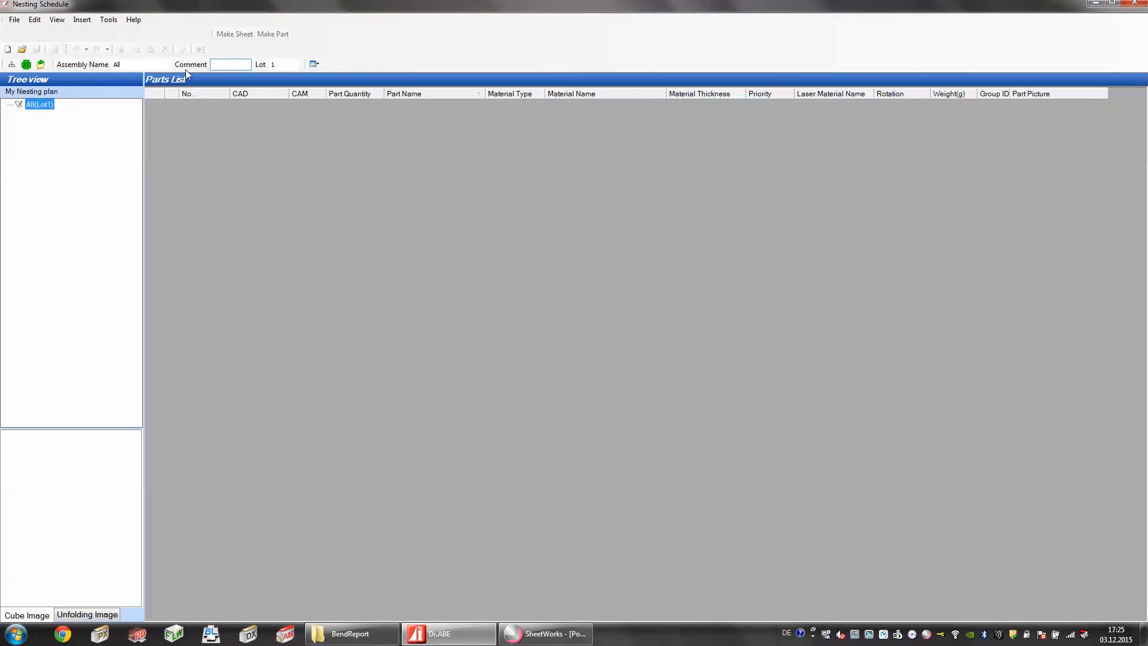
Add the seven Sample DXF drawings to the nesting parts list
{"action": "left_click", "coordinate": [37, 49]}
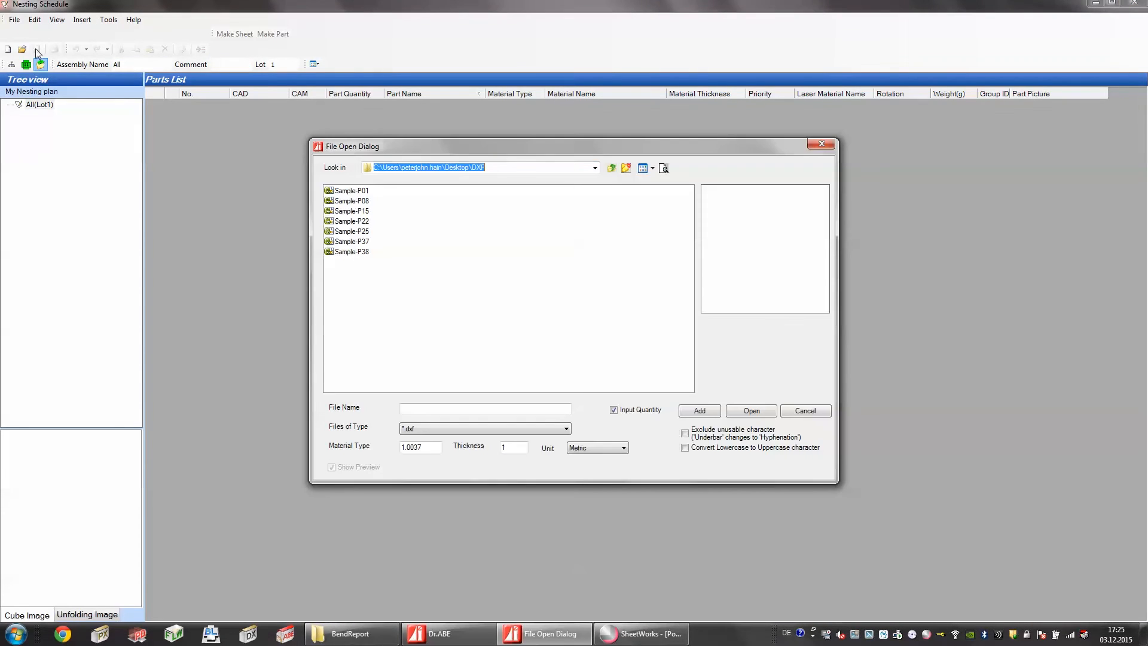
{"action": "left_click", "coordinate": [351, 191]}
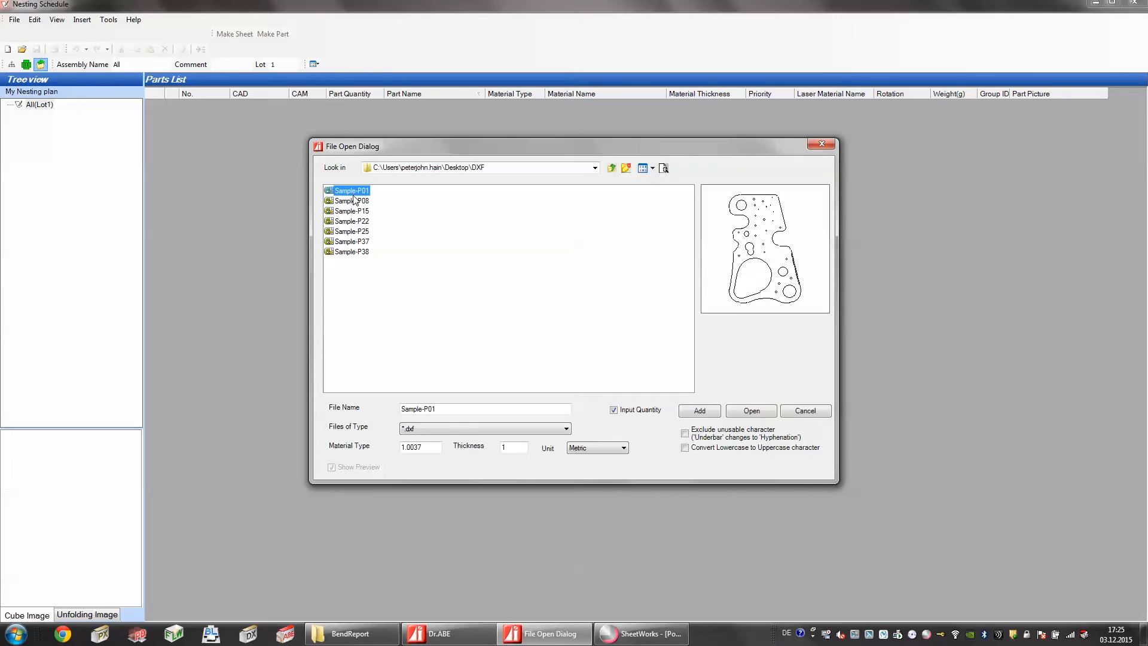
{"action": "left_click", "coordinate": [352, 230]}
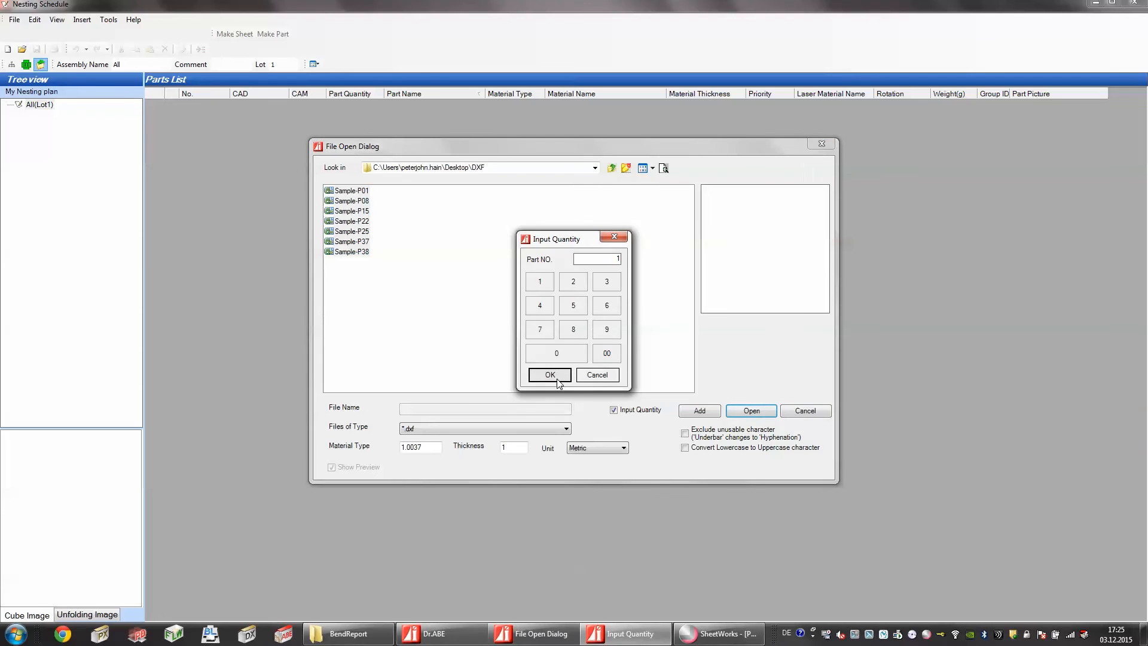
{"action": "left_click", "coordinate": [549, 375]}
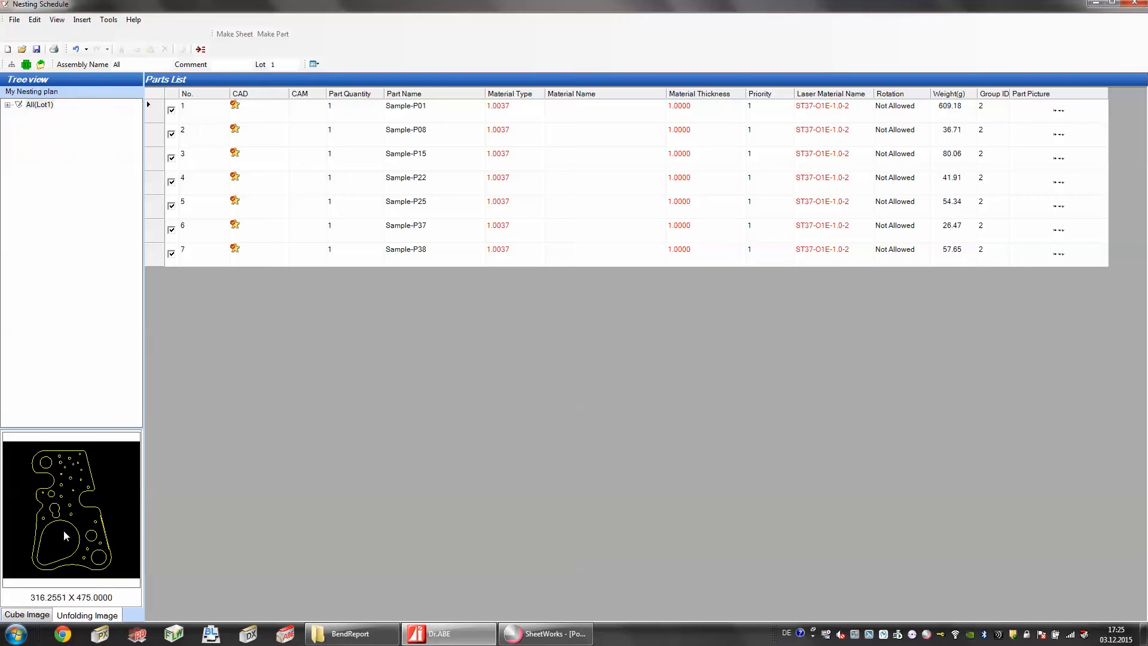
Set all seven parts to quantity 10, 1 mm thickness and free rotation
{"action": "left_click", "coordinate": [154, 105]}
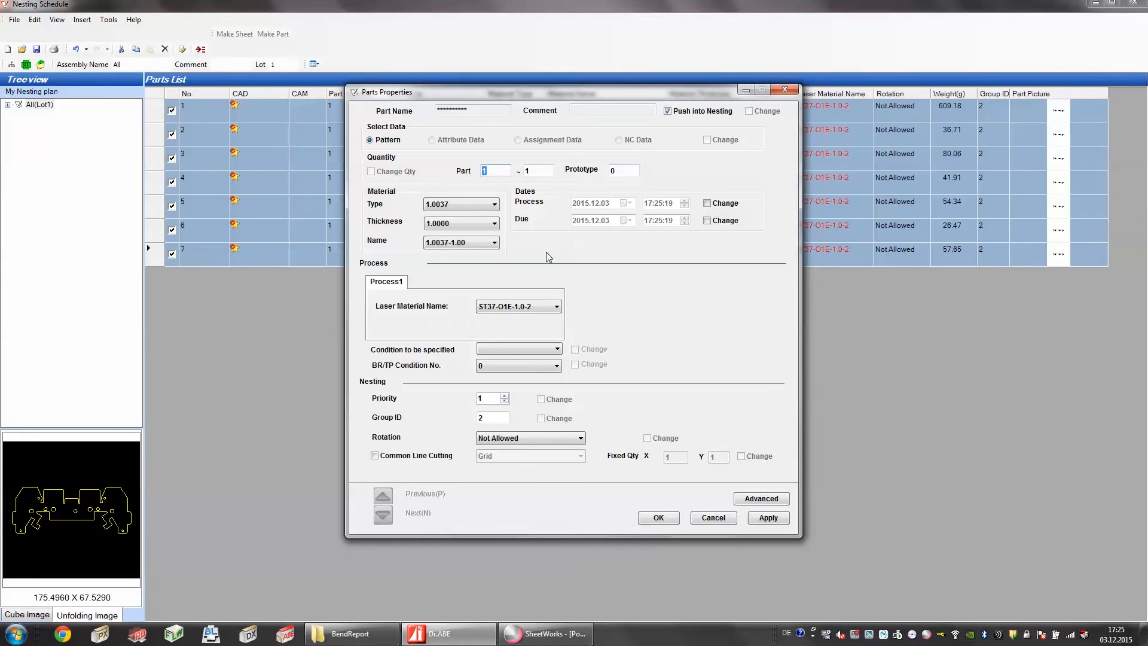
{"action": "type", "text": "10"}
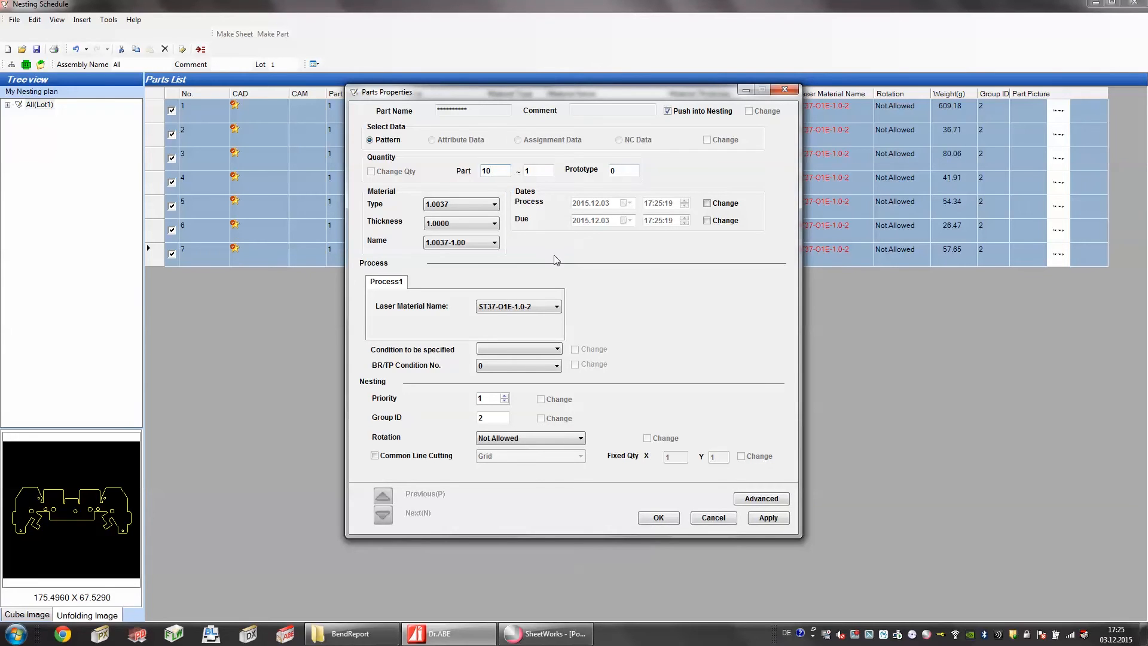
{"action": "left_click", "coordinate": [494, 224]}
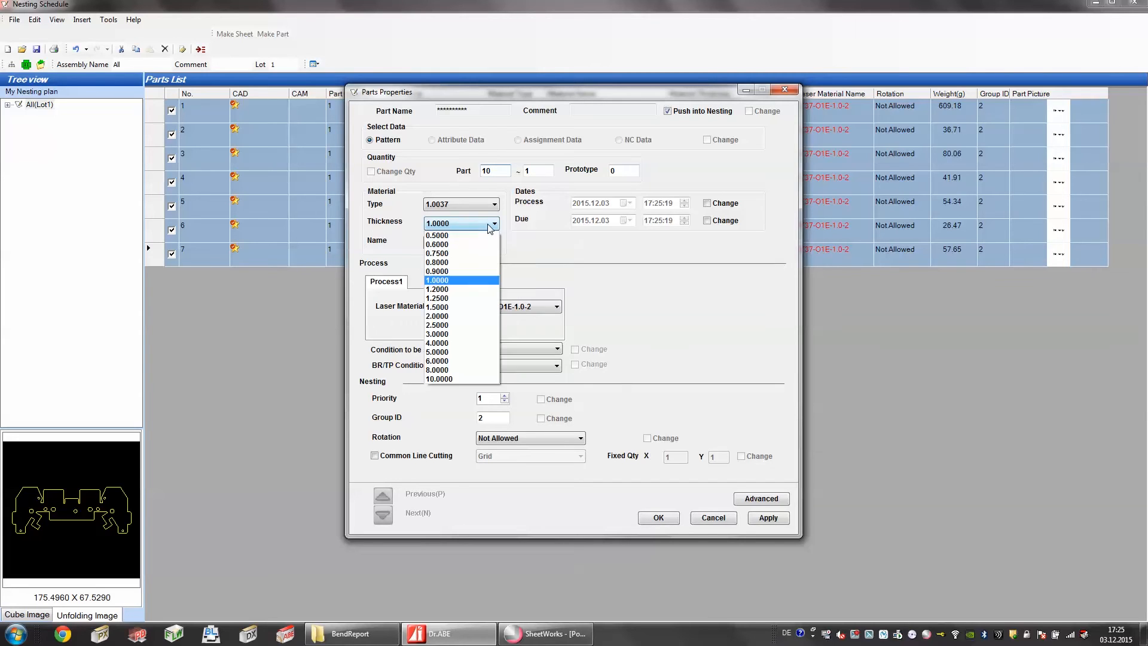
{"action": "left_click", "coordinate": [494, 204]}
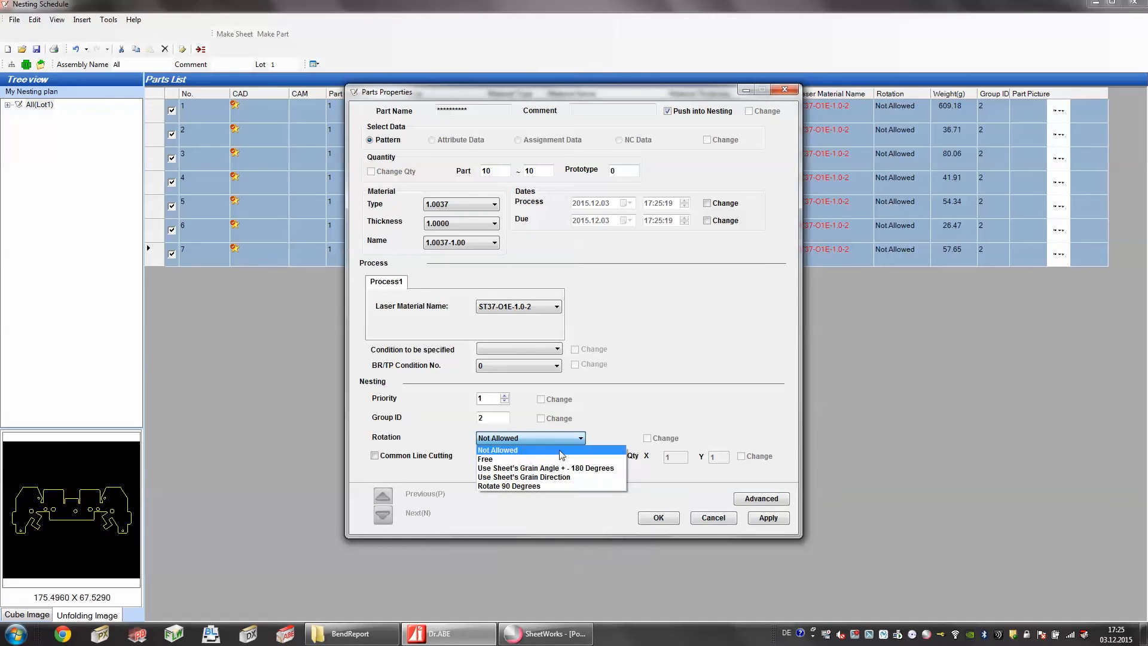
{"action": "left_click", "coordinate": [484, 459]}
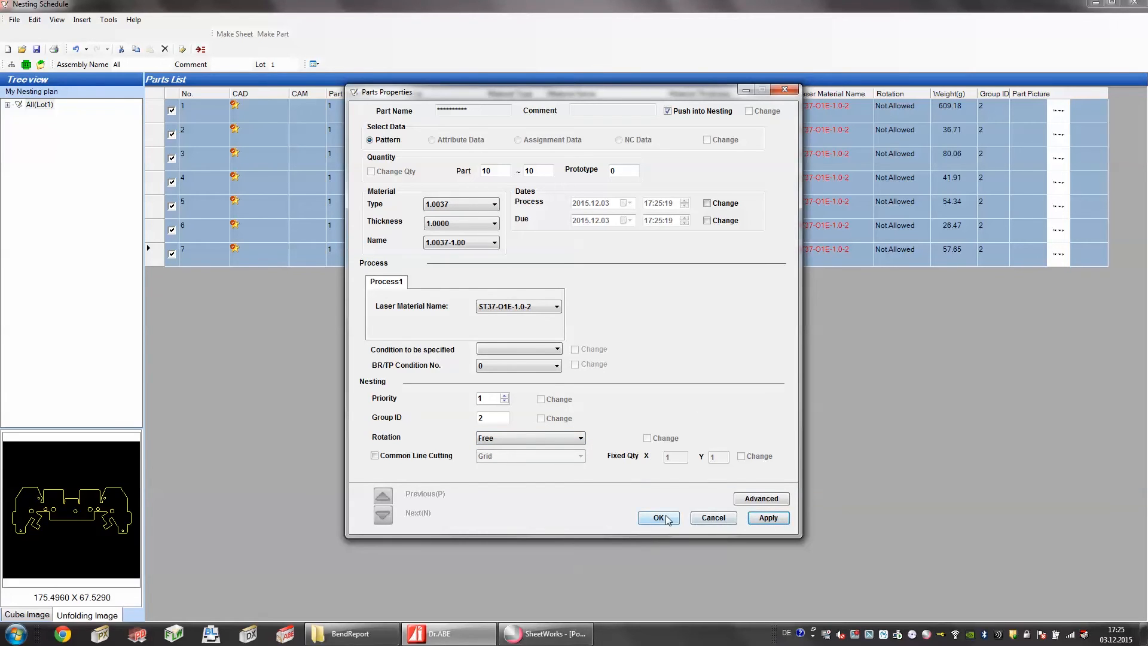
{"action": "left_click", "coordinate": [656, 518]}
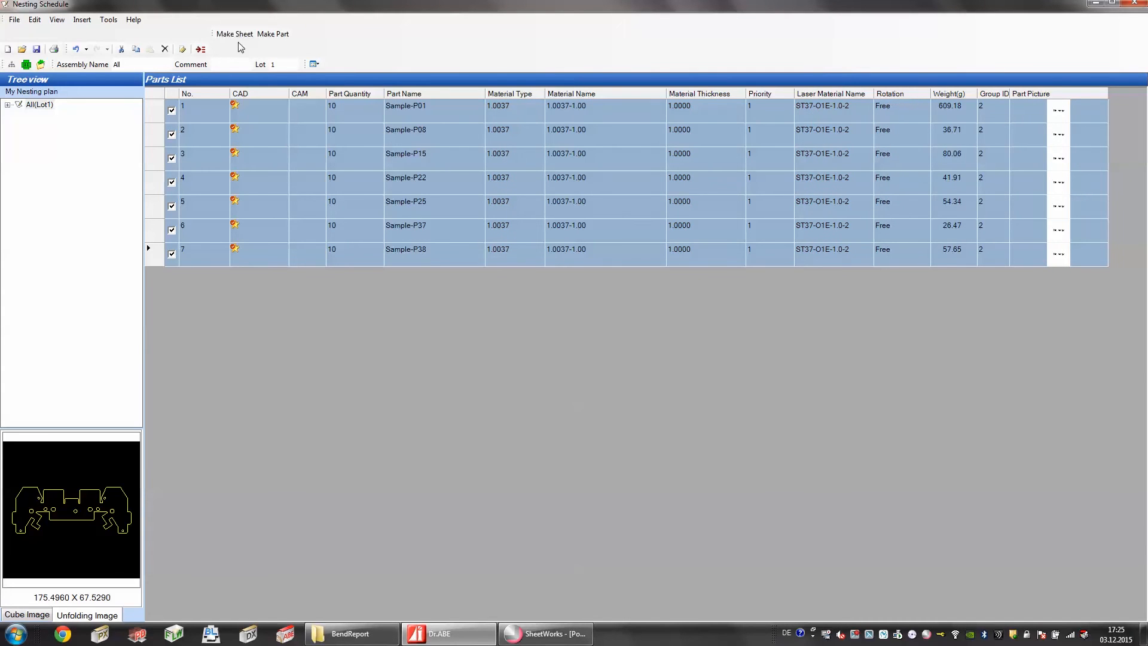
Start Make Sheet to generate a sheet from the part list
{"action": "left_click", "coordinate": [235, 33]}
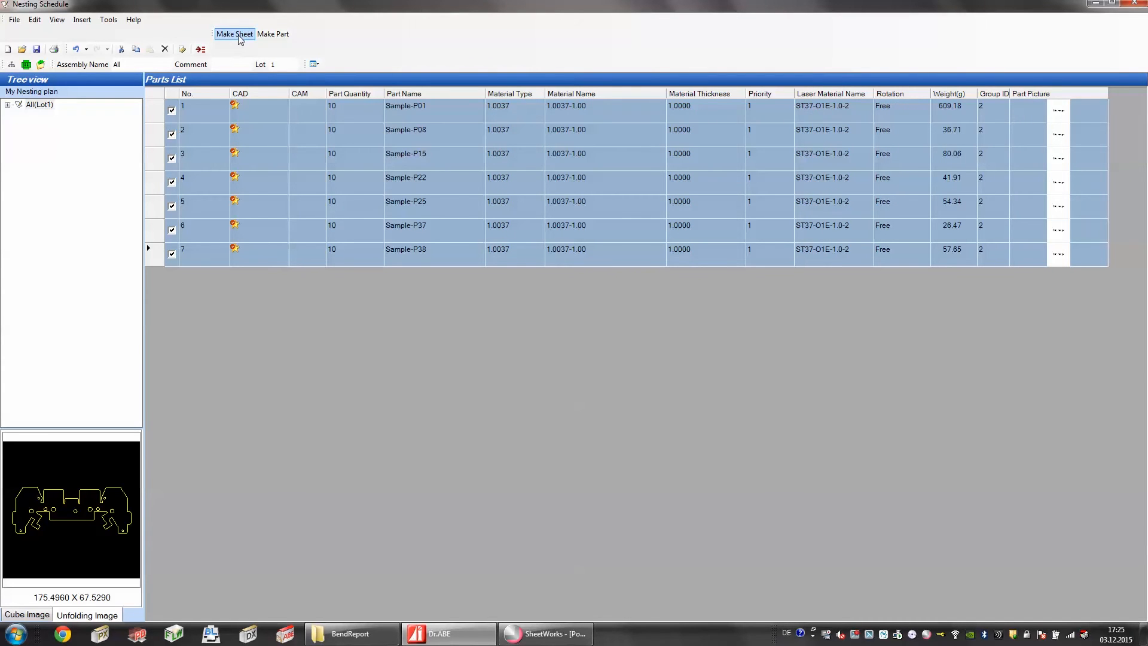
{"action": "left_click", "coordinate": [234, 34]}
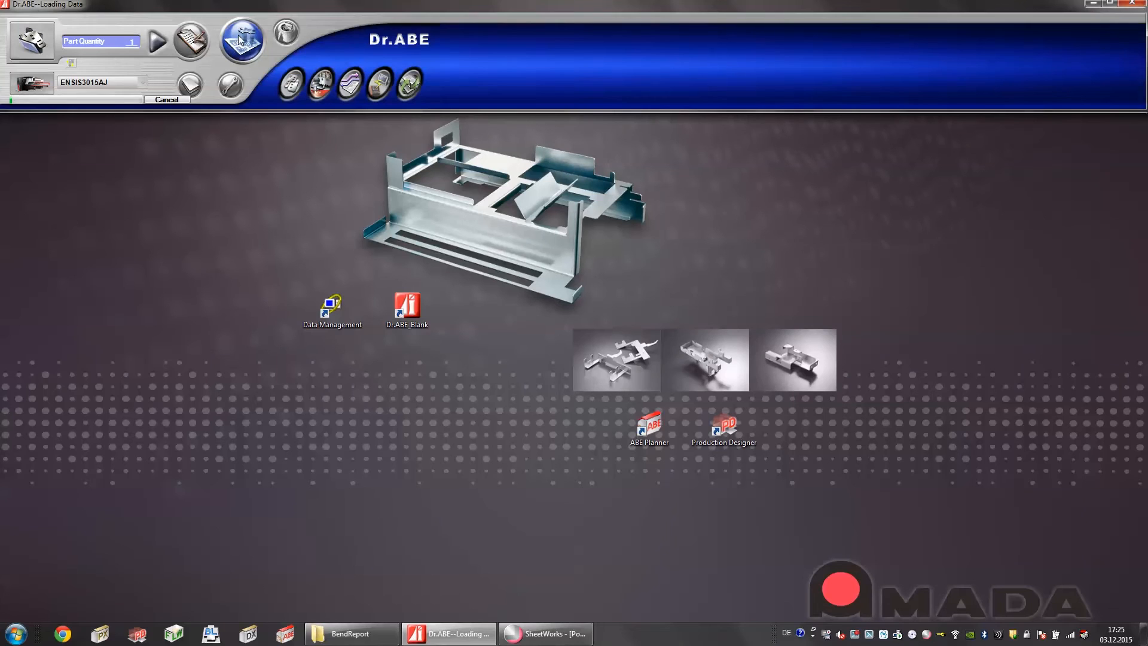
Nest ten of each part onto 3000 × 1500 sheet 0051 and show its generated NC program
{"action": "left_click", "coordinate": [241, 41]}
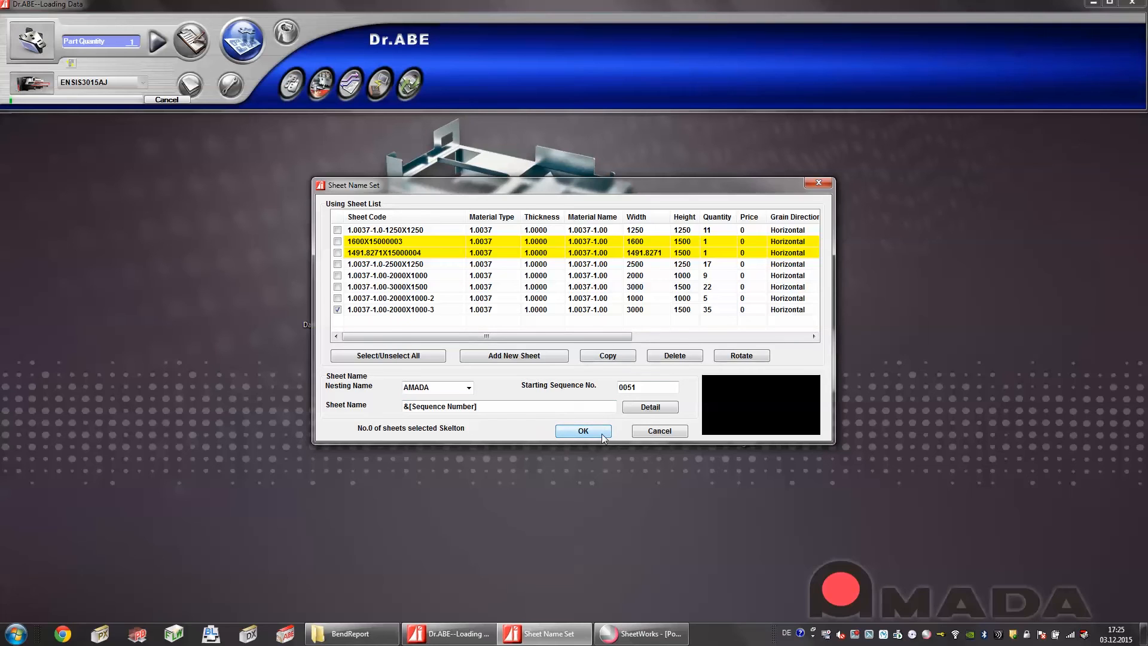
{"action": "left_click", "coordinate": [583, 430]}
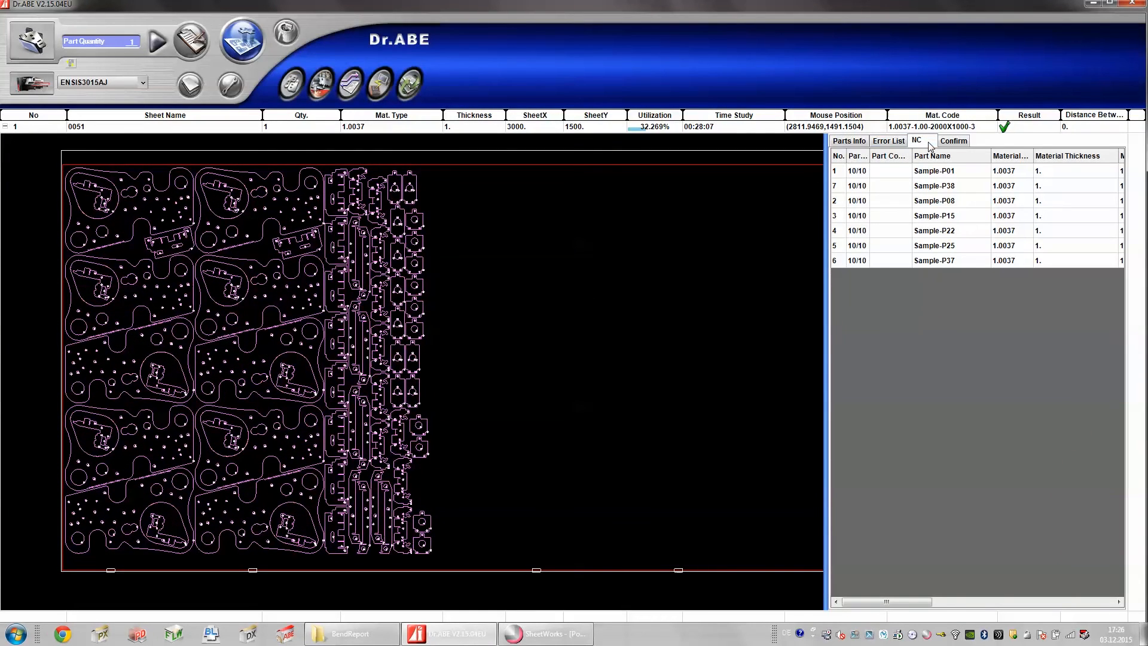
{"action": "left_click", "coordinate": [916, 142]}
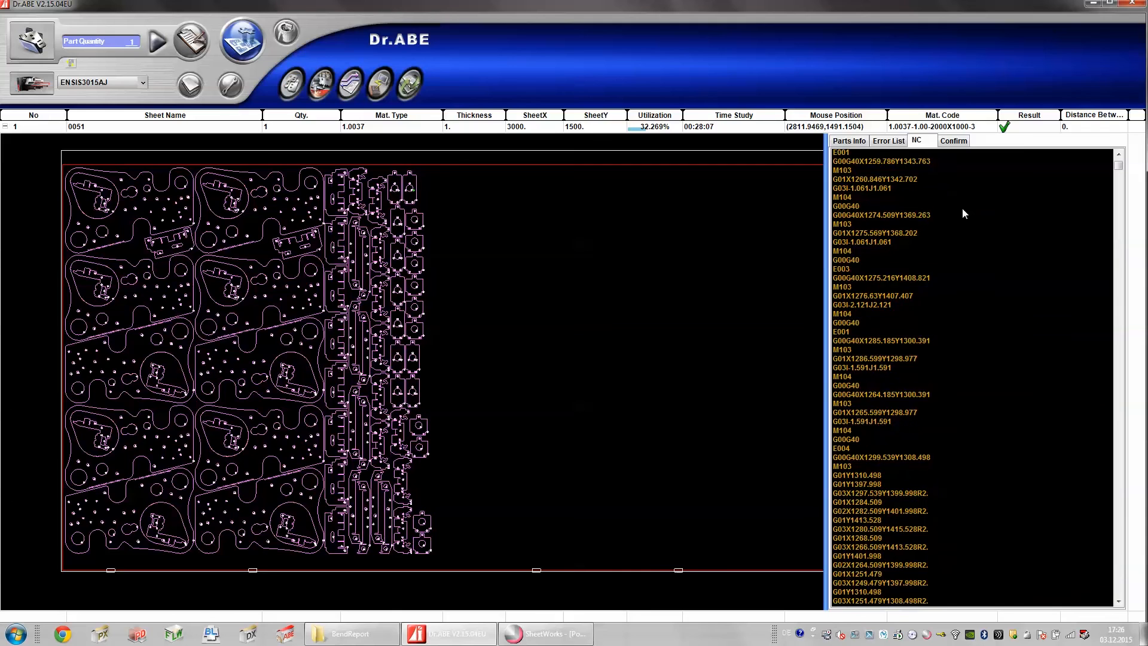
{"action": "scroll", "scroll_direction": "down", "scroll_amount": 3}
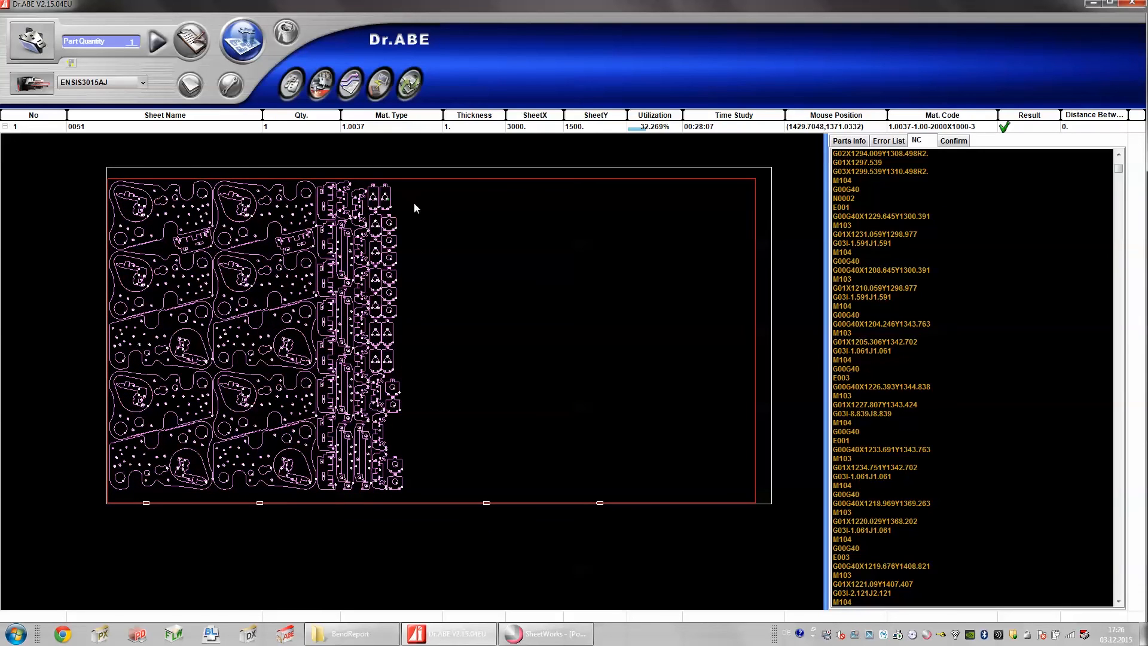
{"action": "mouse_move", "coordinate": [556, 282]}
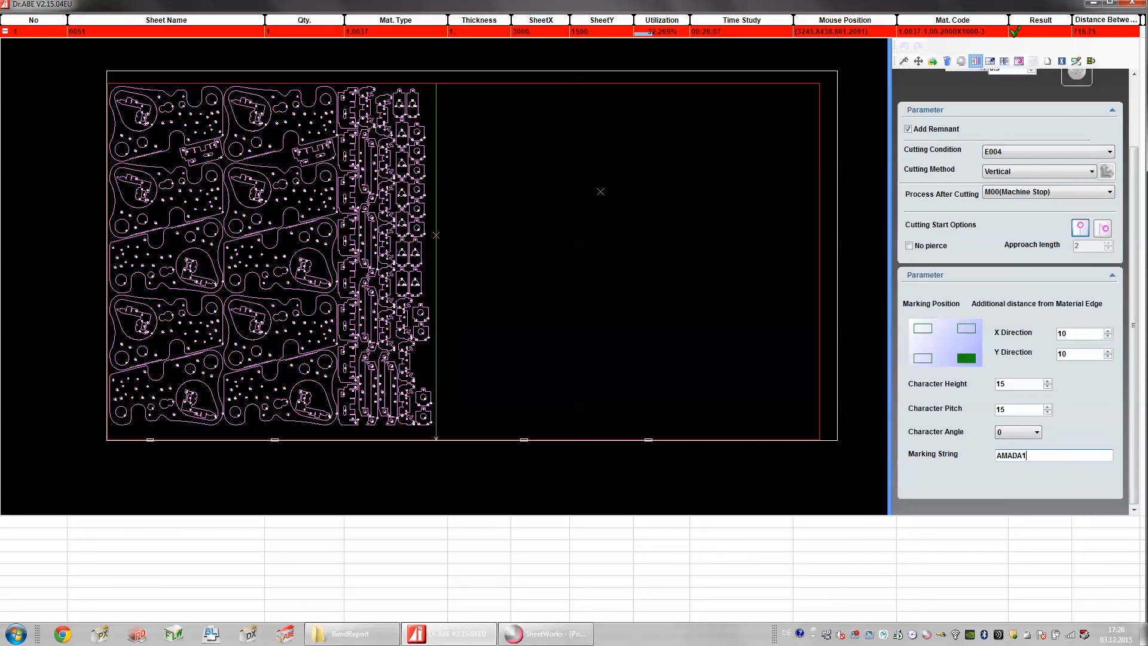
Add a remnant cut to sheet 0051 with the marking string AMADA1234
{"action": "type", "text": "234"}
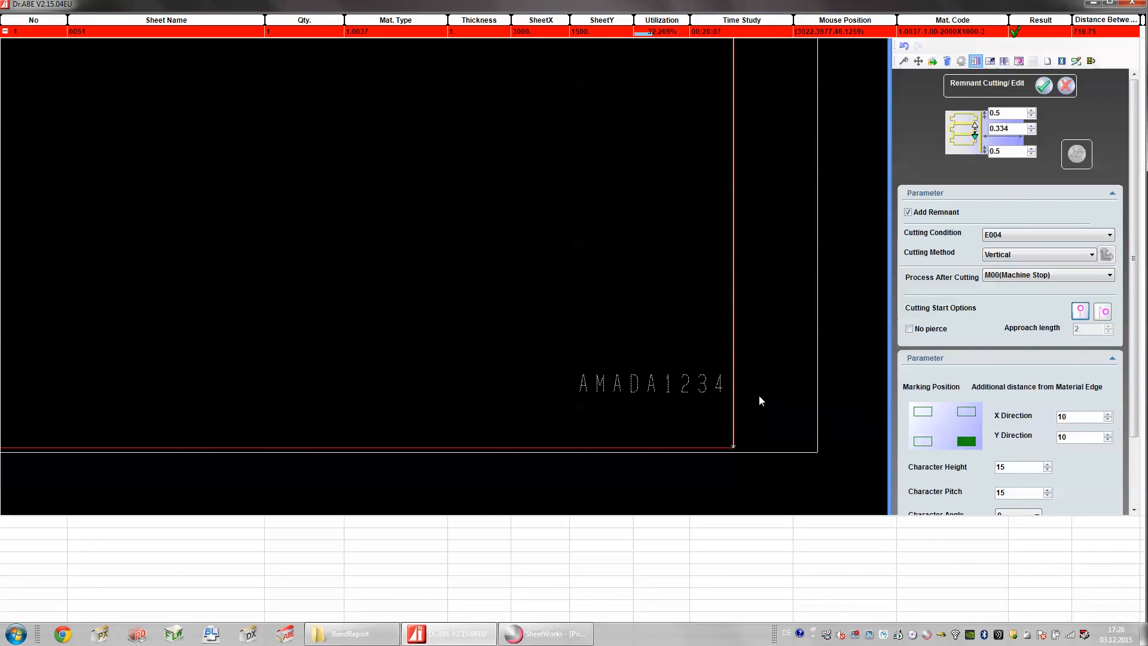
{"action": "mouse_move", "coordinate": [1053, 93]}
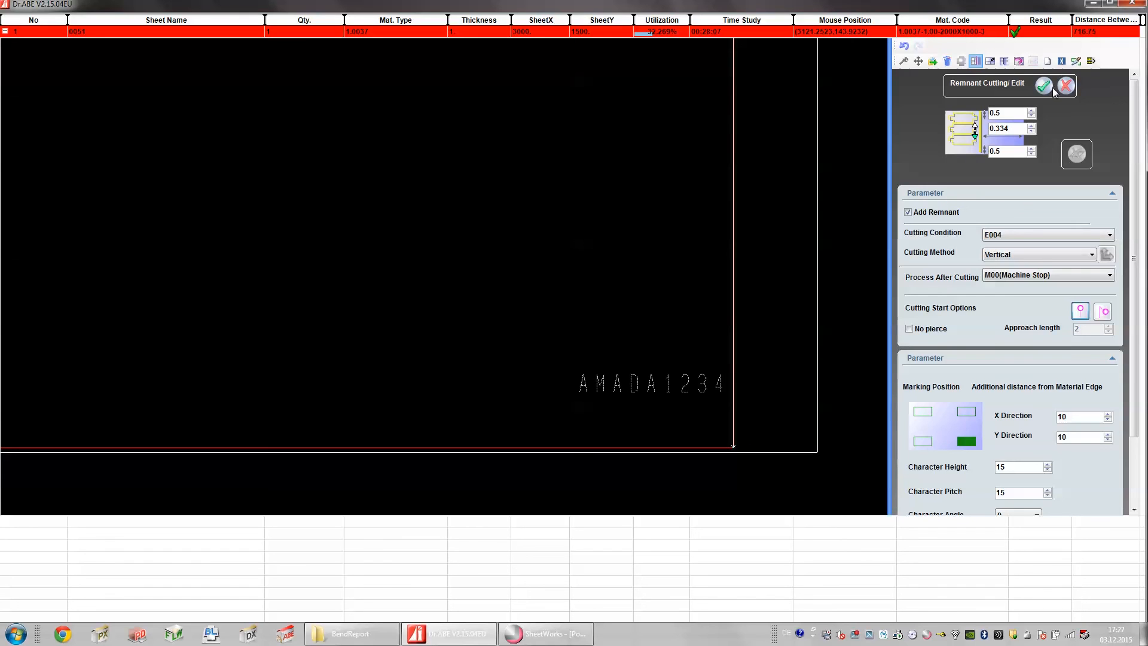
{"action": "left_click", "coordinate": [1044, 86]}
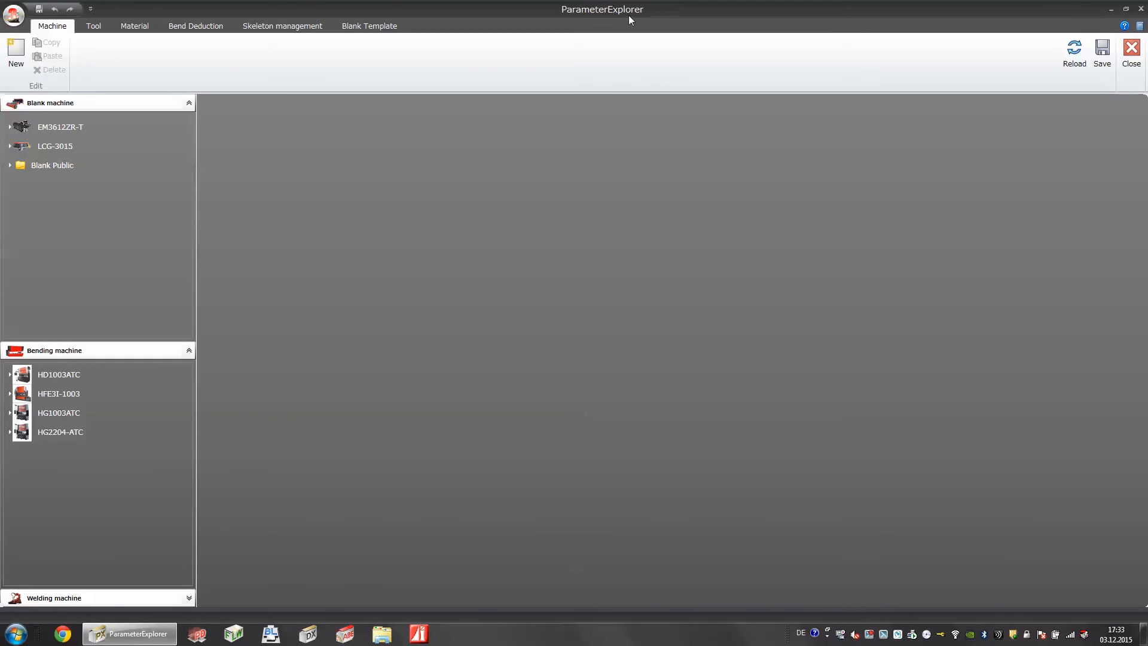
{"action": "mouse_move", "coordinate": [581, 21]}
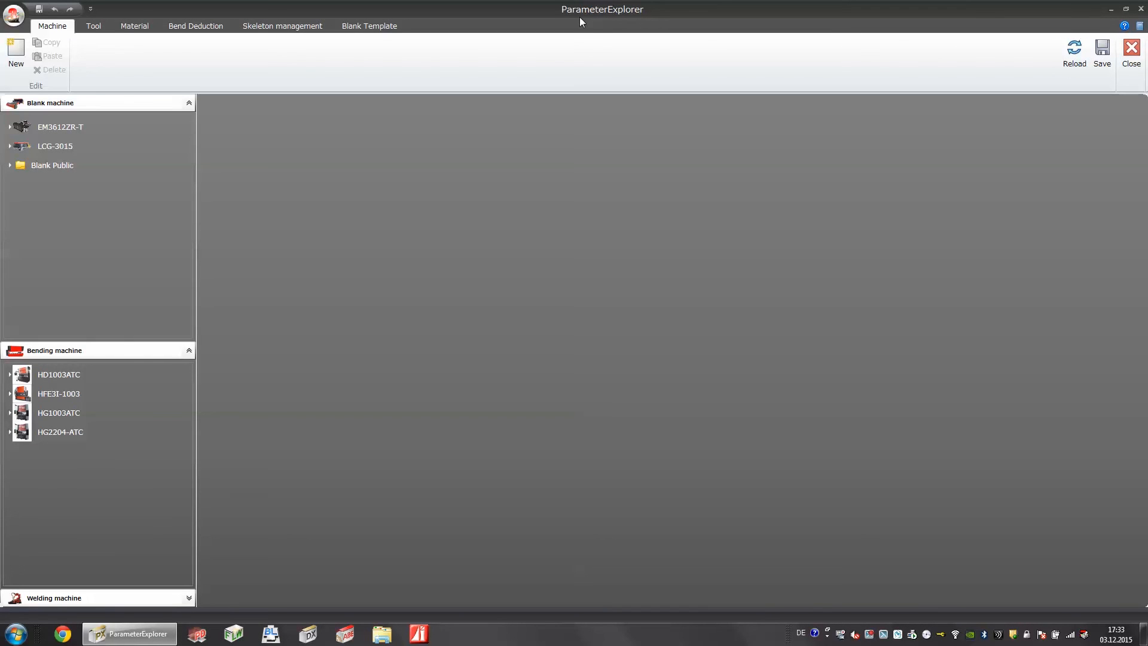
{"action": "mouse_move", "coordinate": [67, 320]}
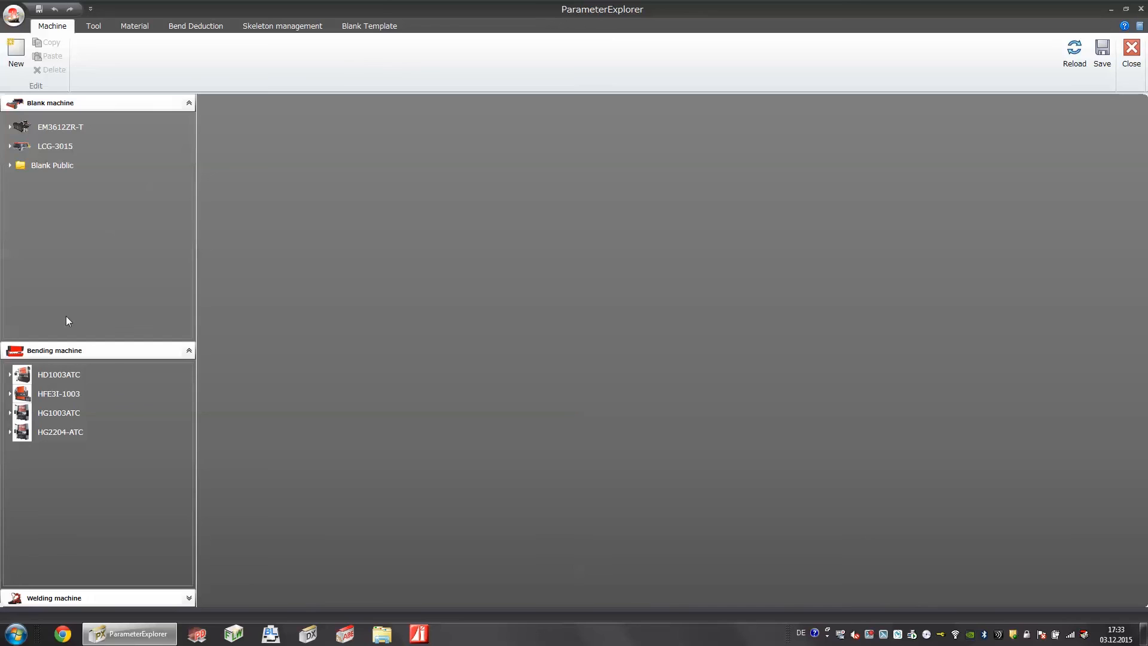
View the HG1003ATC bending machine and its registered punch and die tool listings
{"action": "left_click", "coordinate": [58, 412]}
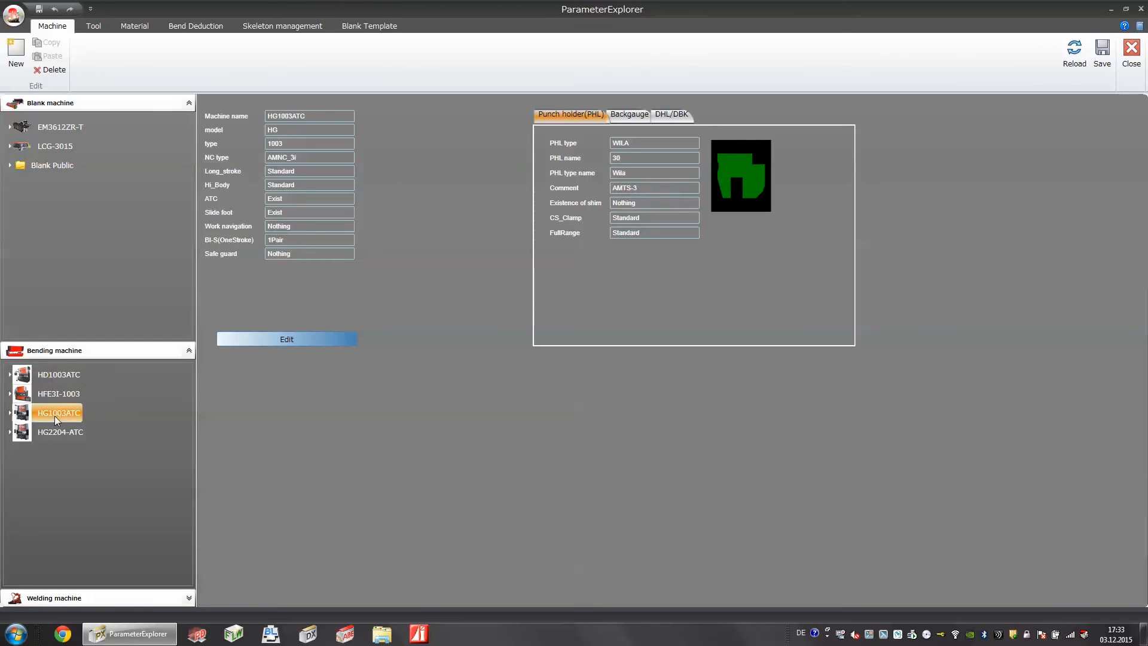
{"action": "left_click", "coordinate": [59, 432]}
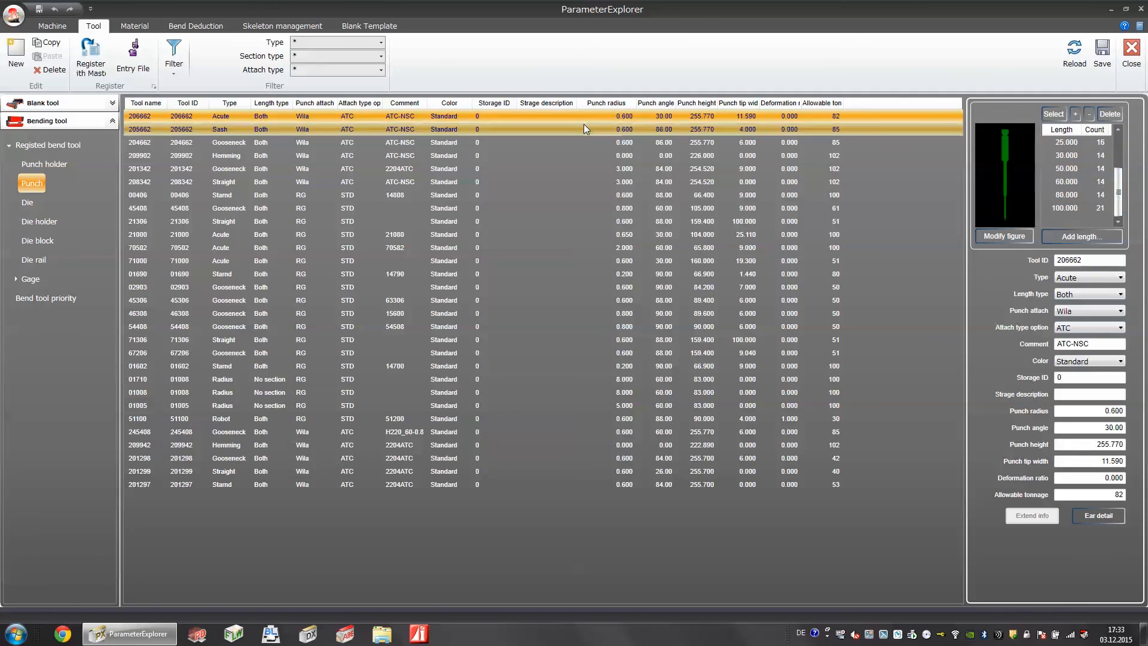
{"action": "left_click", "coordinate": [28, 202]}
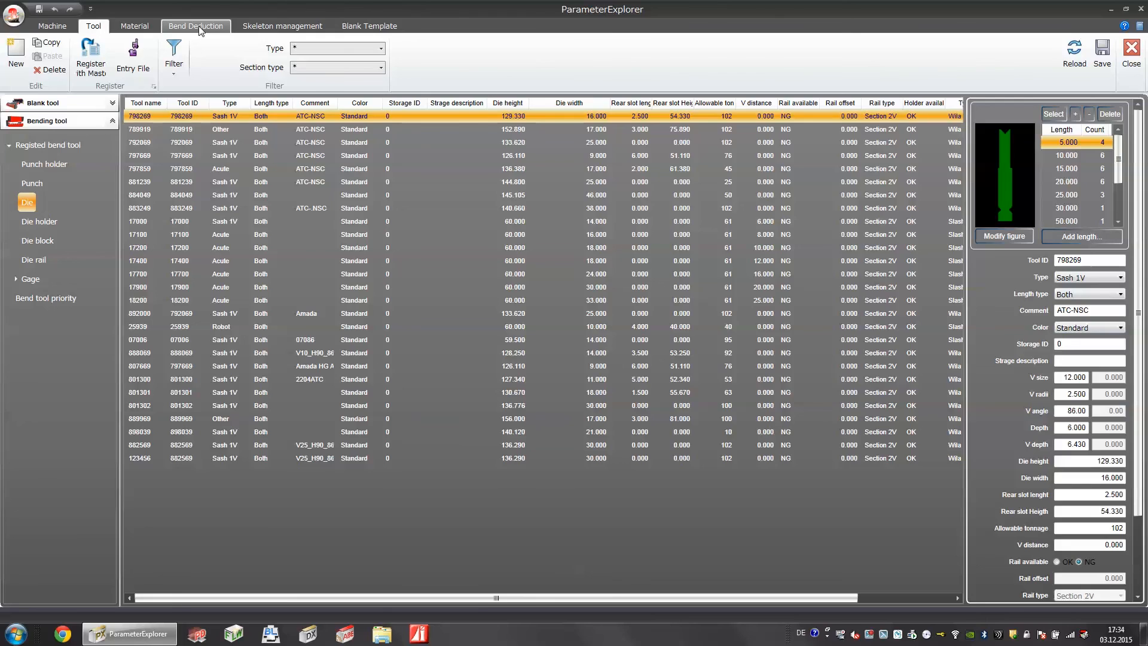
Show the Bend Deduction table entry for 1.0037, 1 mm, 90° with its 1.76 deduction value selected
{"action": "left_click", "coordinate": [195, 25]}
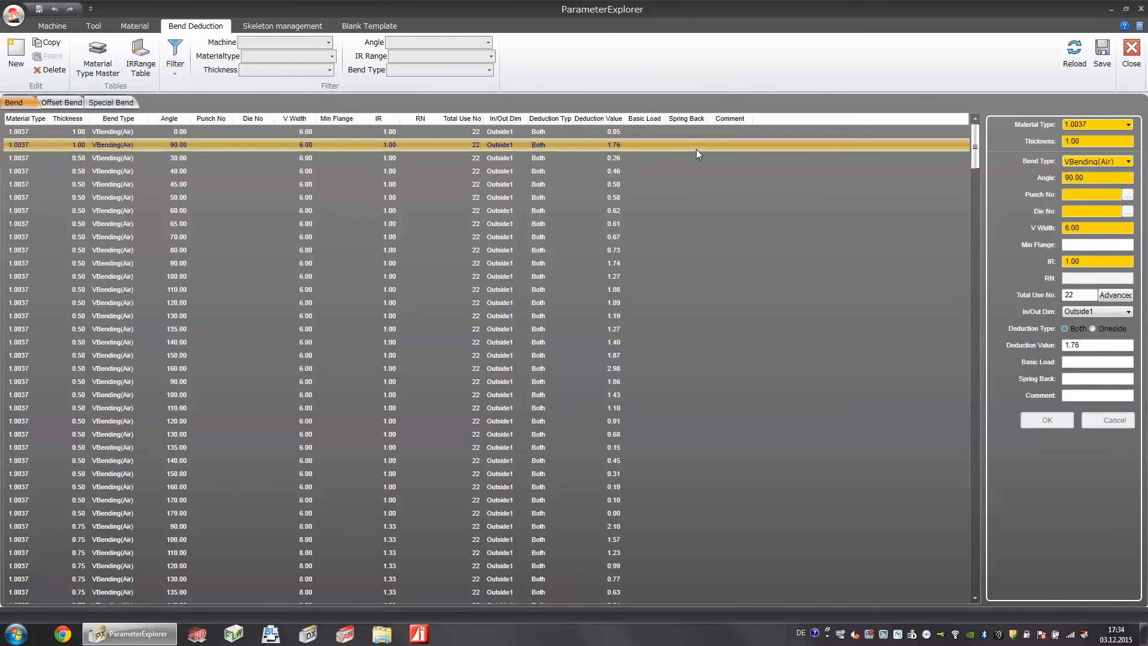
{"action": "mouse_move", "coordinate": [31, 150]}
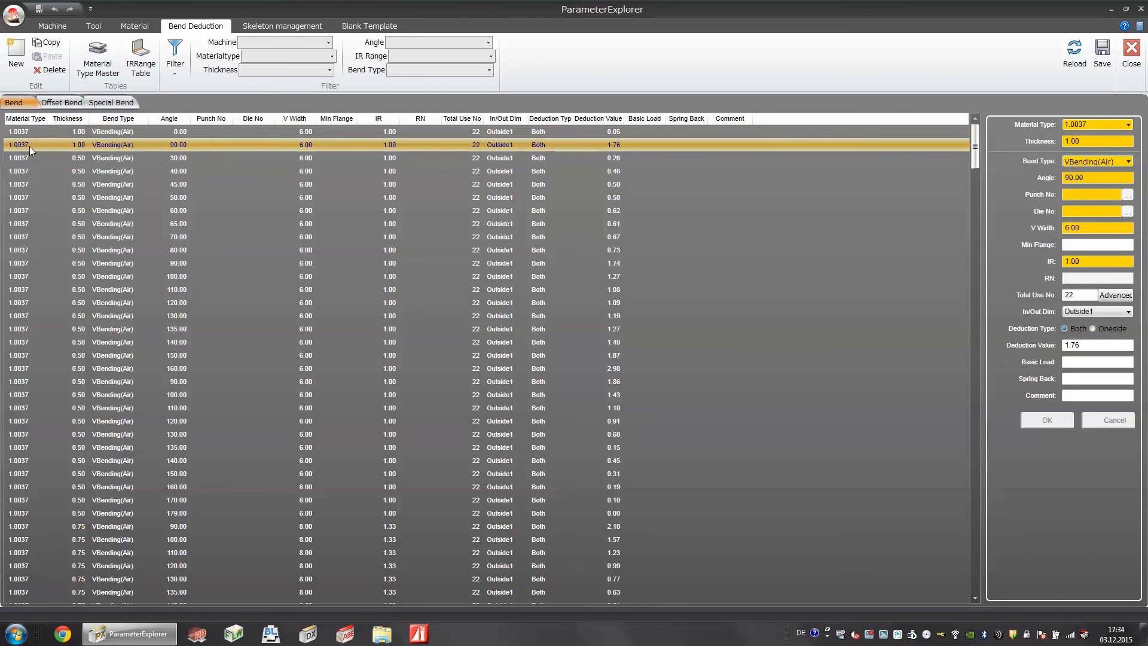
{"action": "mouse_move", "coordinate": [168, 152]}
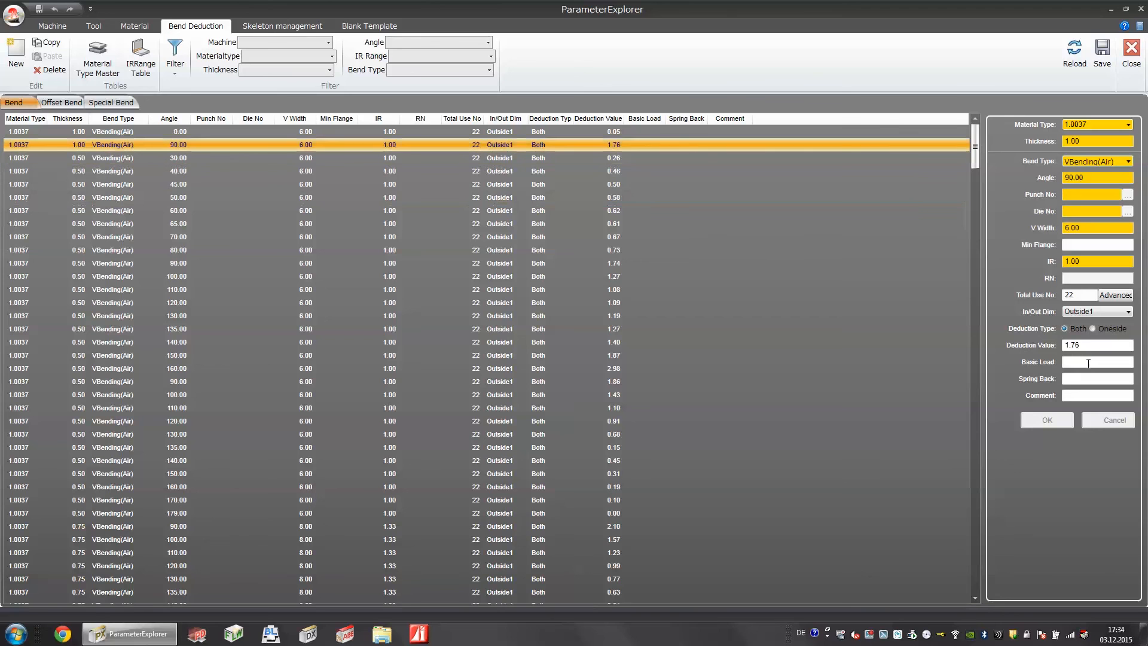
{"action": "triple_click", "coordinate": [1097, 344]}
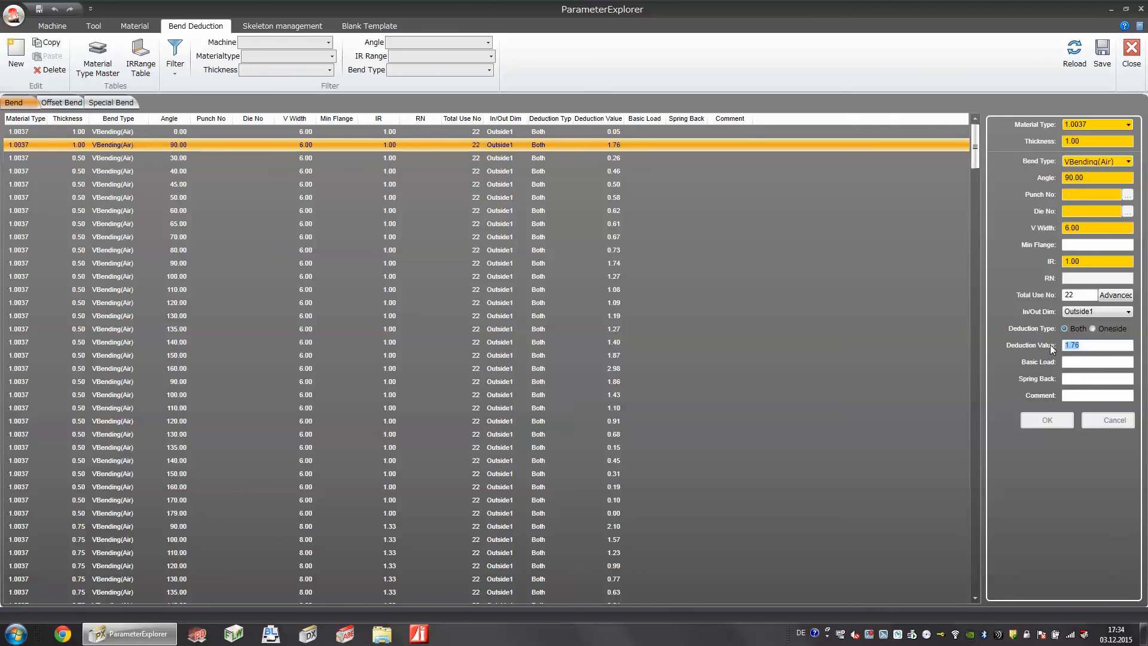